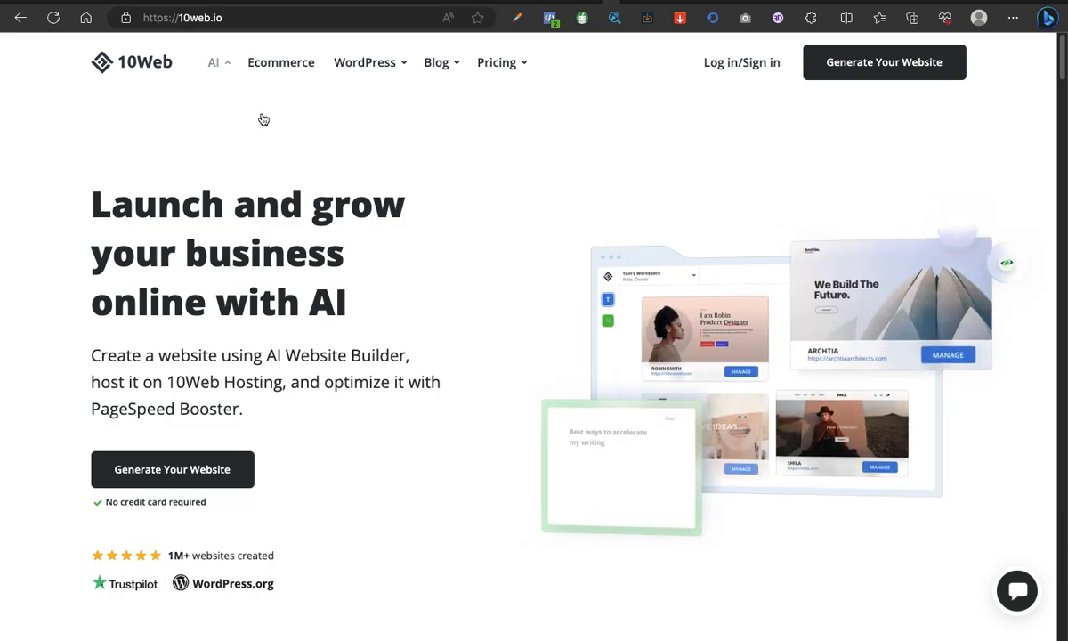
mouse_move(590, 161)
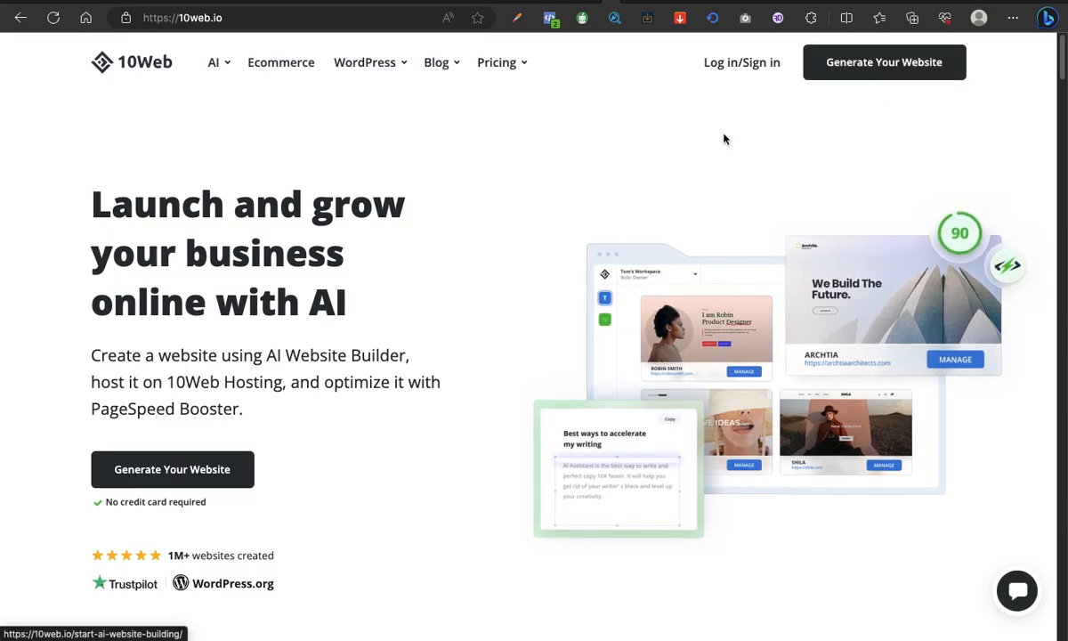
- Begin a new AI-generated website, choosing the online store option, and continue to setup
scroll("down", 3)
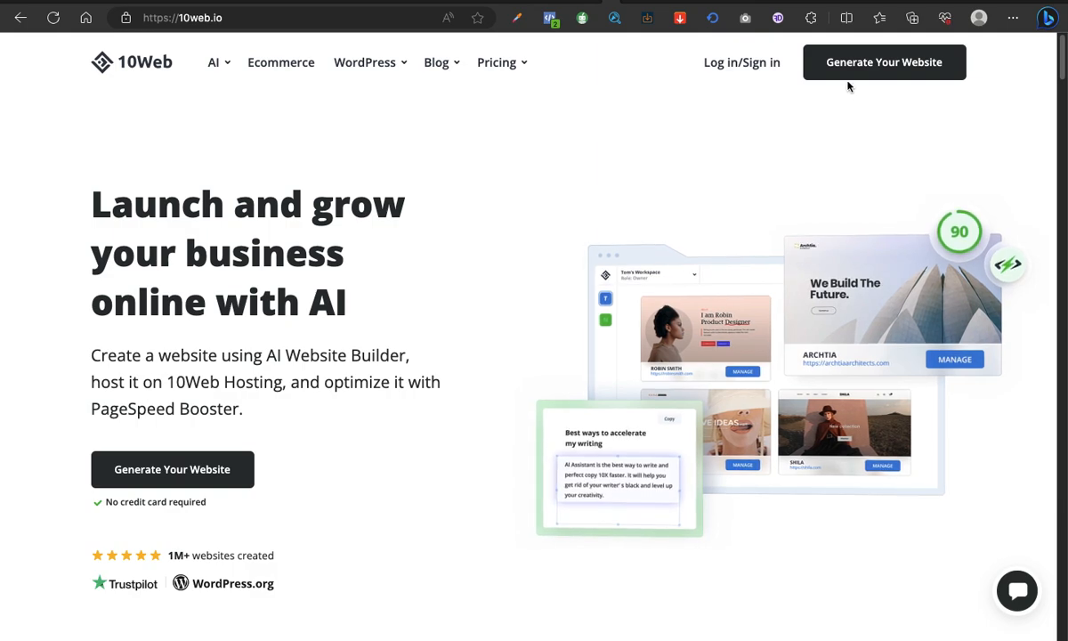
mouse_move(865, 79)
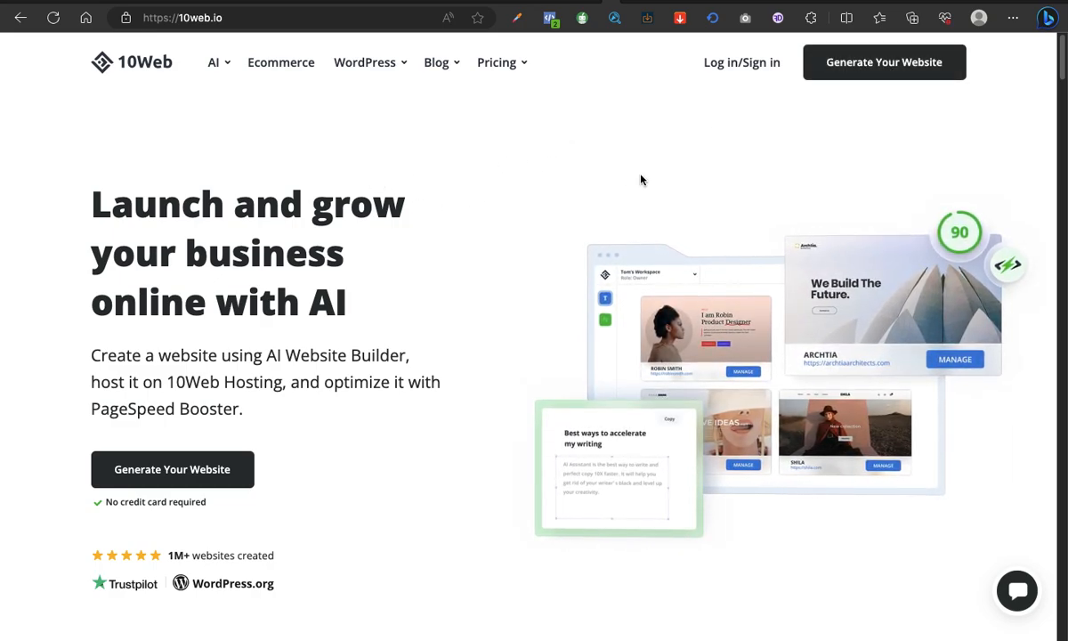
mouse_move(884, 62)
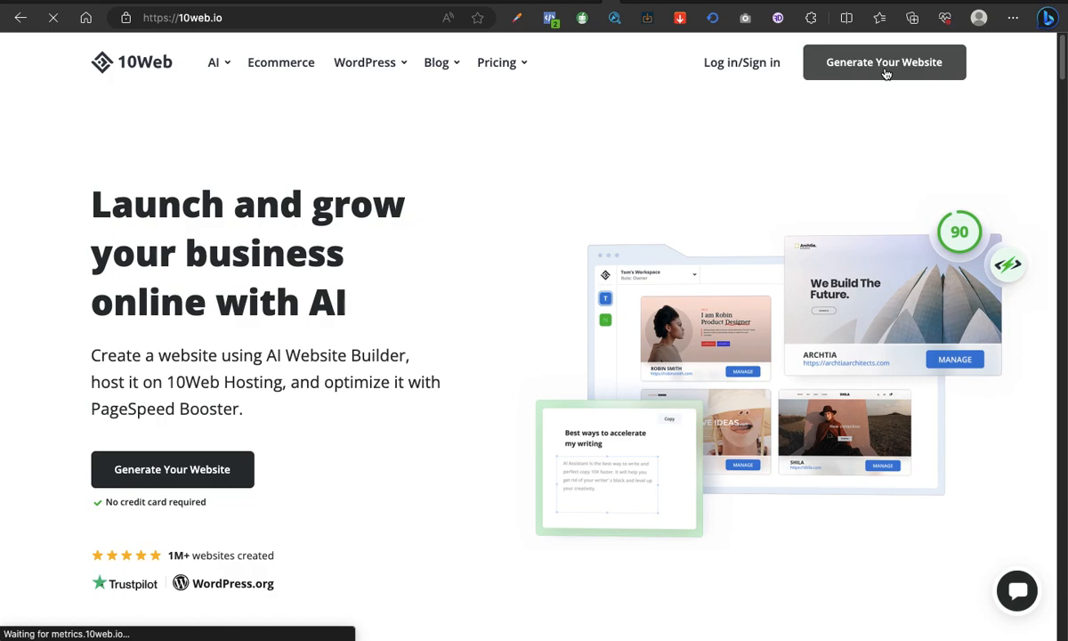
left_click(882, 61)
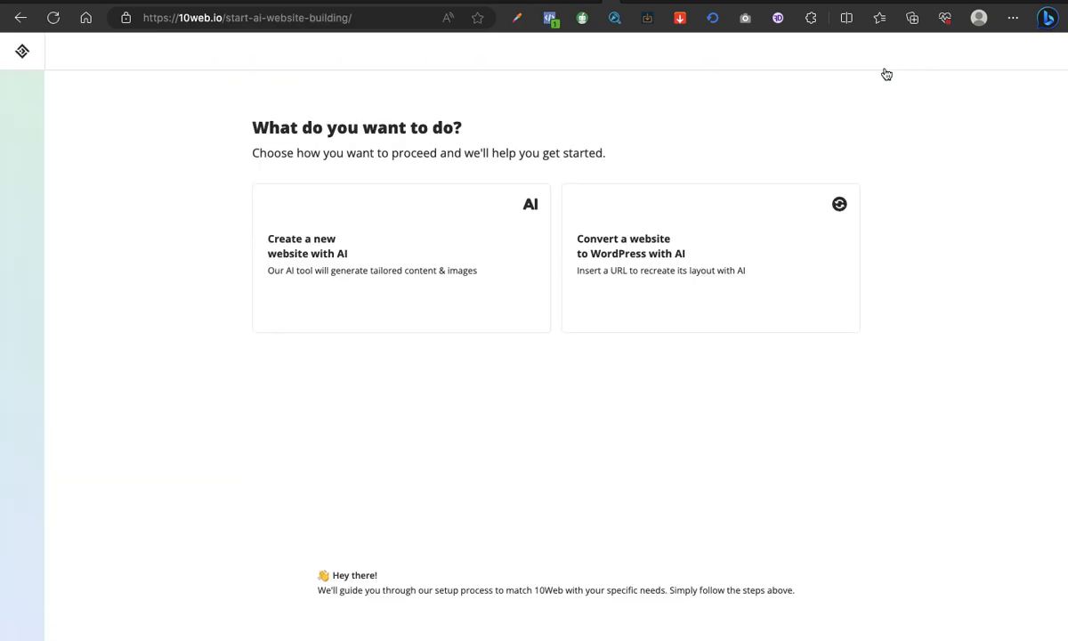
mouse_move(306, 253)
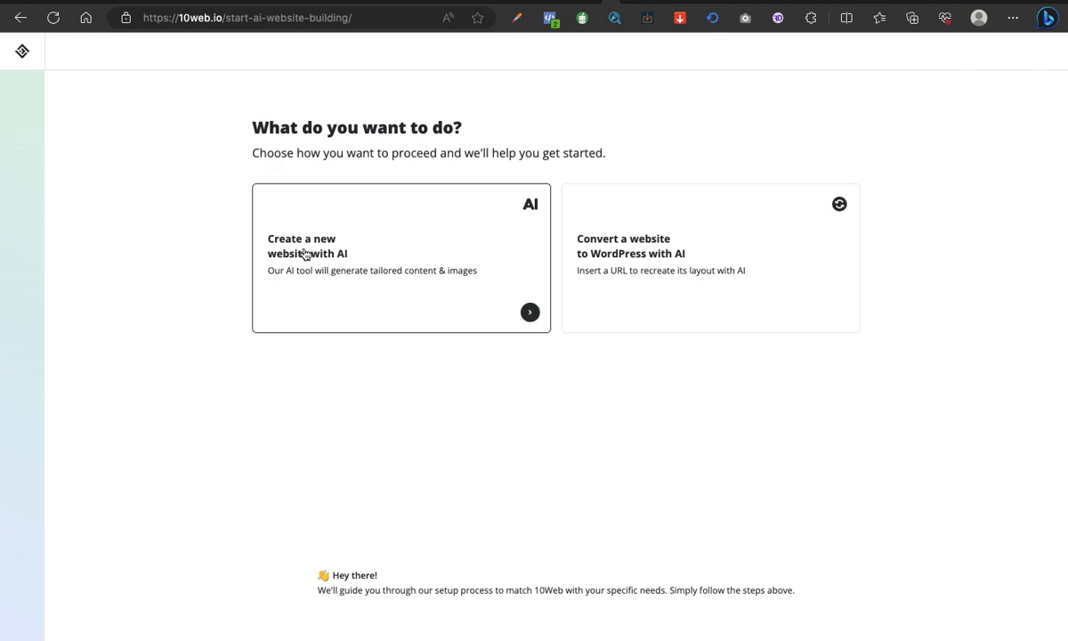
mouse_move(361, 258)
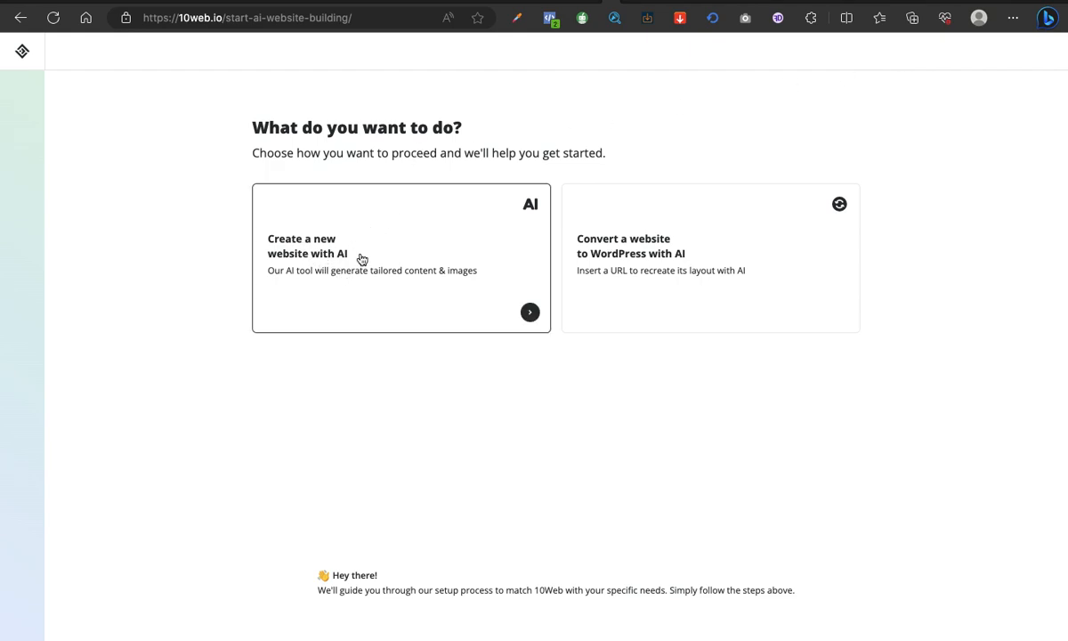
left_click(400, 258)
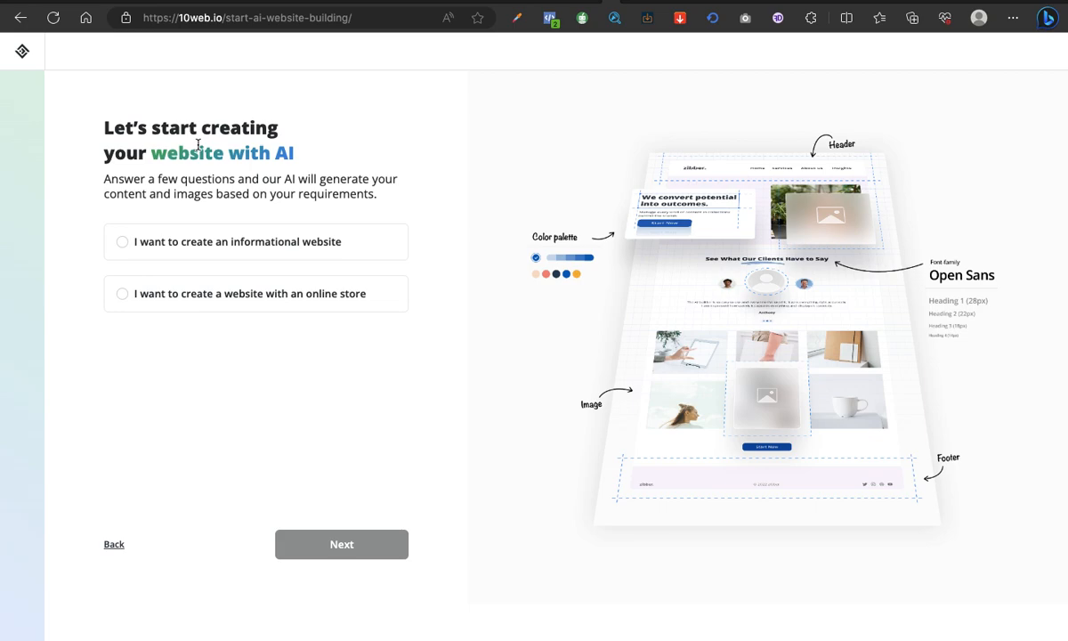
left_click(121, 292)
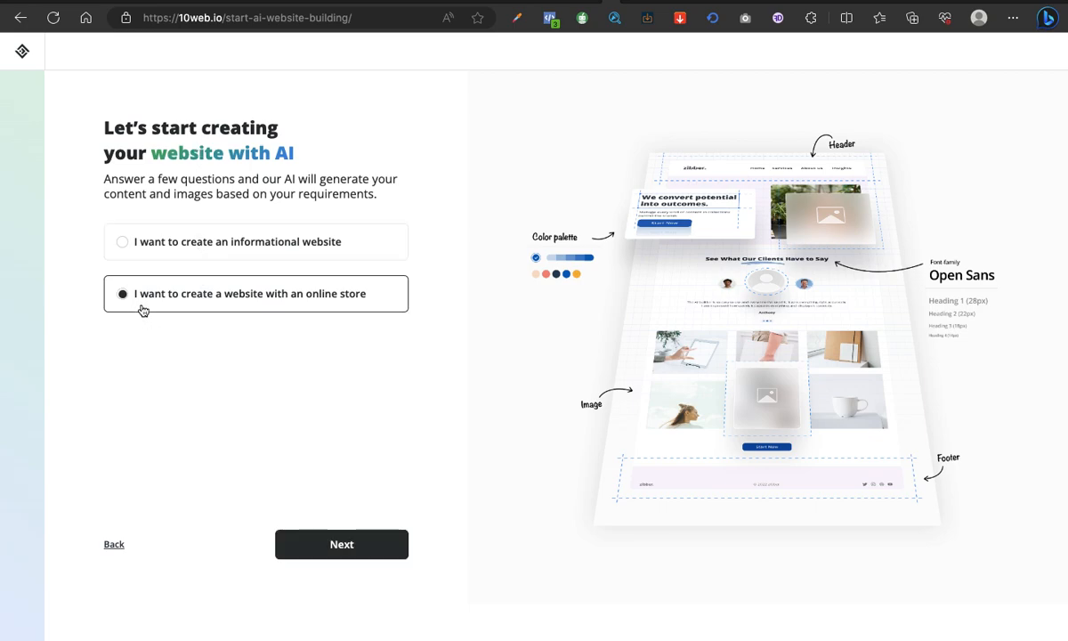
left_click(342, 545)
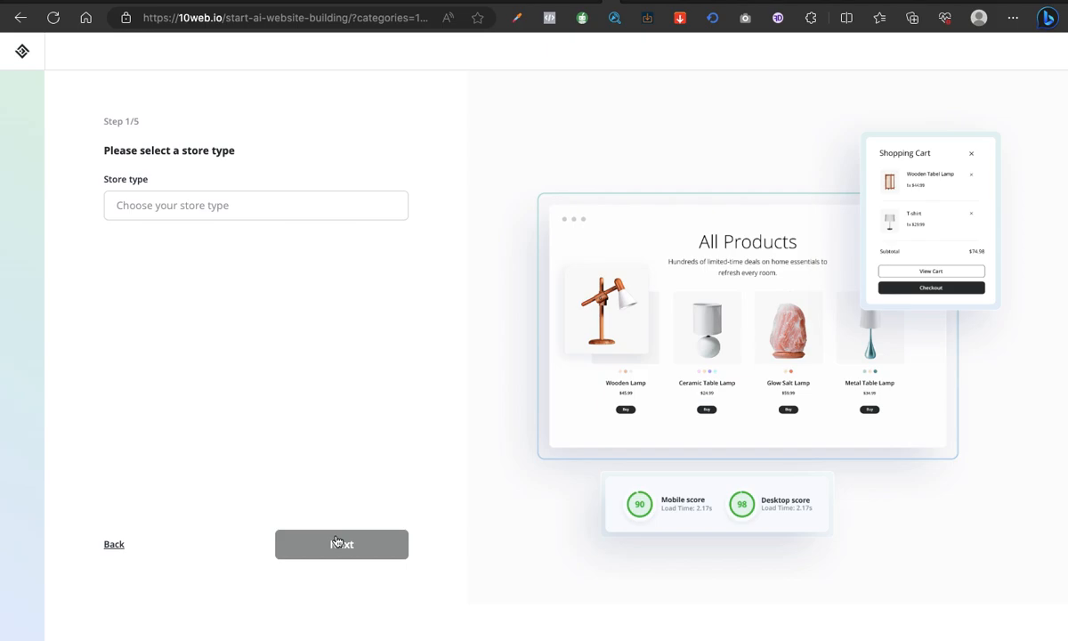
- Set the store type to Beauty Care Product Shop from the 'Beauty' suggestions and continue
left_click(256, 206)
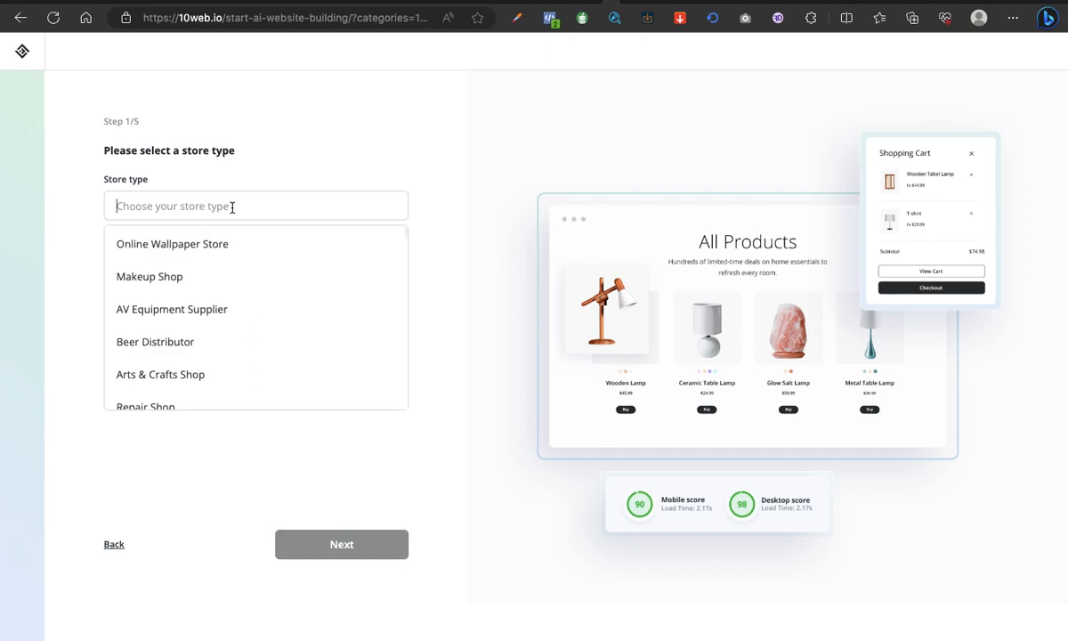
type("Beauty")
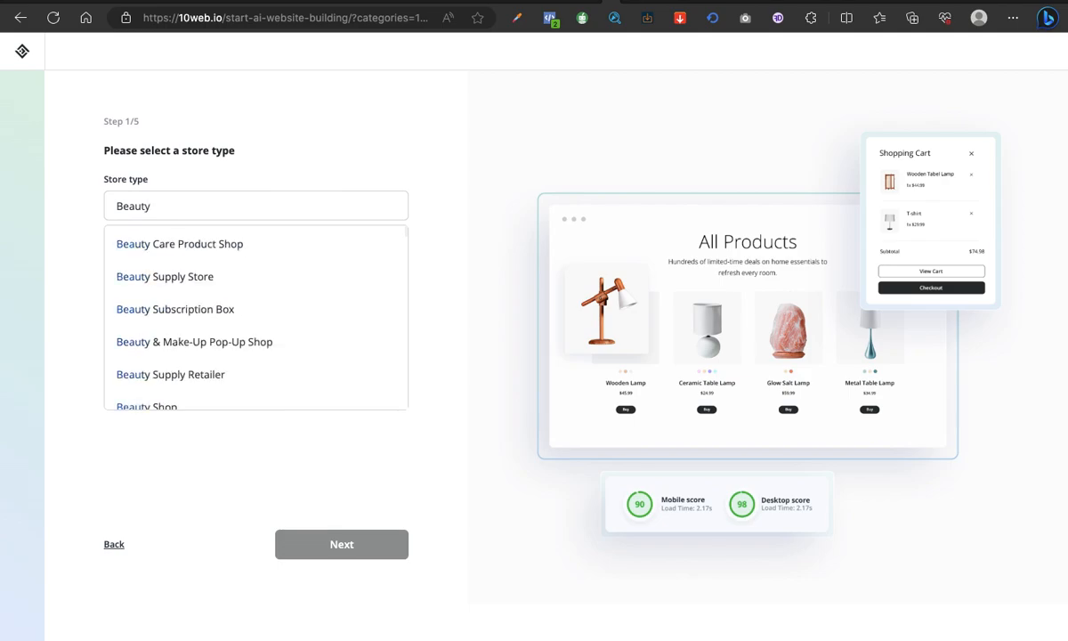
mouse_move(199, 249)
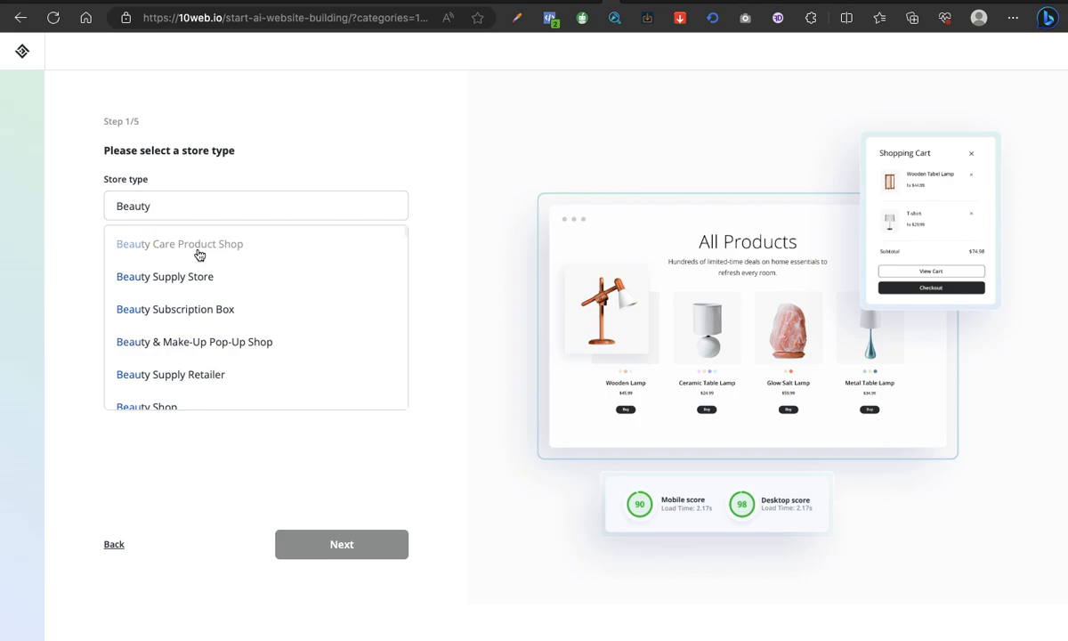
left_click(178, 244)
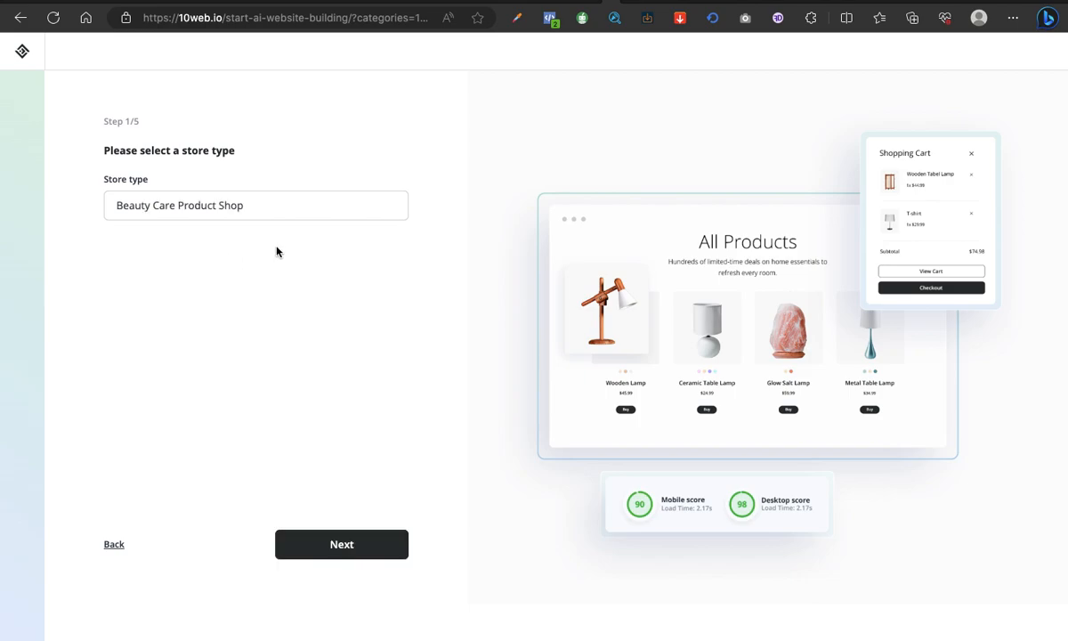
mouse_move(537, 214)
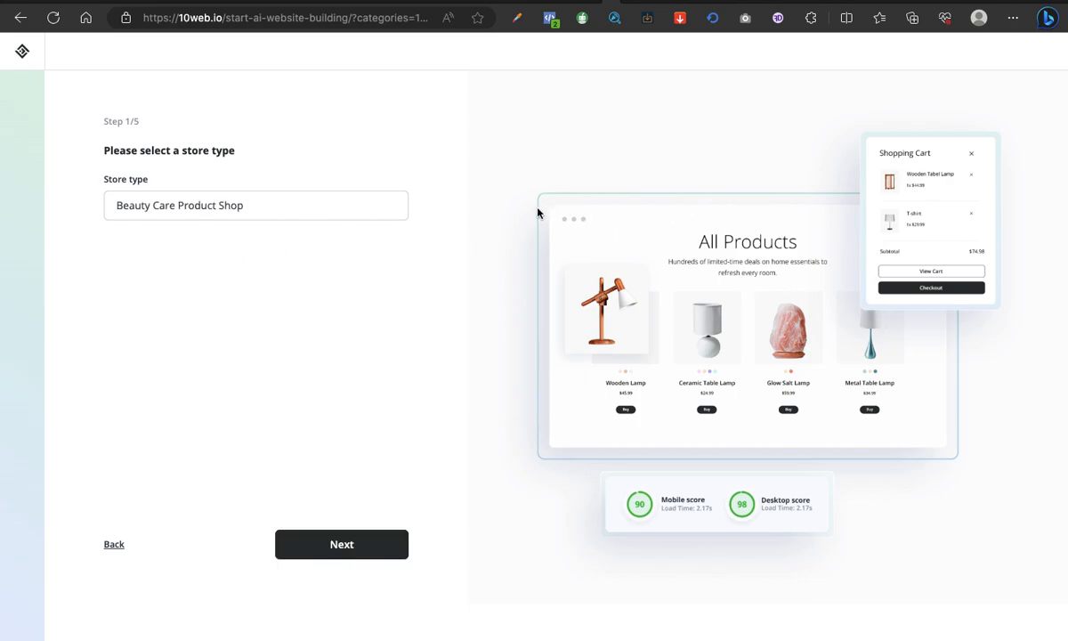
mouse_move(886, 478)
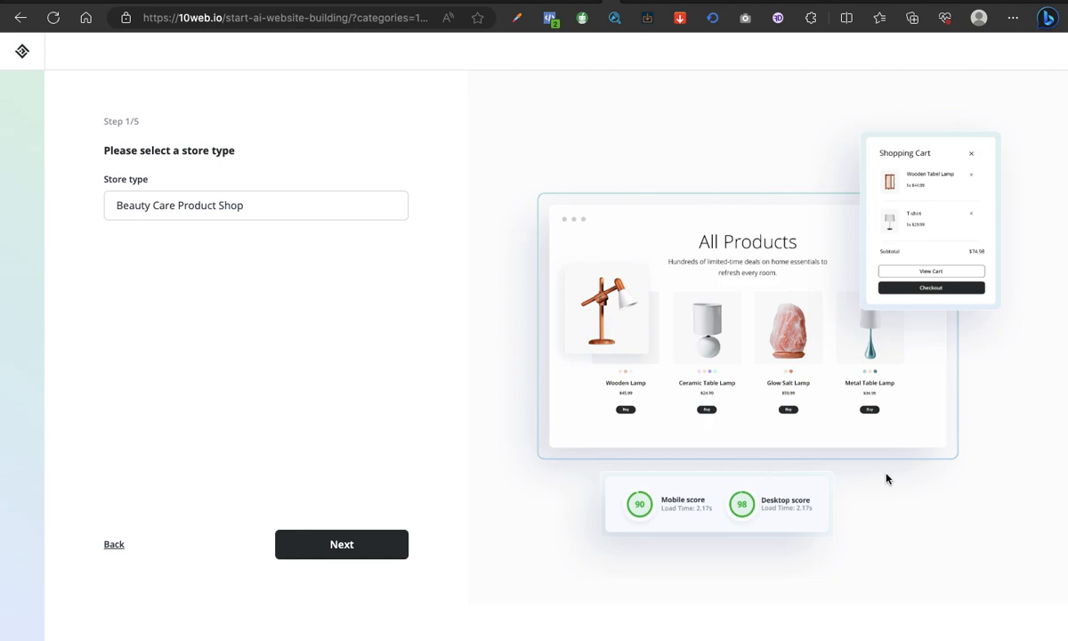
mouse_move(847, 363)
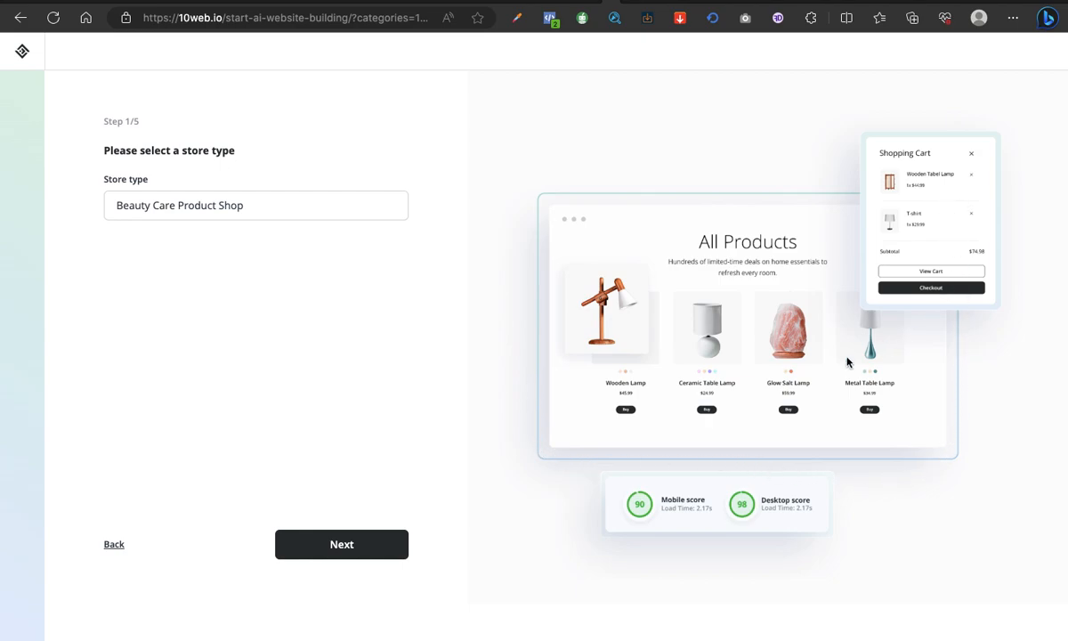
mouse_move(250, 213)
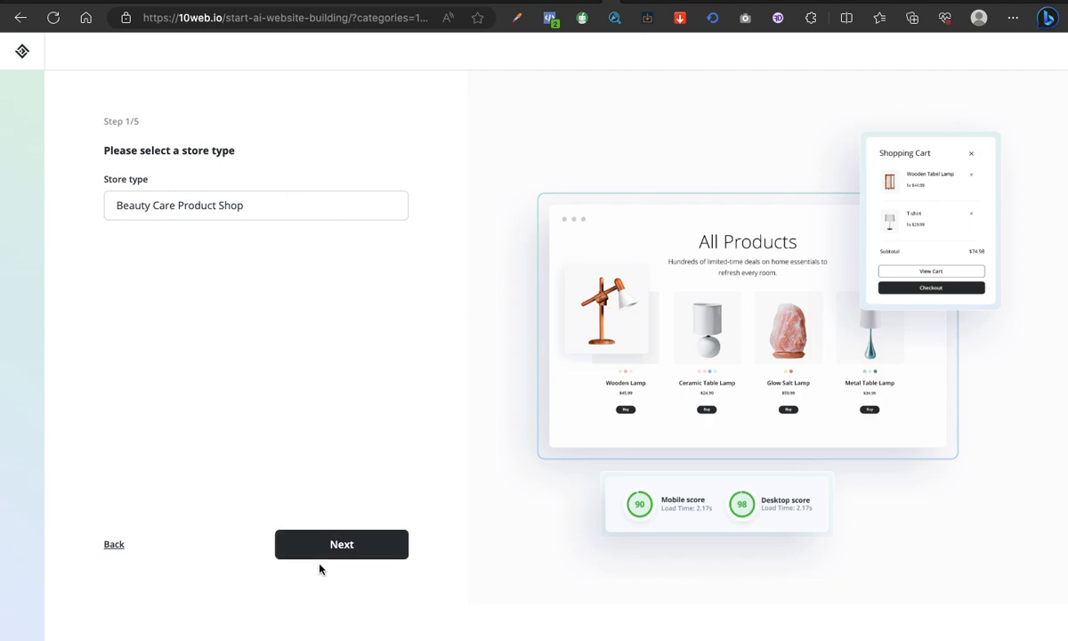
left_click(342, 544)
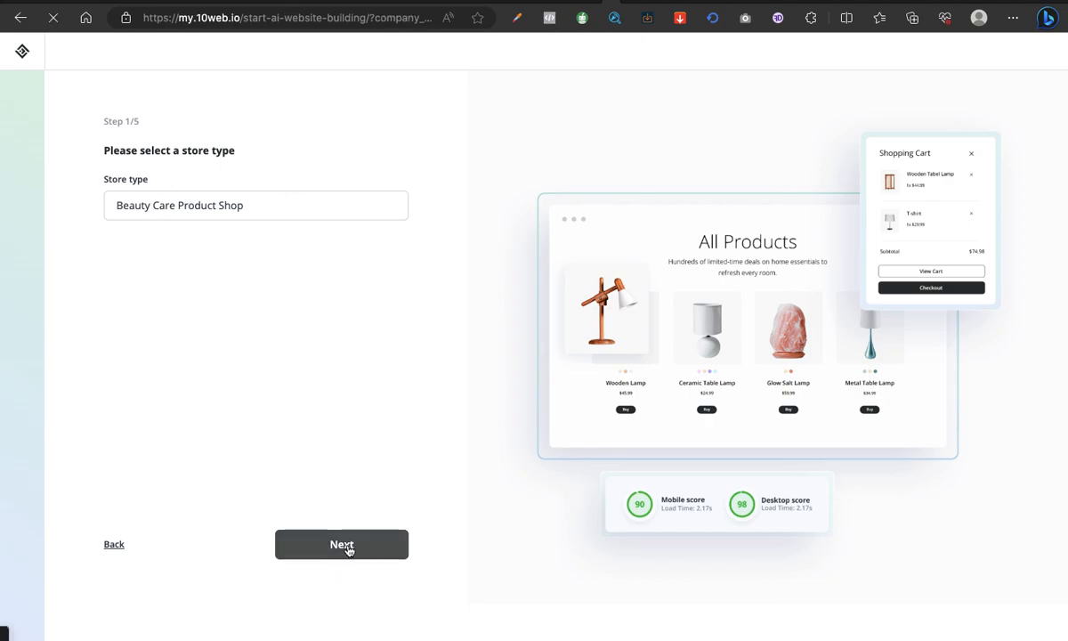
- Enter a description of natural beauty, skin care and hair care products for the store
left_click(341, 545)
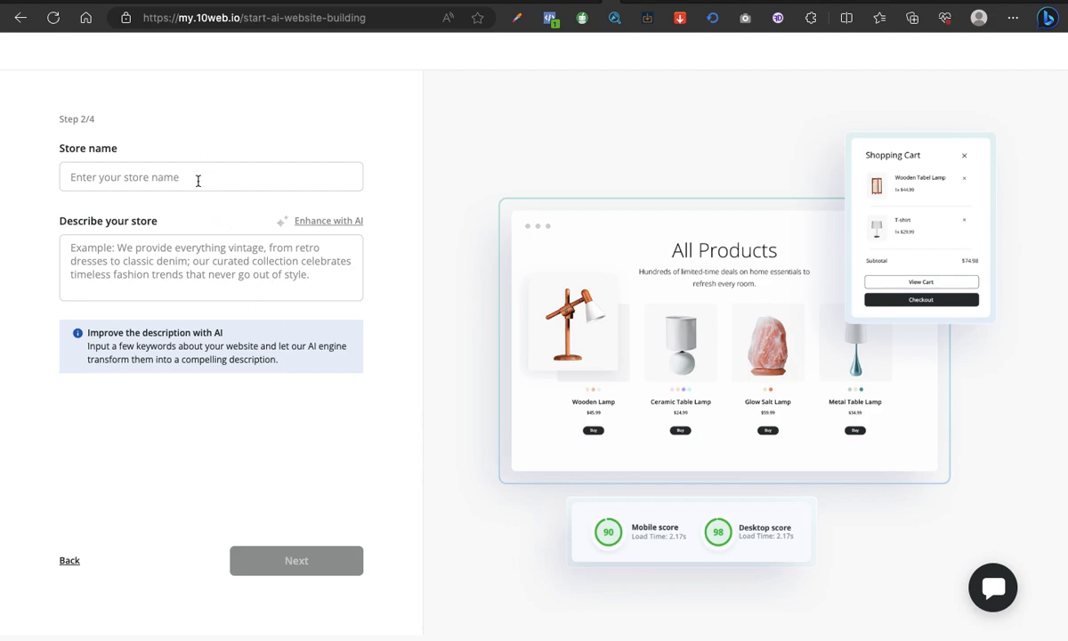
left_click(210, 176)
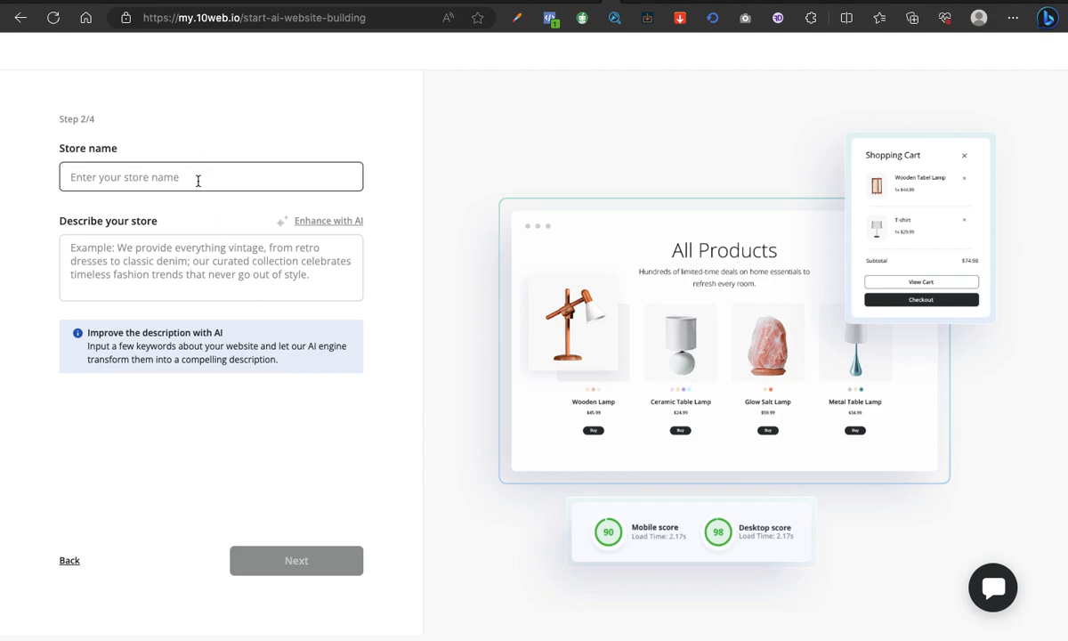
type("Bea")
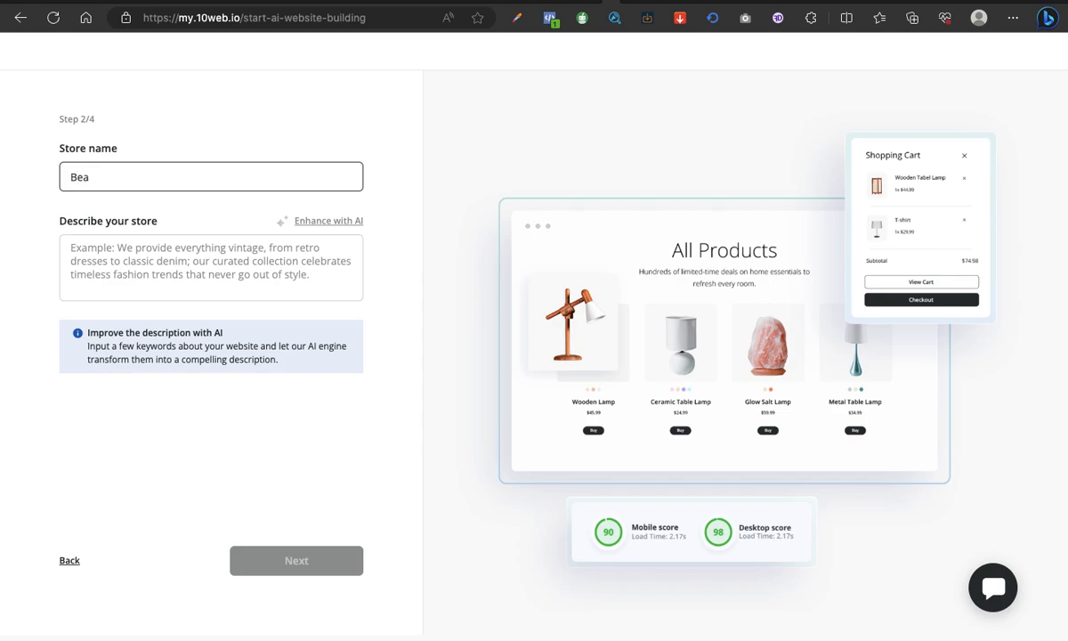
key("Backspace")
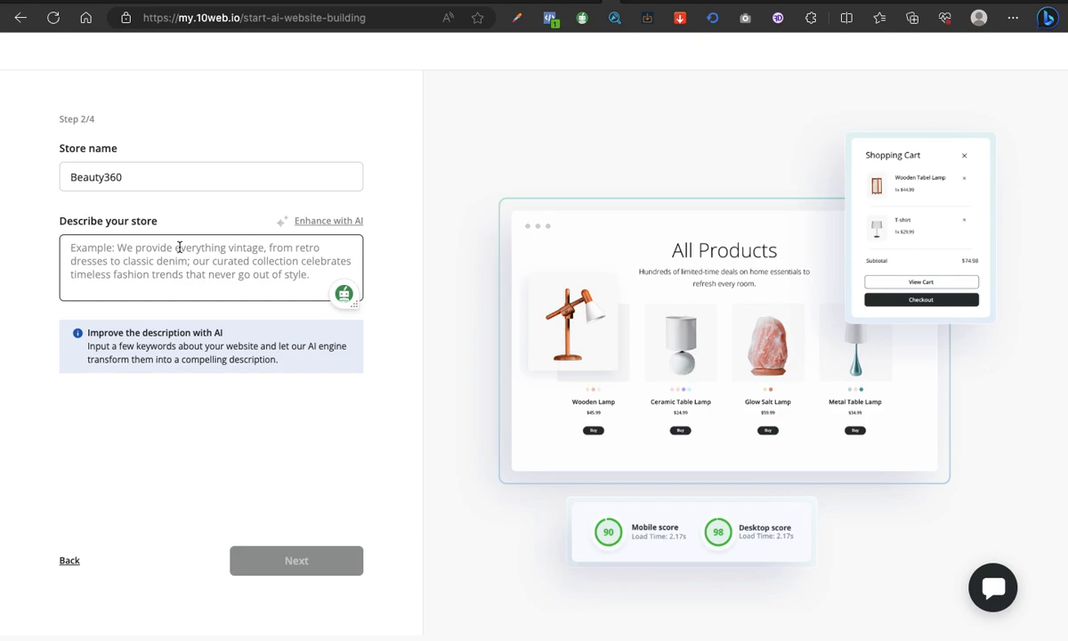
type("A beautiful")
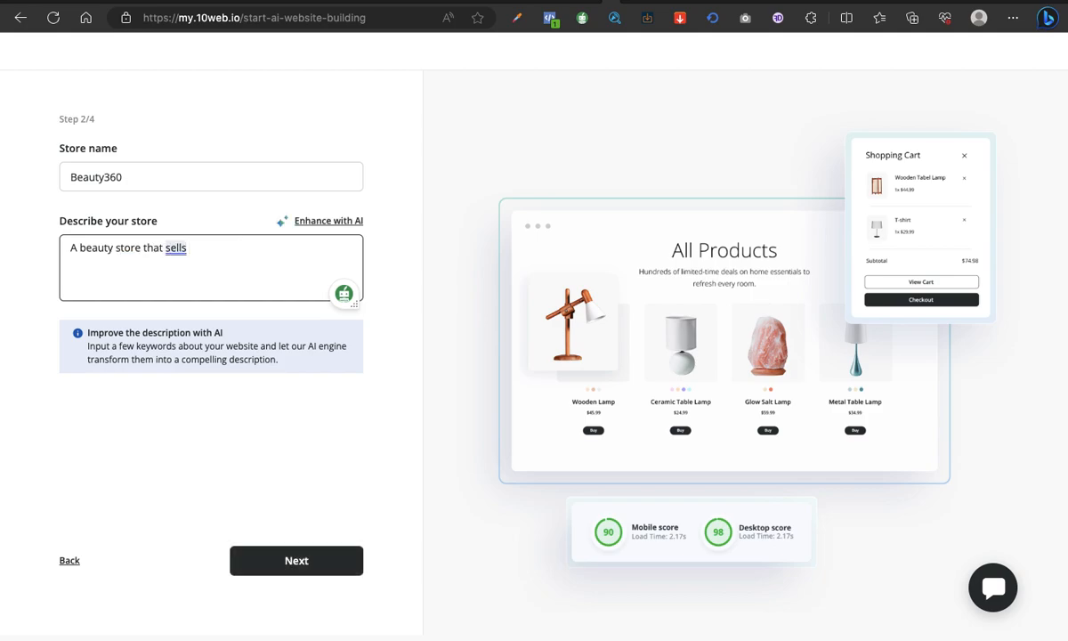
type("natural beauty products")
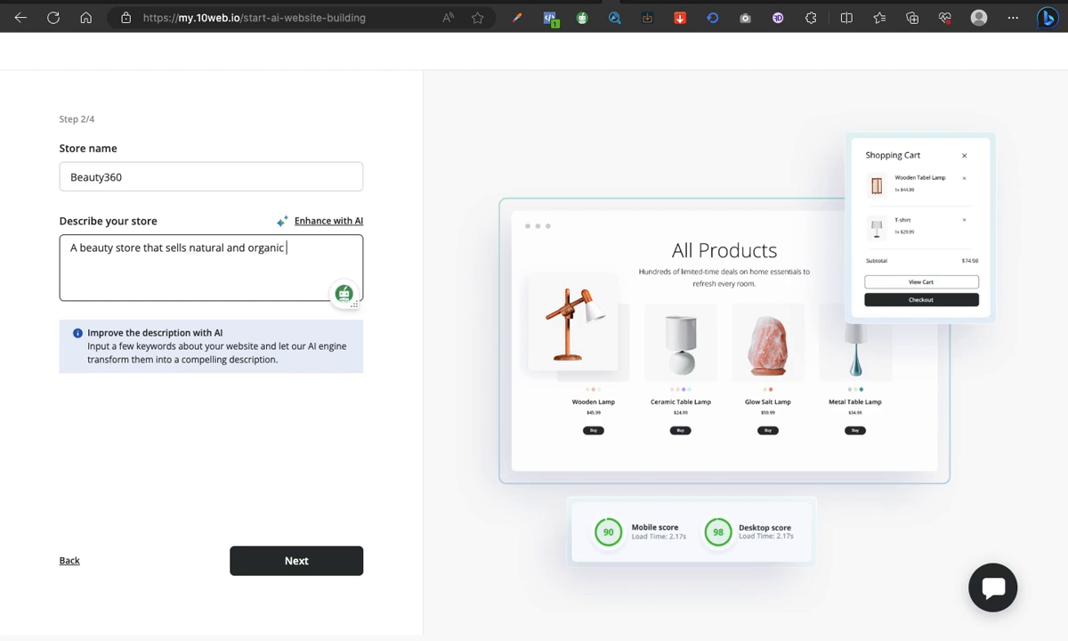
type("skin care products")
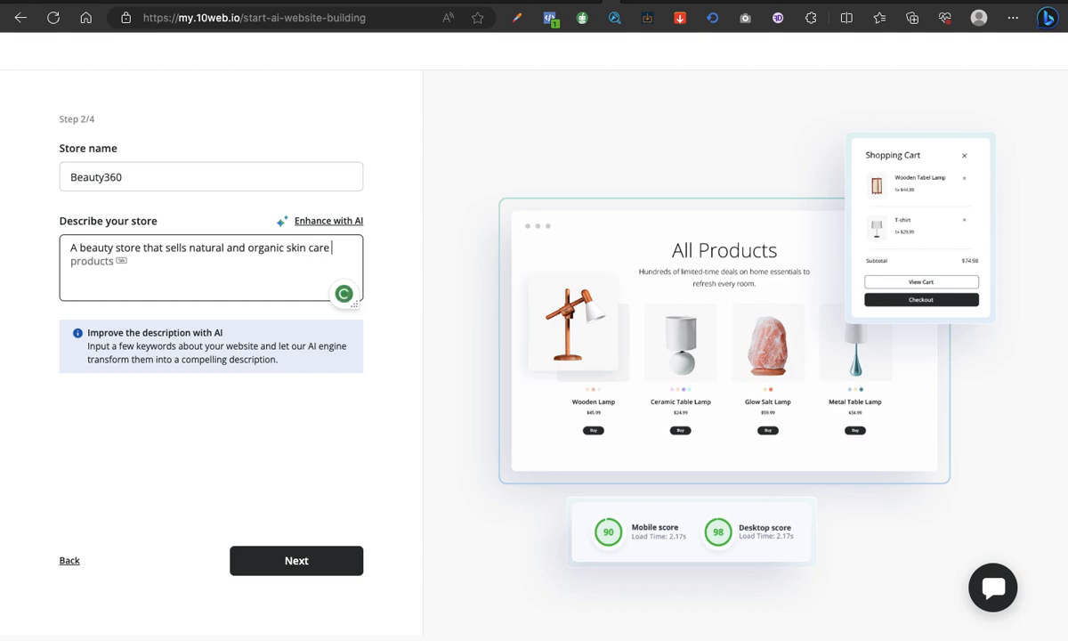
type("and h")
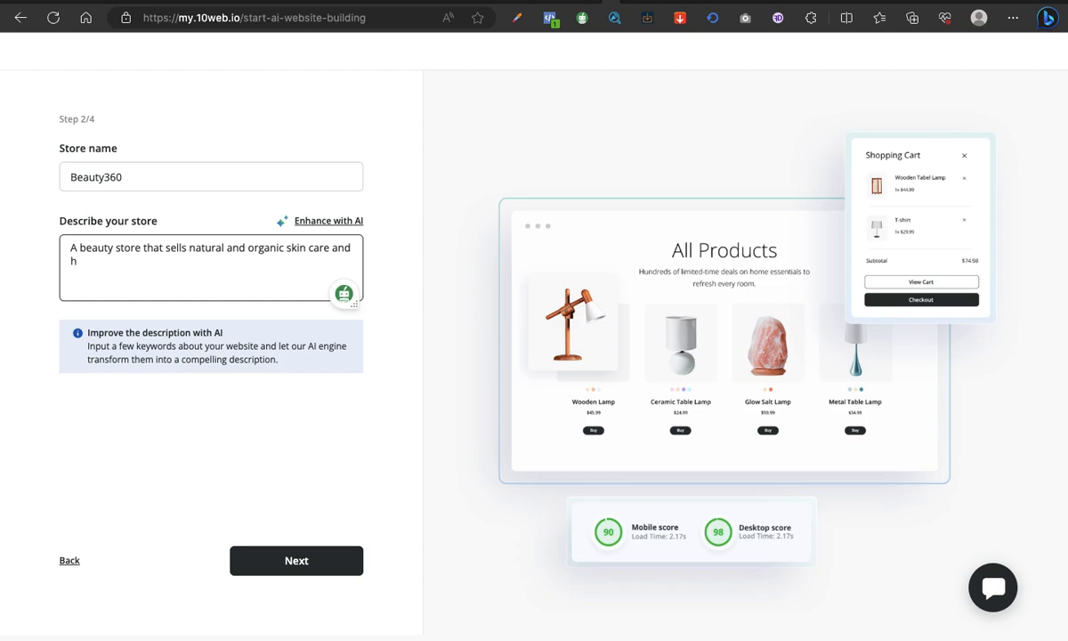
type("air care products")
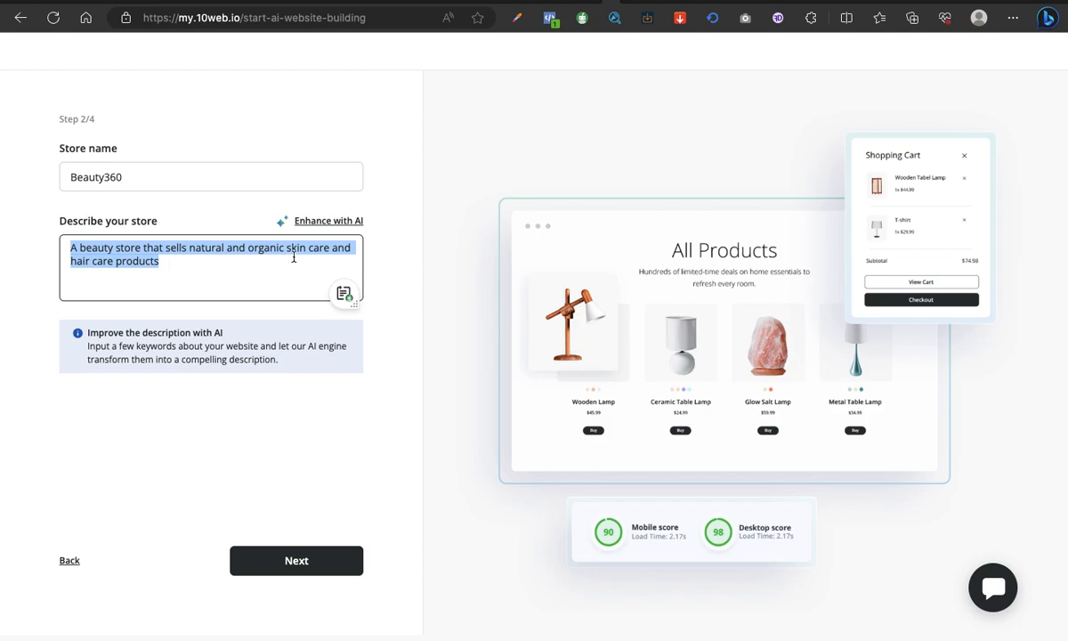
- Enhance the store description with AI and review the expanded paragraph
left_click(327, 220)
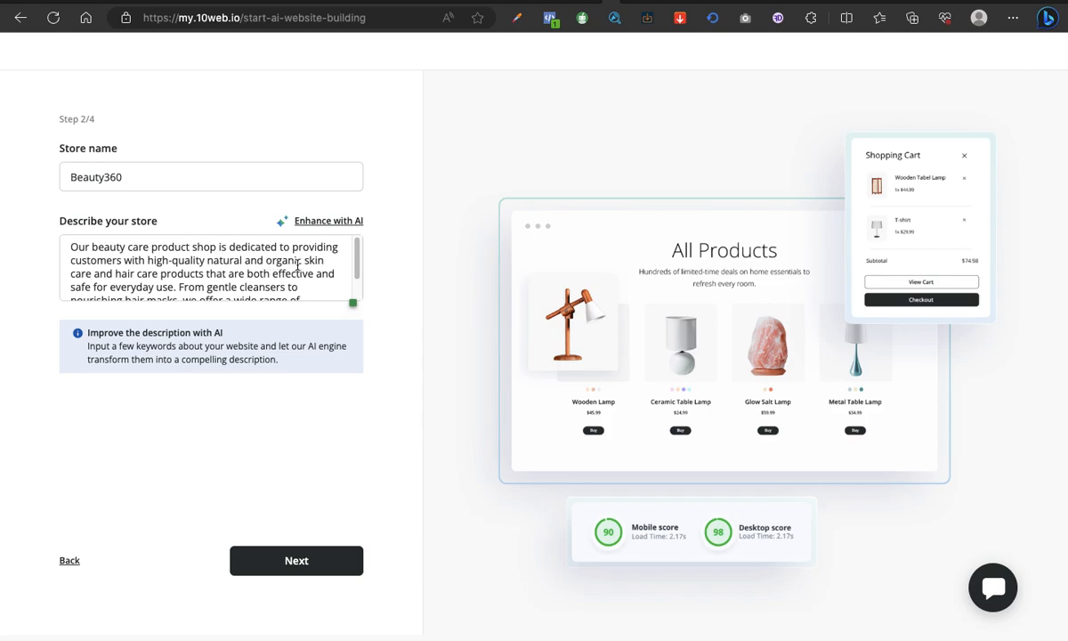
scroll("down", 3)
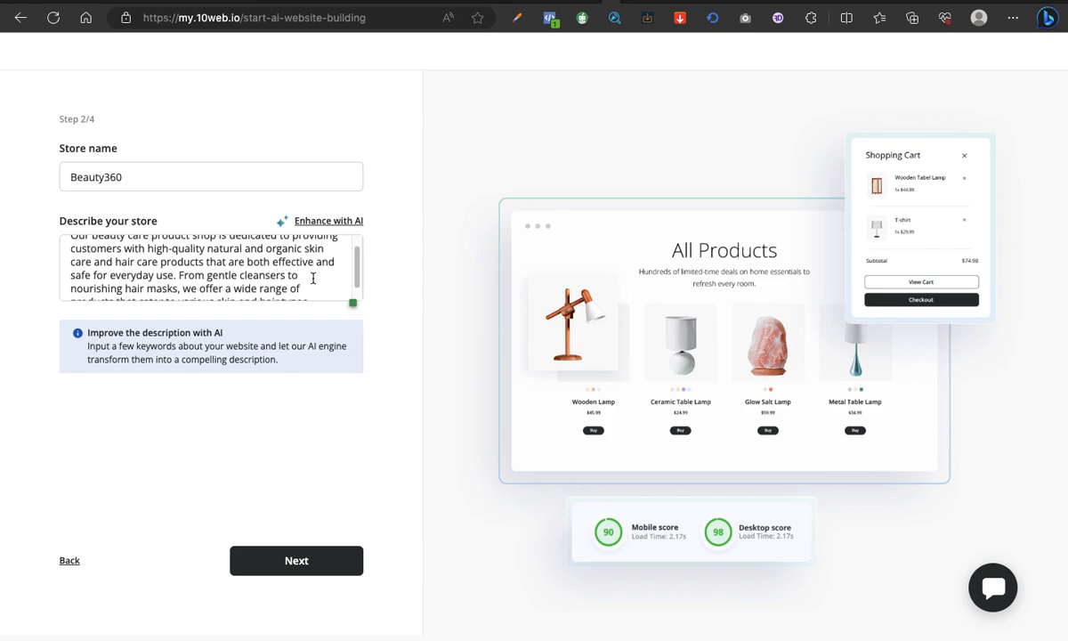
scroll("down", 3)
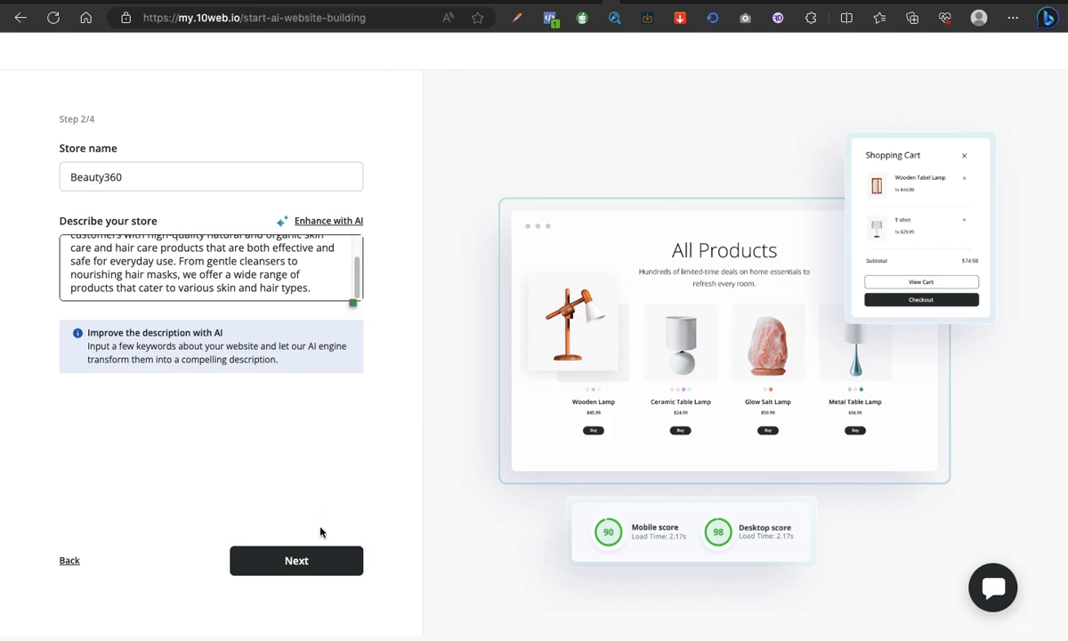
mouse_move(281, 441)
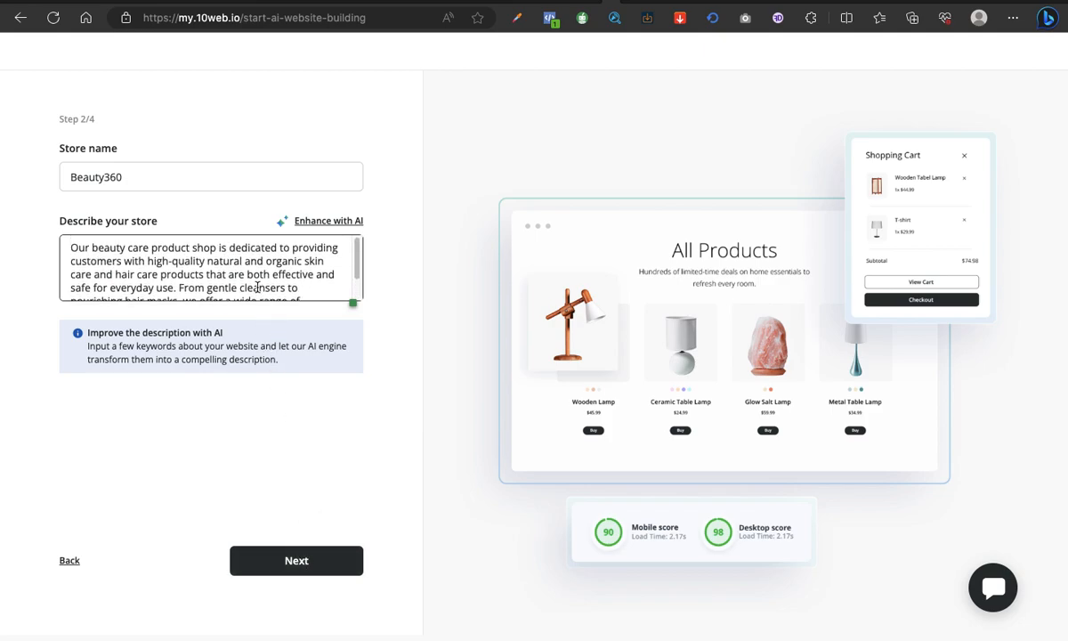
scroll("down", 3)
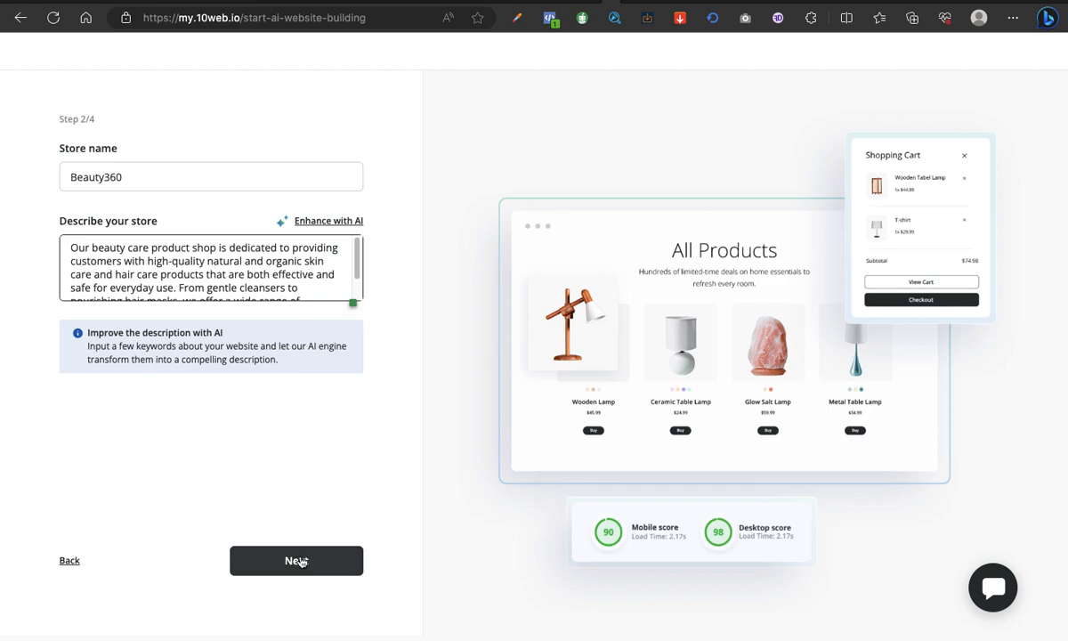
- Add Turmeric Face Serum, Turmeric Face Cream and Hair Booster with Face Care and Hair categories
left_click(297, 559)
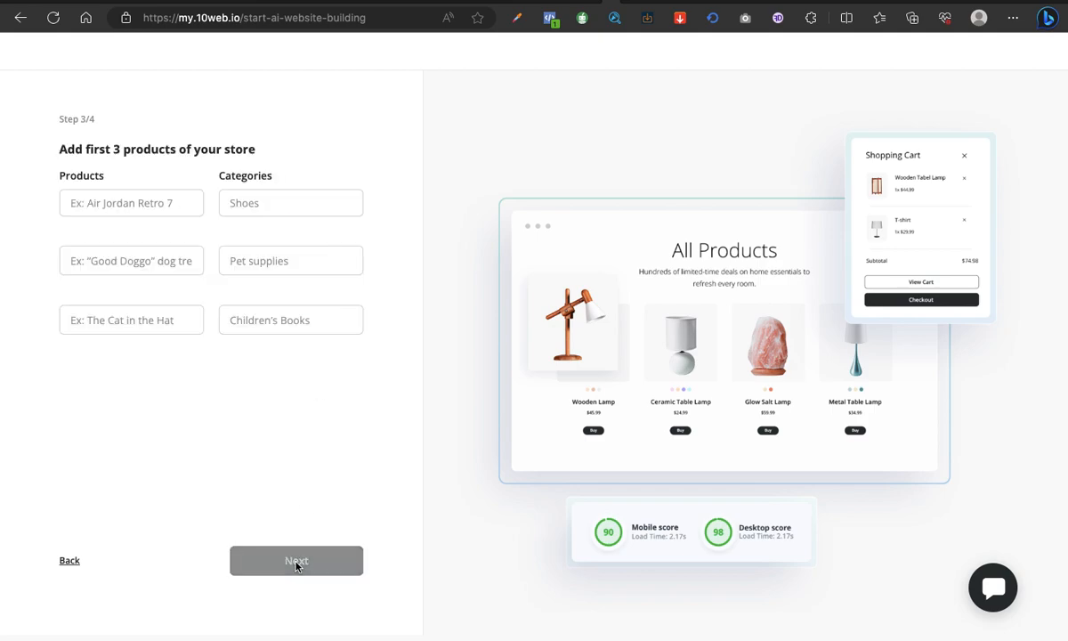
mouse_move(160, 167)
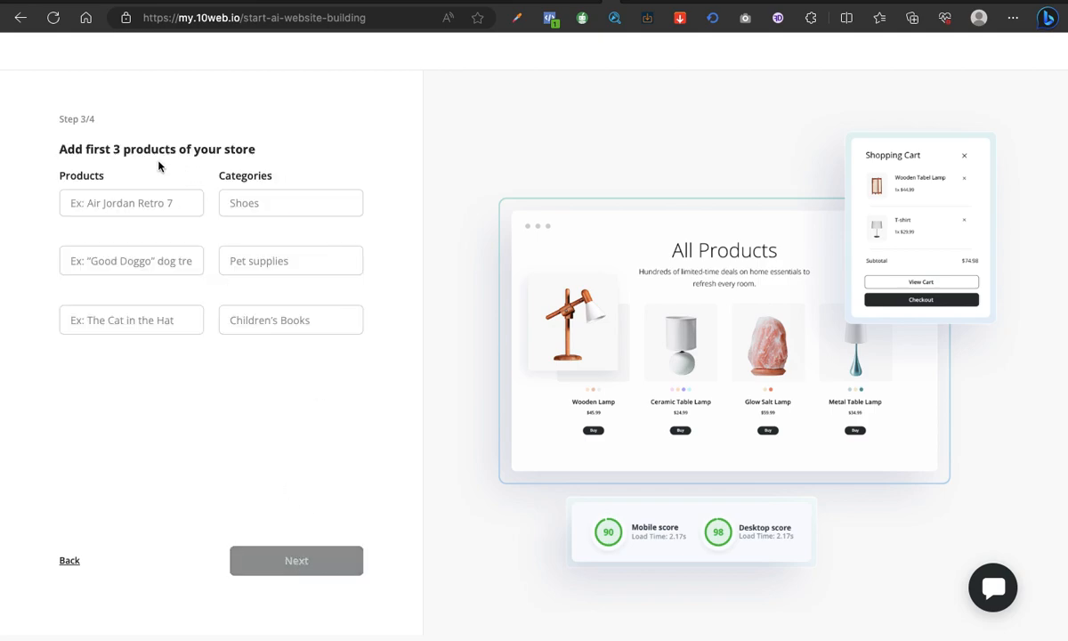
mouse_move(210, 149)
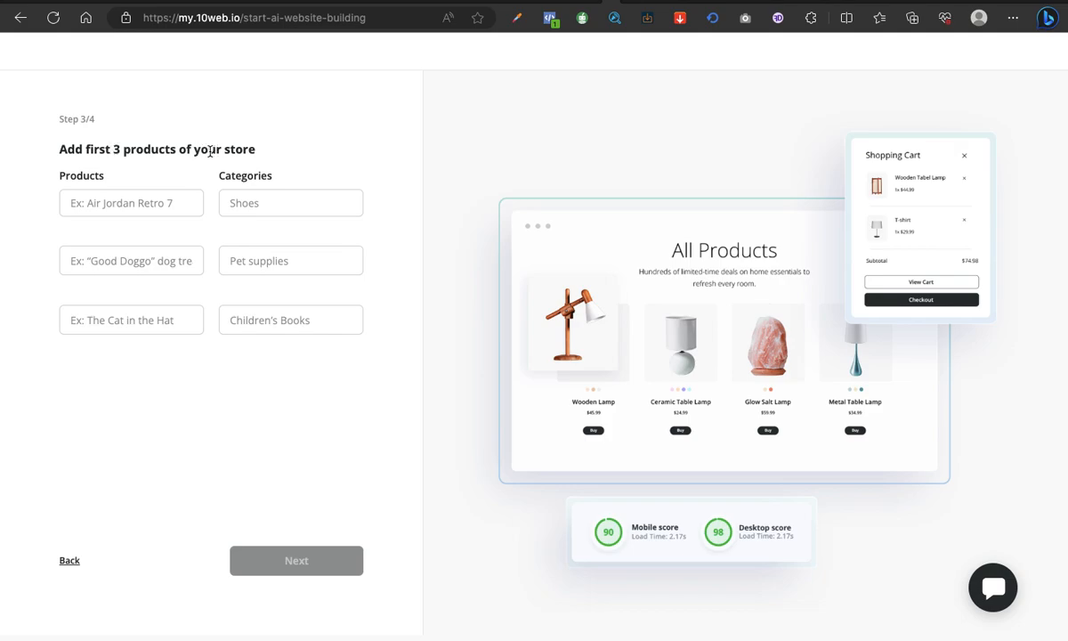
left_click(132, 203)
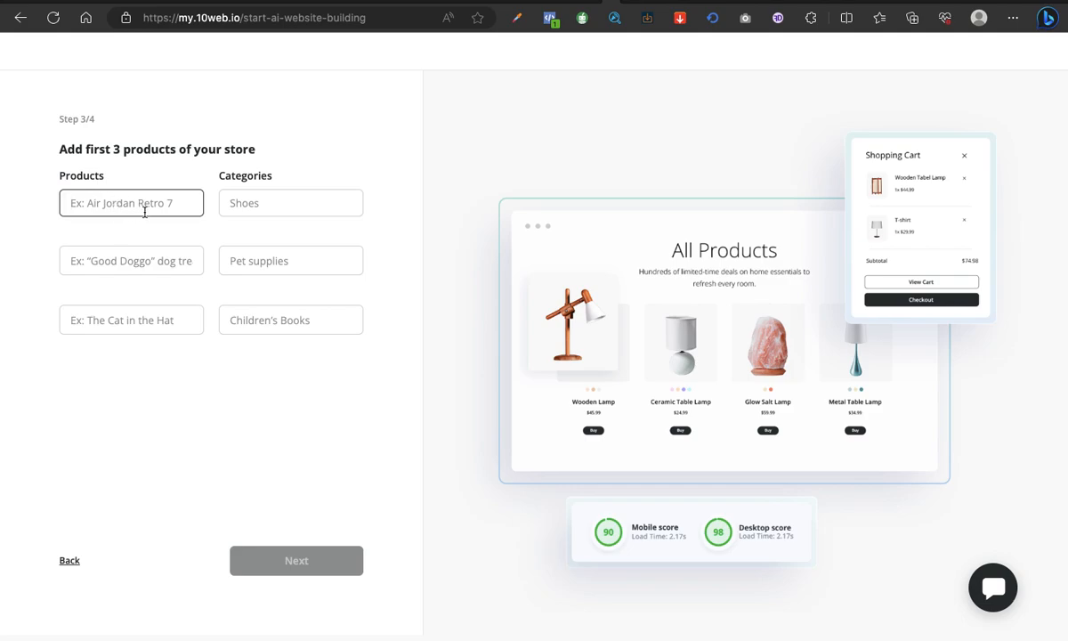
type("Turmeric")
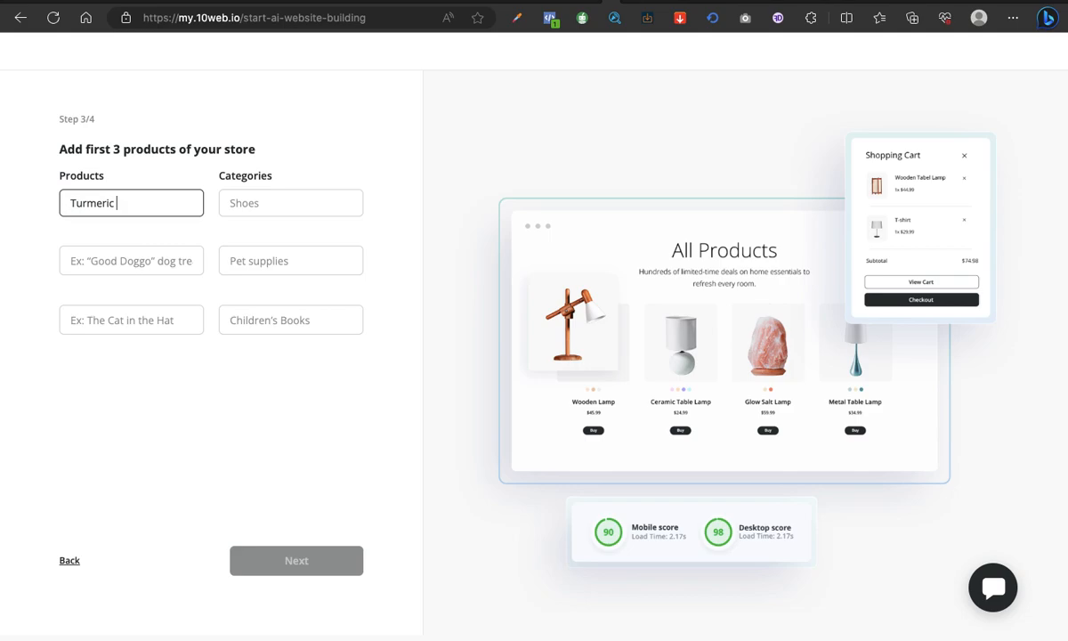
type("Face")
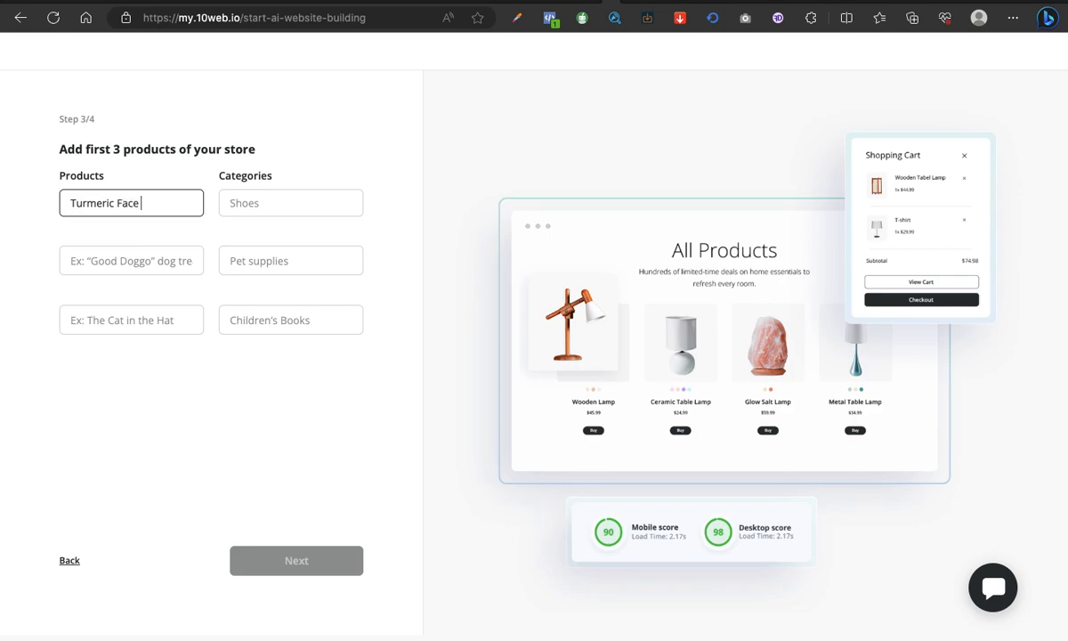
type("Serum")
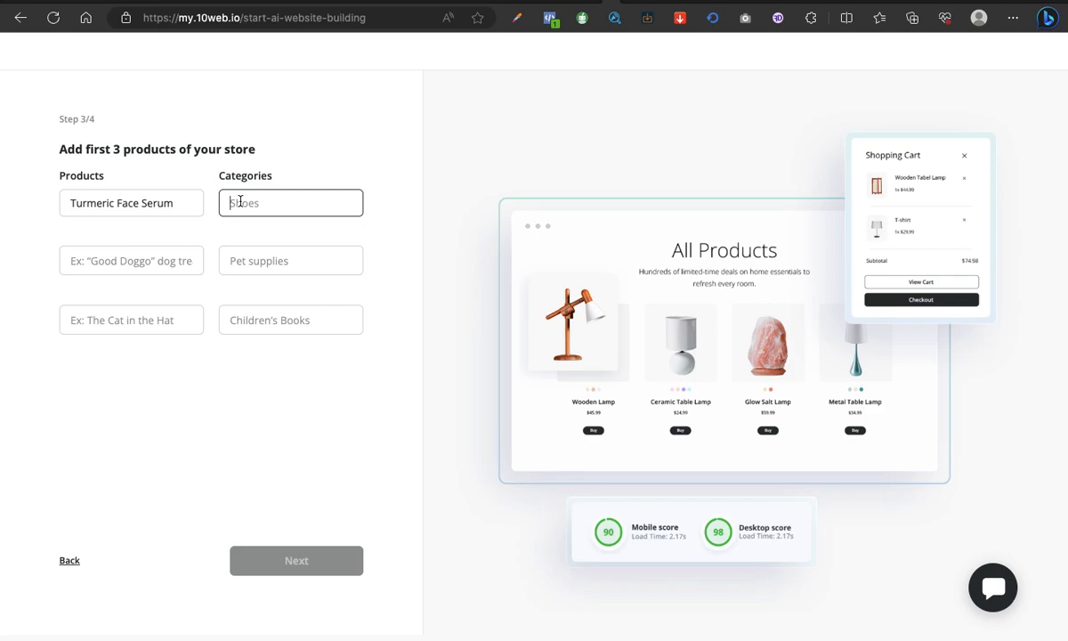
type("Face")
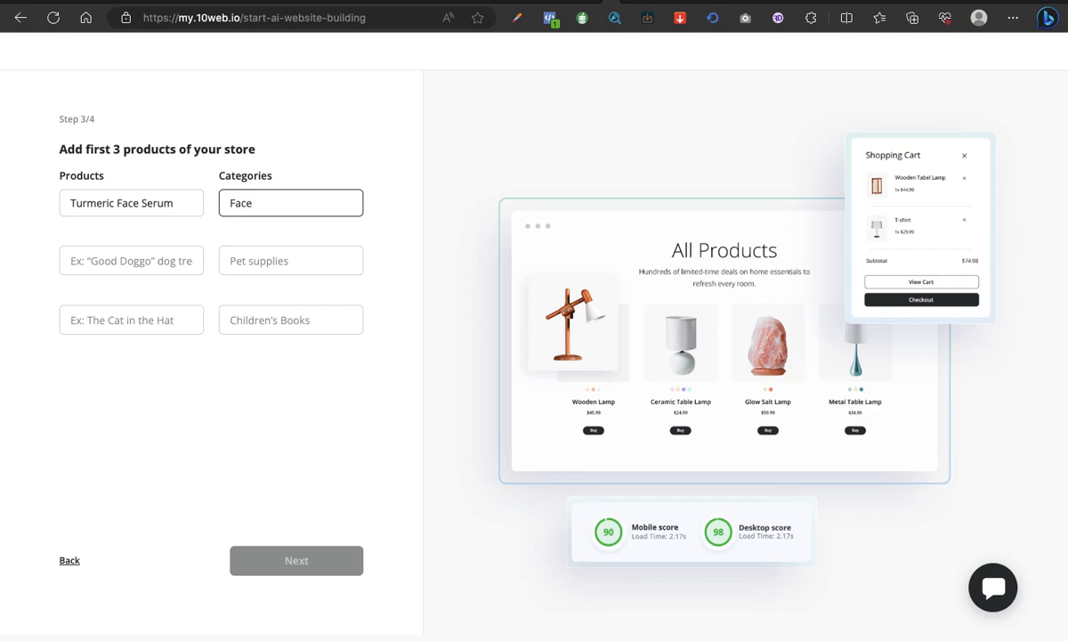
type("Care")
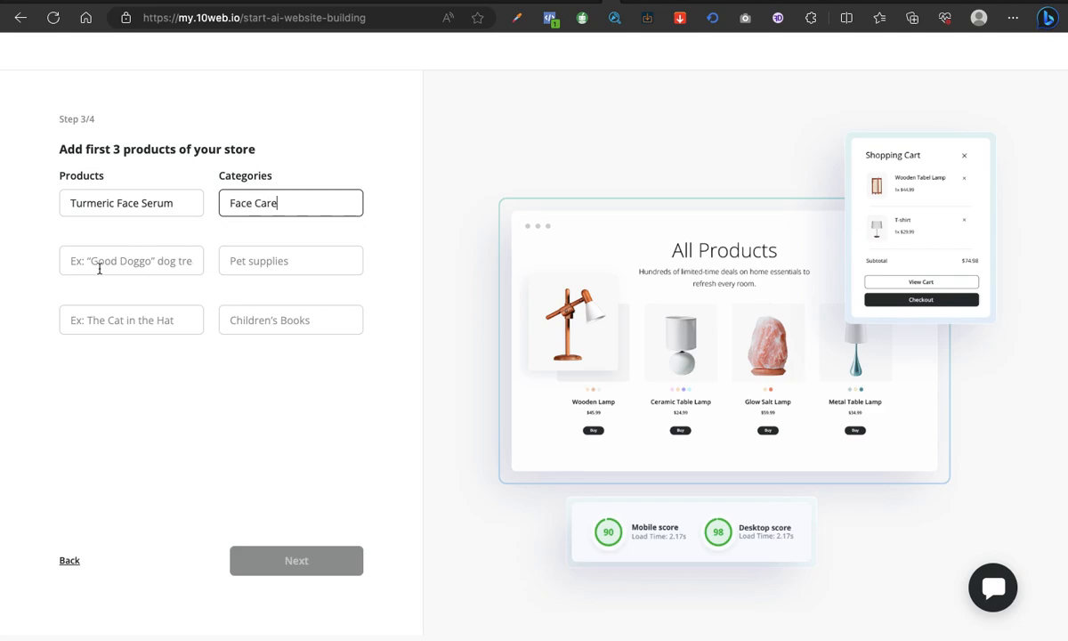
type("Turme")
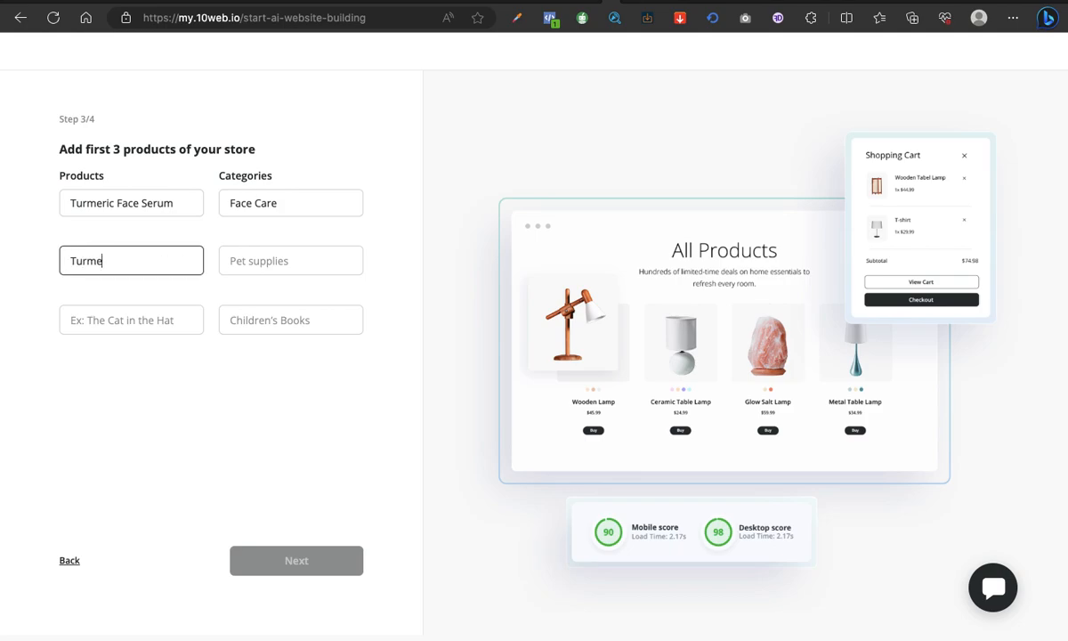
type("ric Face Crea")
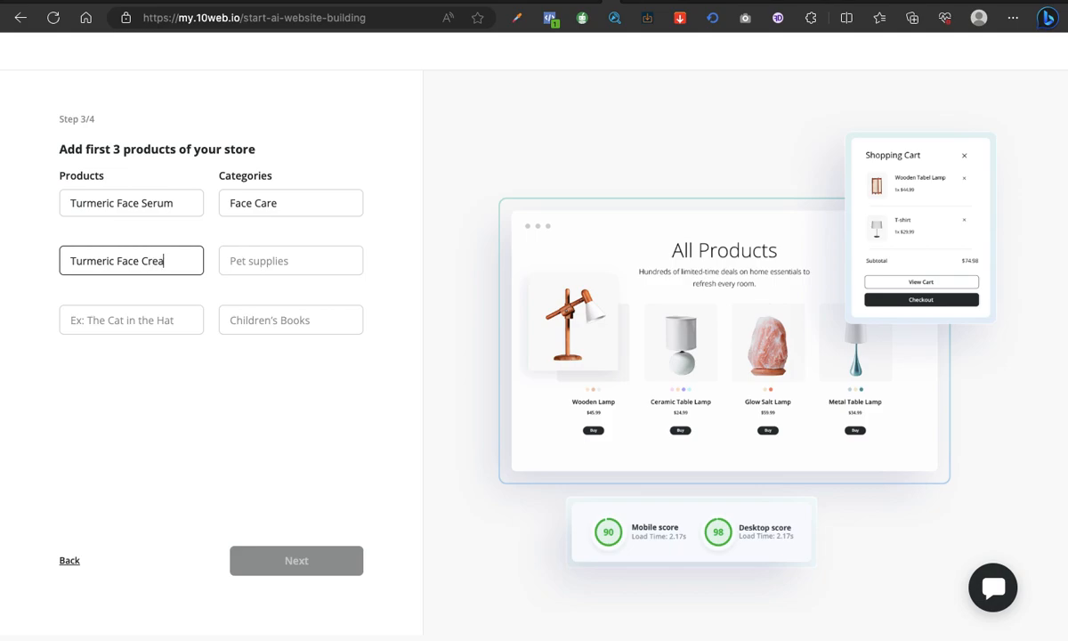
left_click(292, 259)
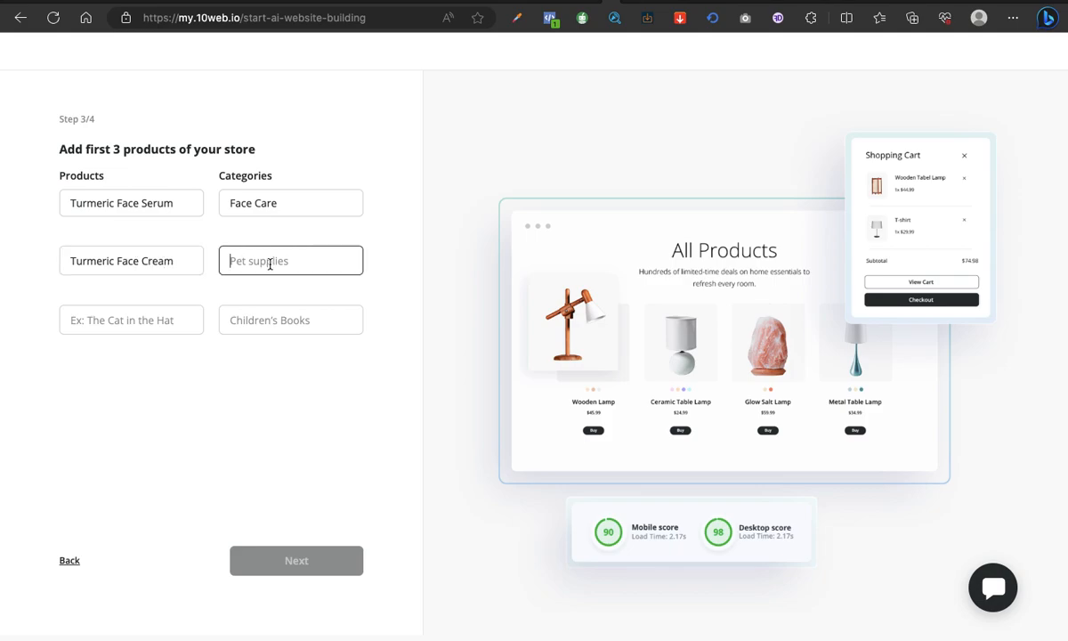
type("Face Care")
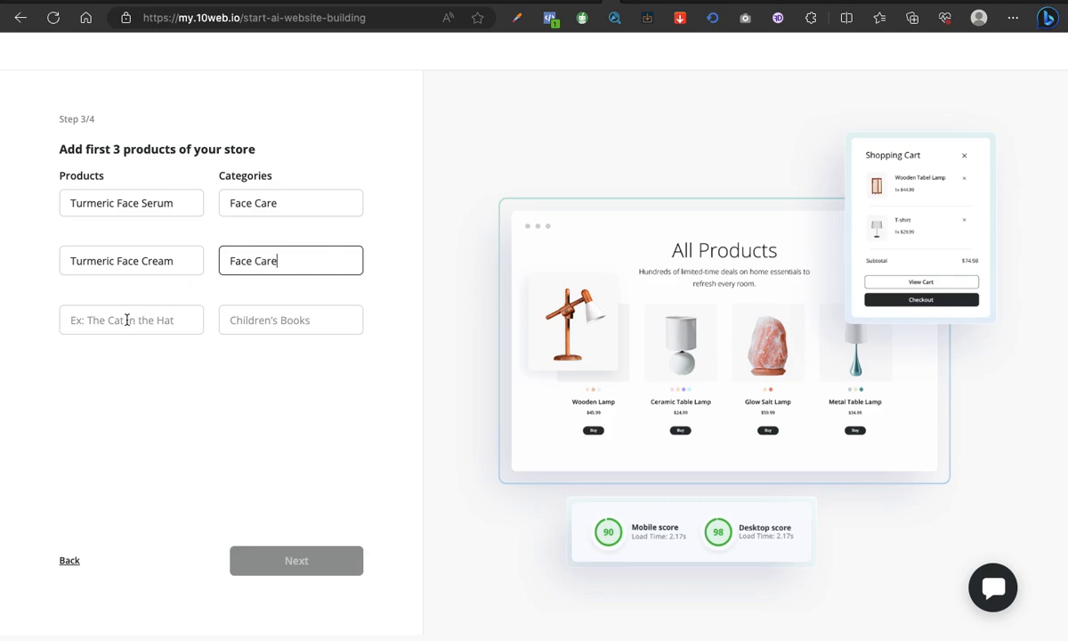
left_click(132, 320)
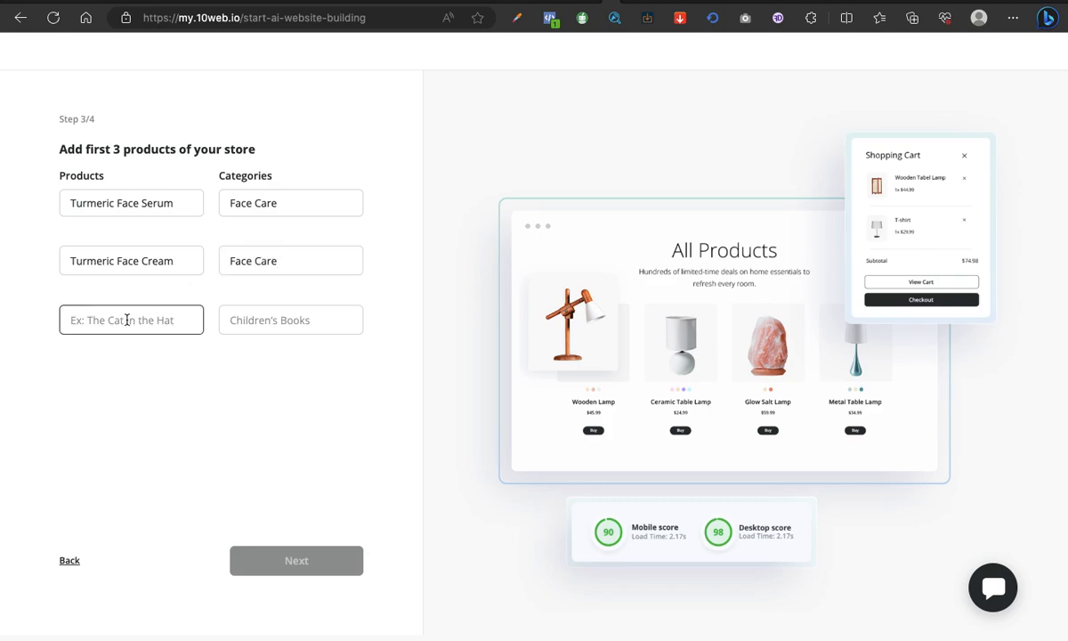
type("Hair Booster")
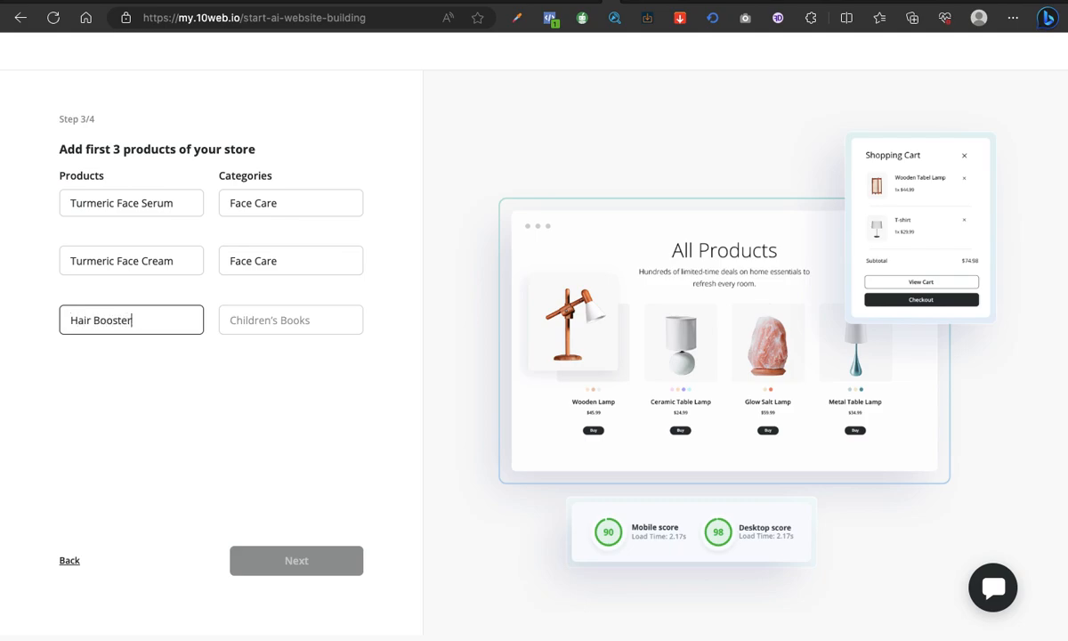
type("Hair Care")
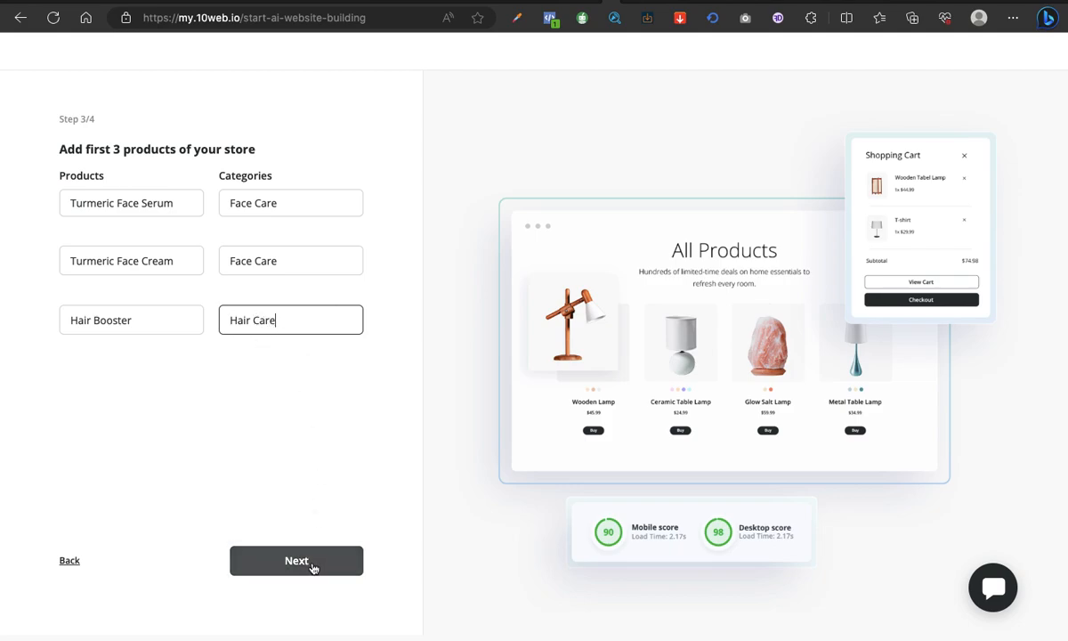
- Choose the Formal content tone and finalize the setup
left_click(297, 559)
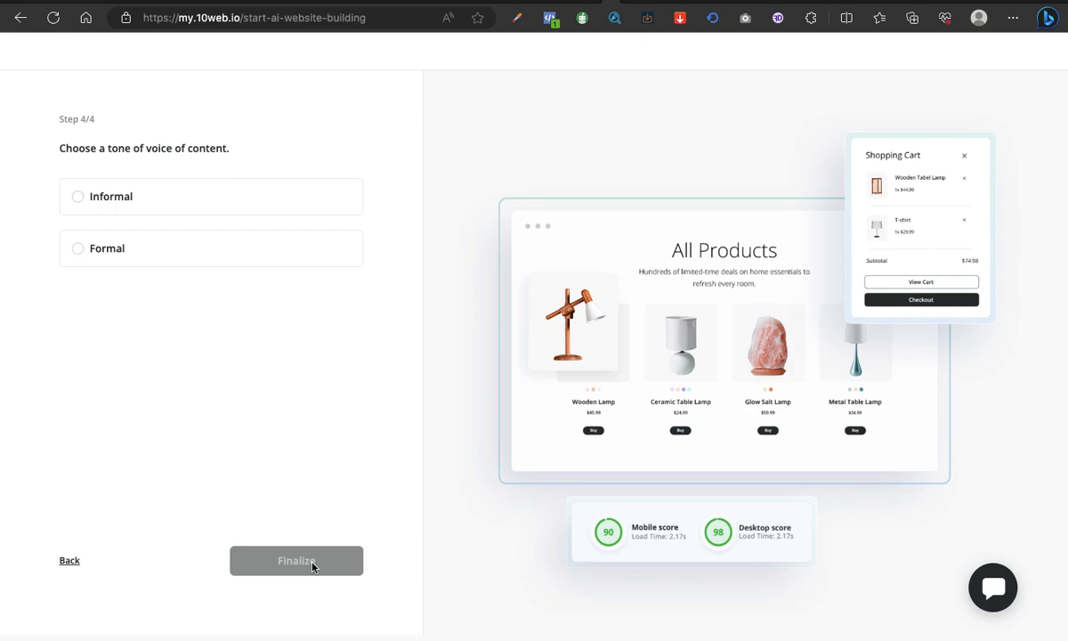
left_click(78, 249)
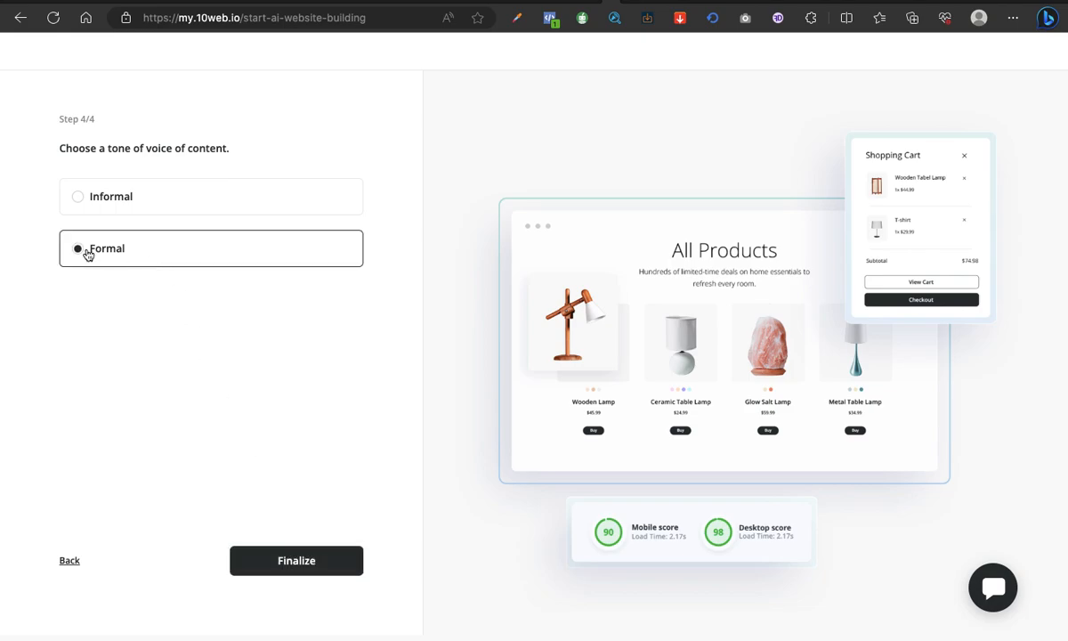
left_click(297, 558)
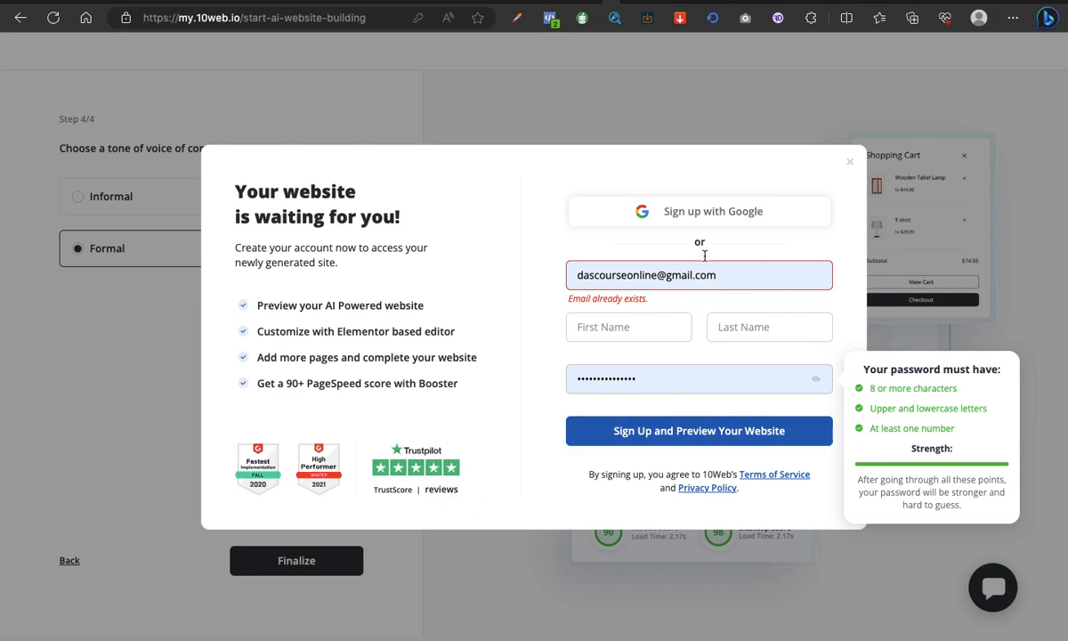
- Fill in the sign-up email, first name 'Oluo' and last name, then submit to preview the website
left_click(699, 274)
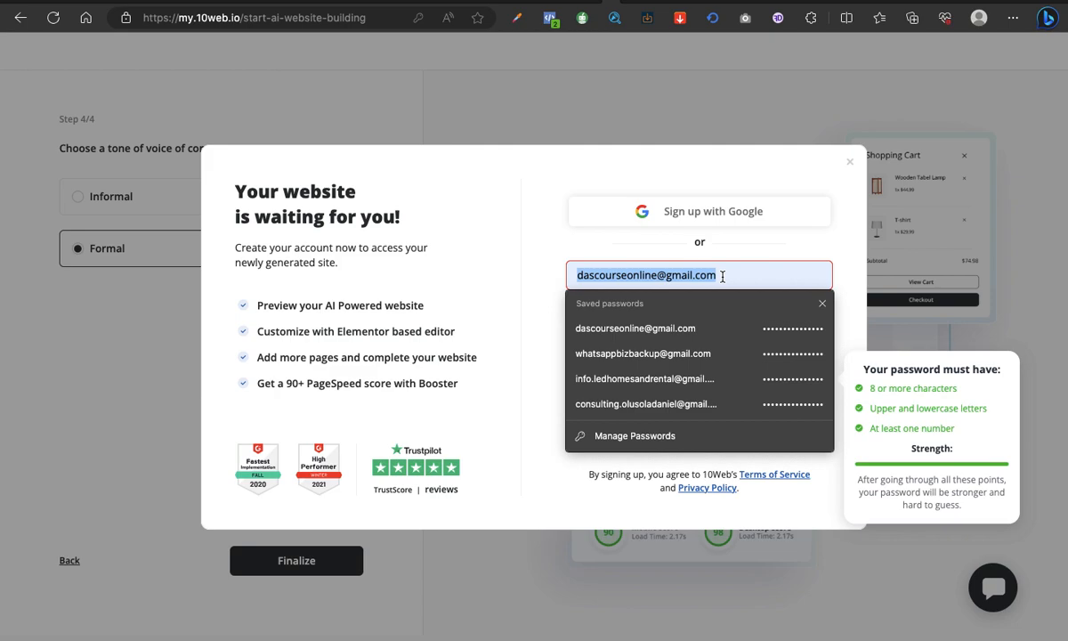
type("natural and organic skin care and hair care products")
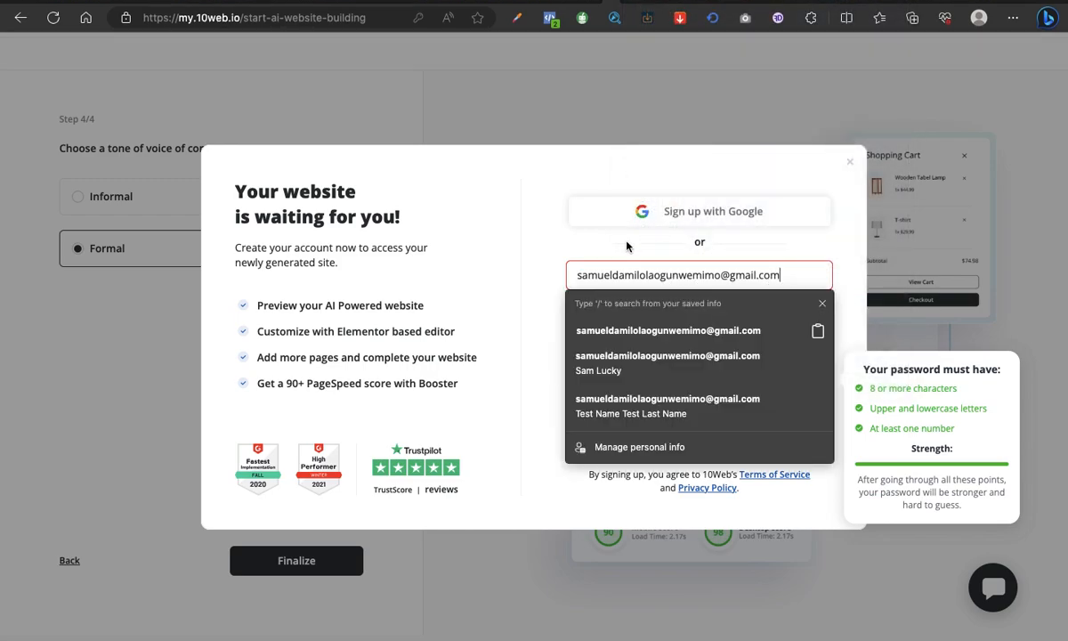
left_click(628, 327)
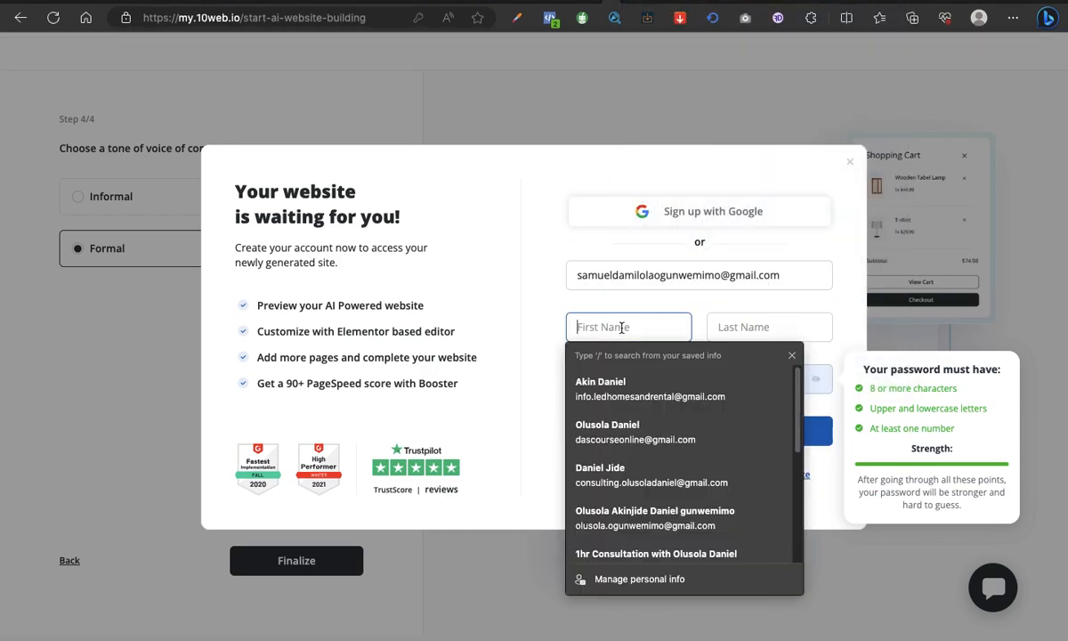
type("Oluosola")
left_click(769, 327)
type("Danie;")
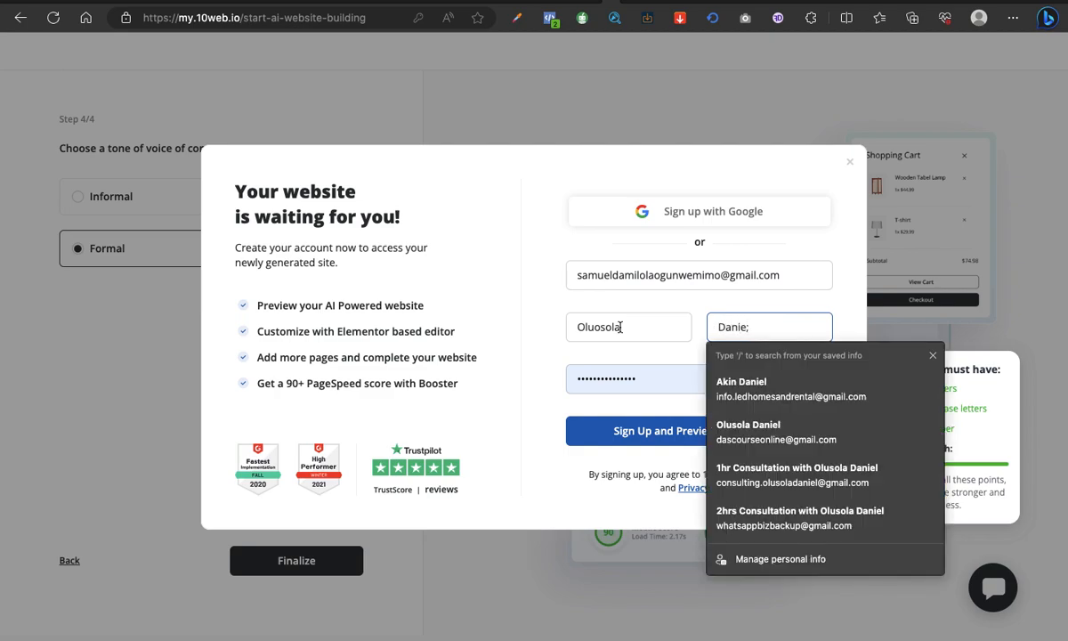
left_click(699, 377)
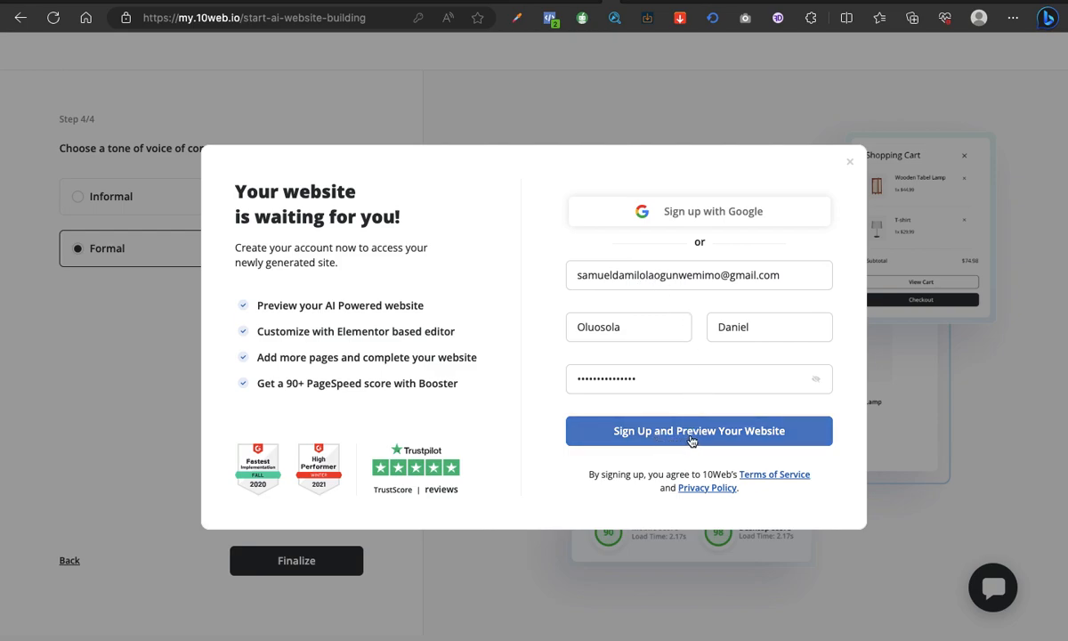
left_click(697, 429)
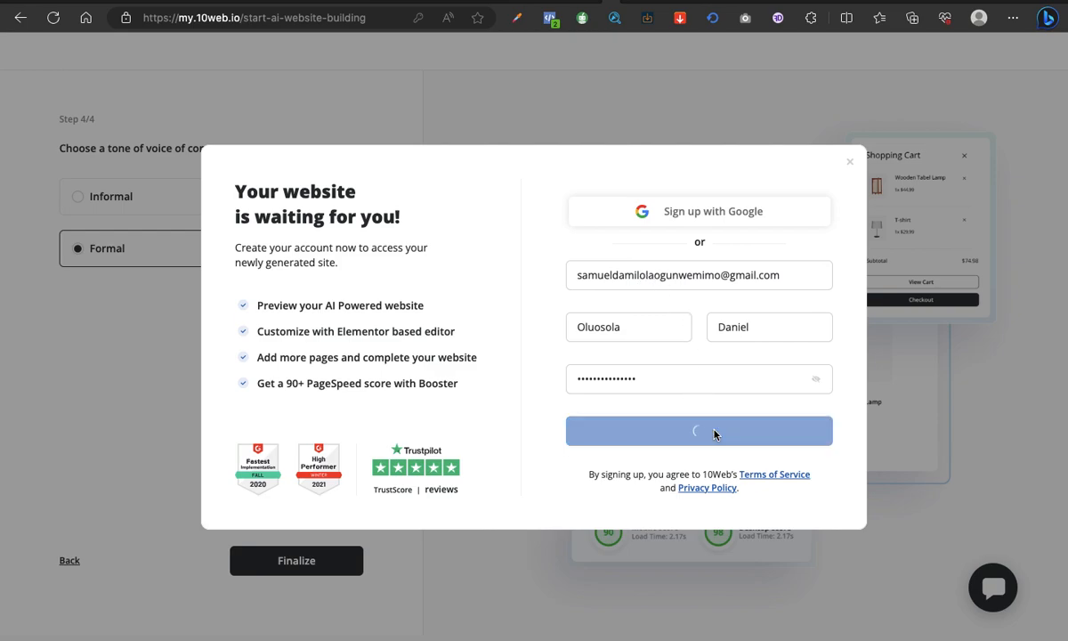
left_click(700, 431)
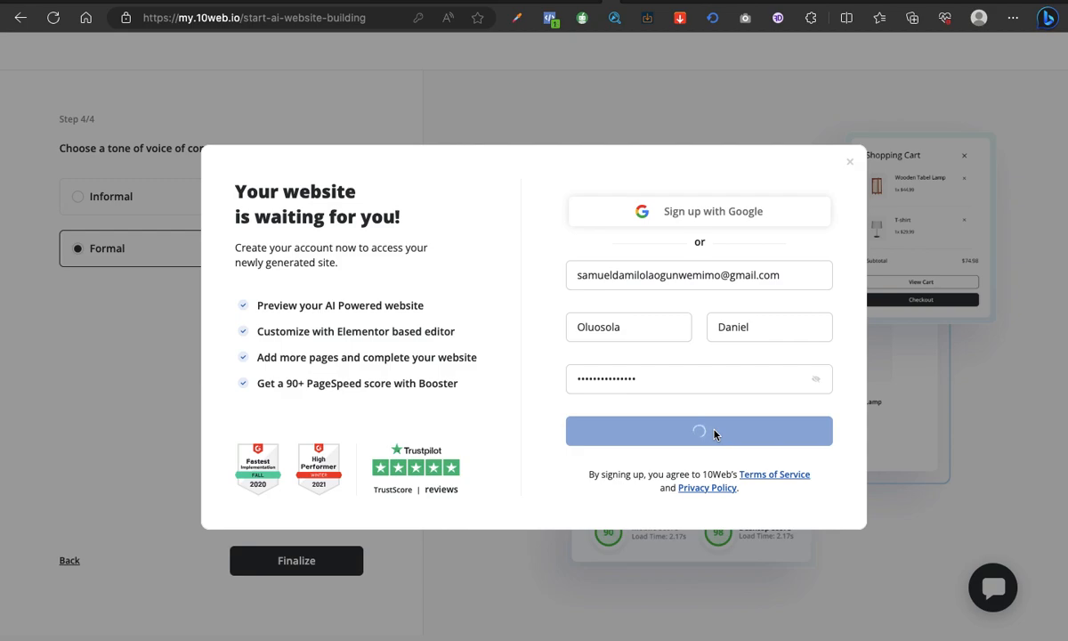
left_click(698, 431)
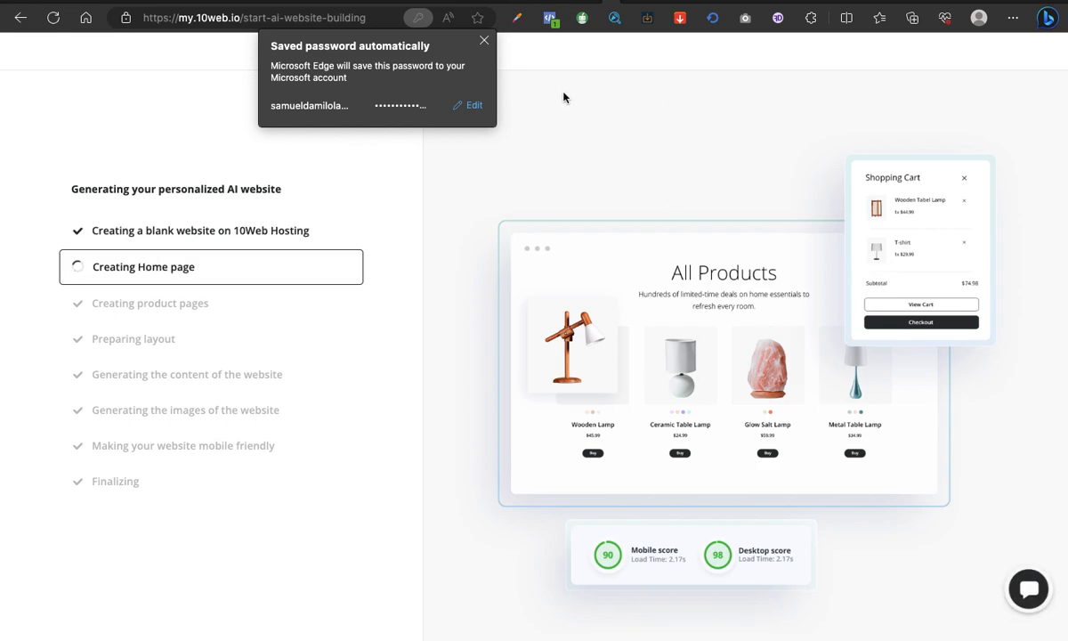
- Dismiss the Edge saved-password notice while the site generates
left_click(484, 39)
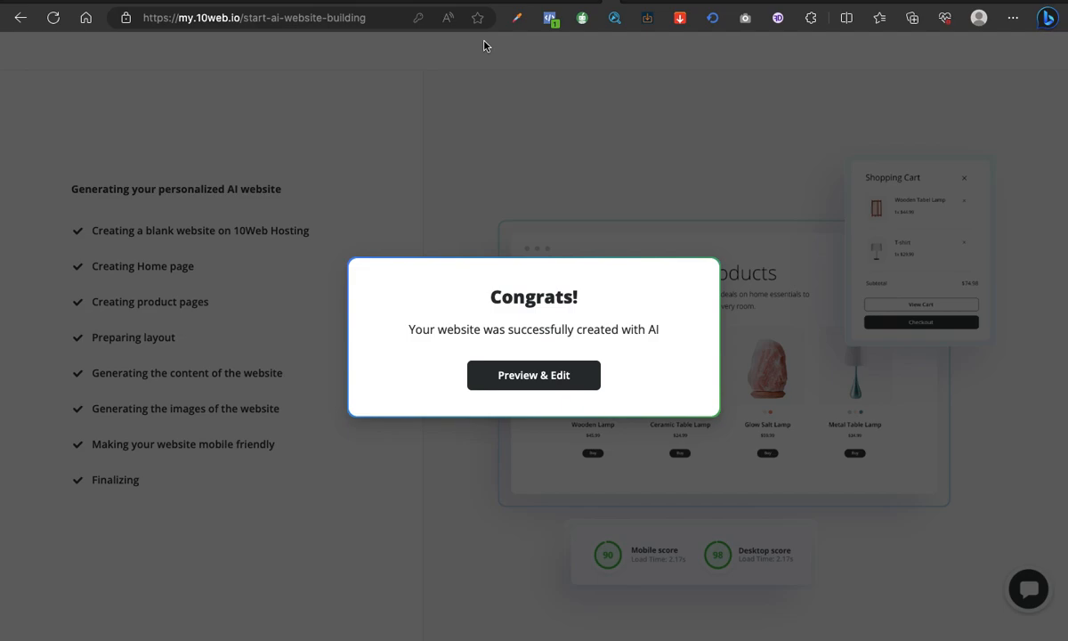
mouse_move(534, 373)
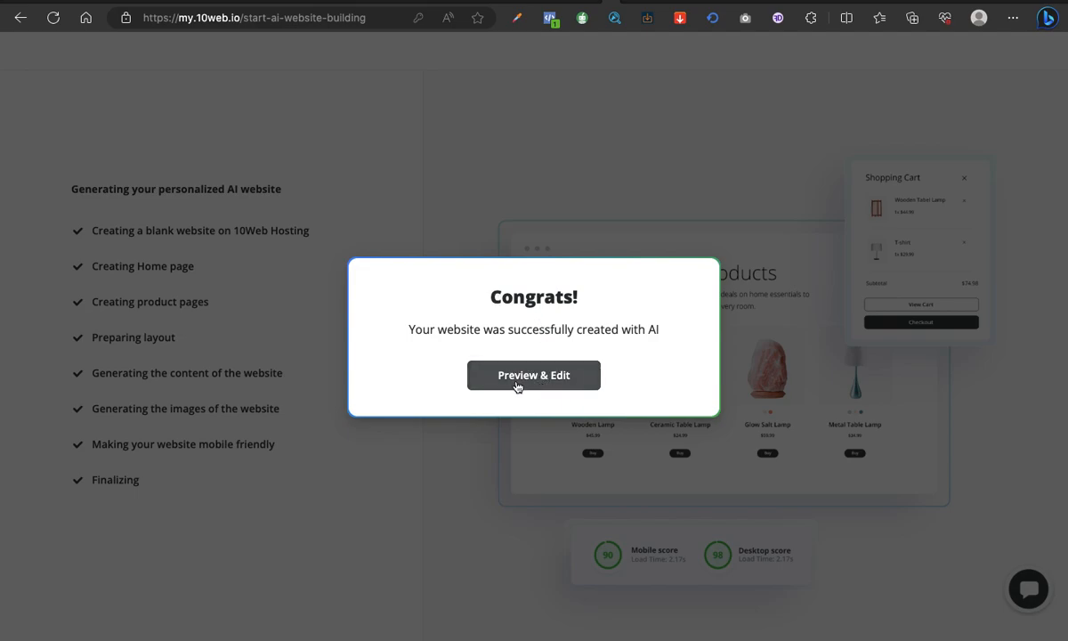
- Open the Preview & Edit view of the generated Beauty360 website
left_click(534, 374)
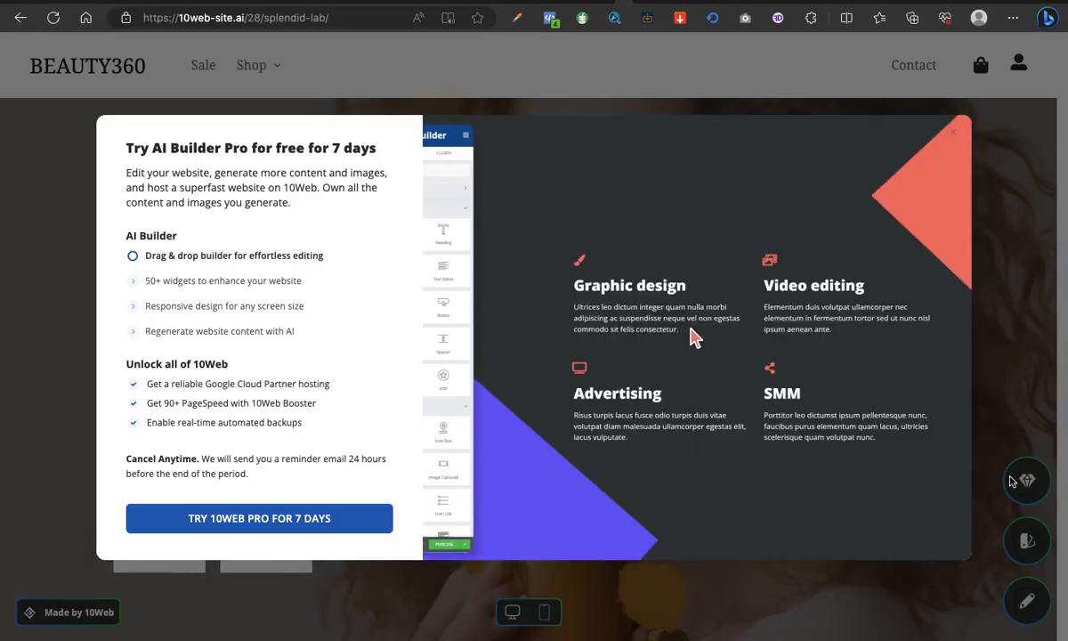
- Close the AI Builder Pro promo and try the Classic and Energetic colour palettes on the page
left_click(1024, 541)
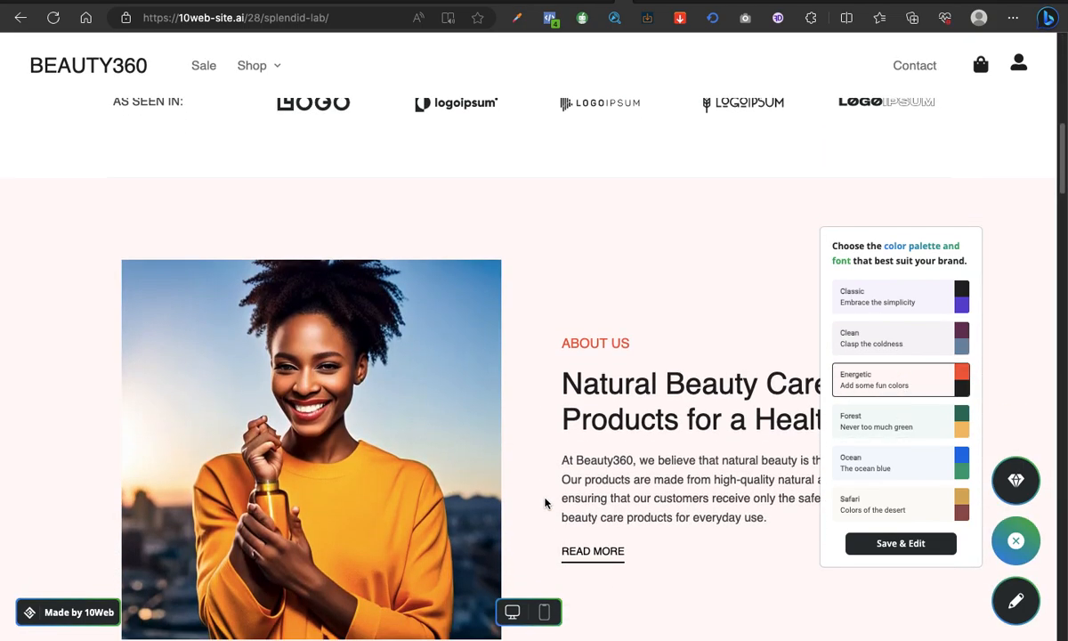
left_click(894, 296)
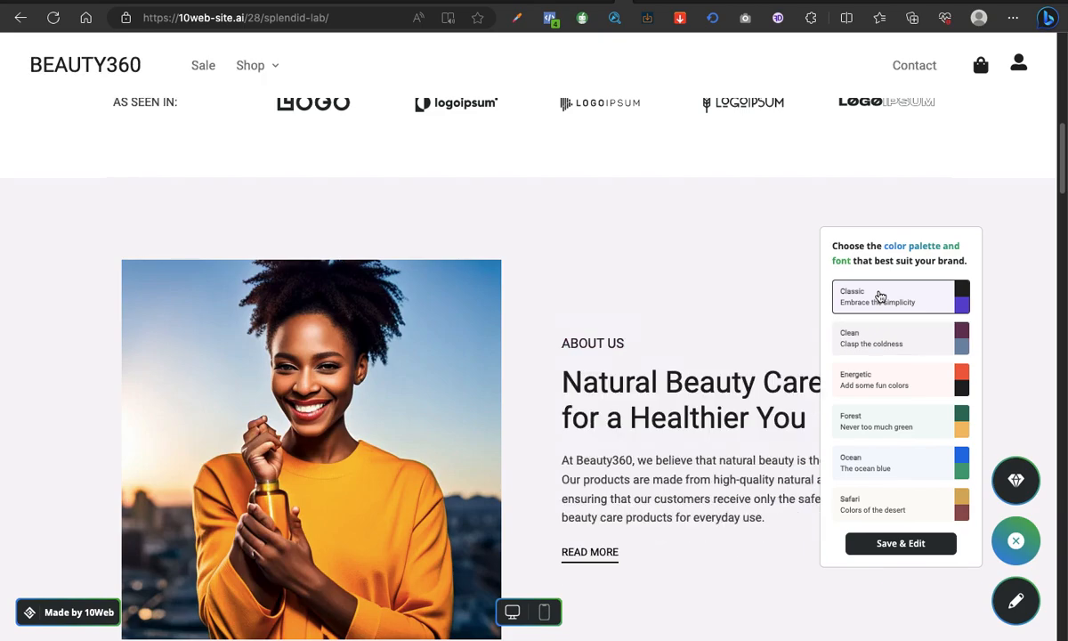
left_click(900, 420)
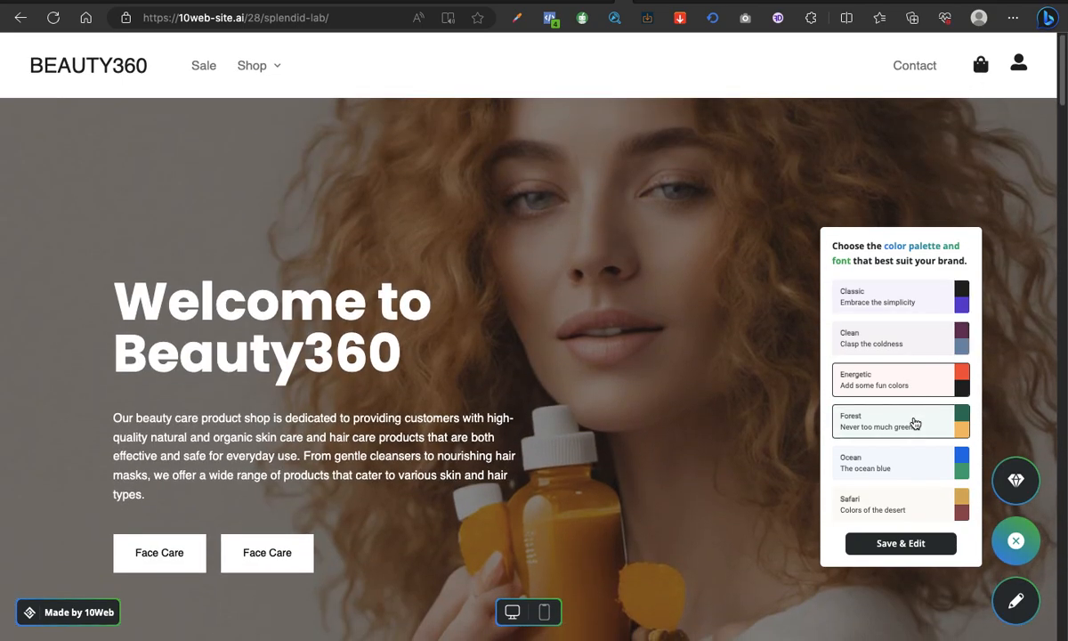
scroll("down", 3)
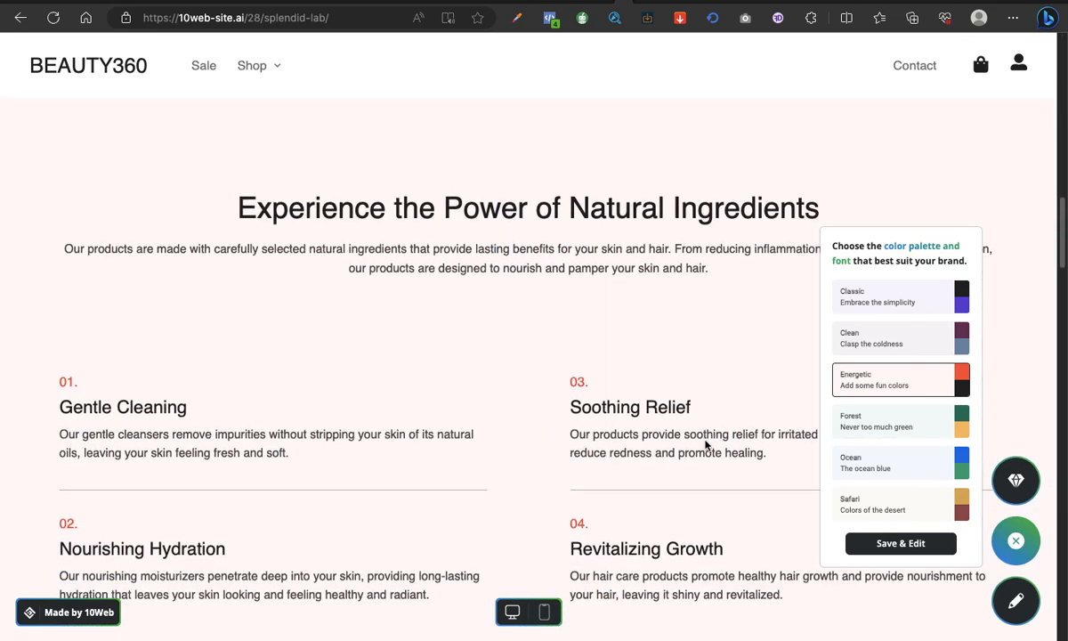
scroll("down", 3)
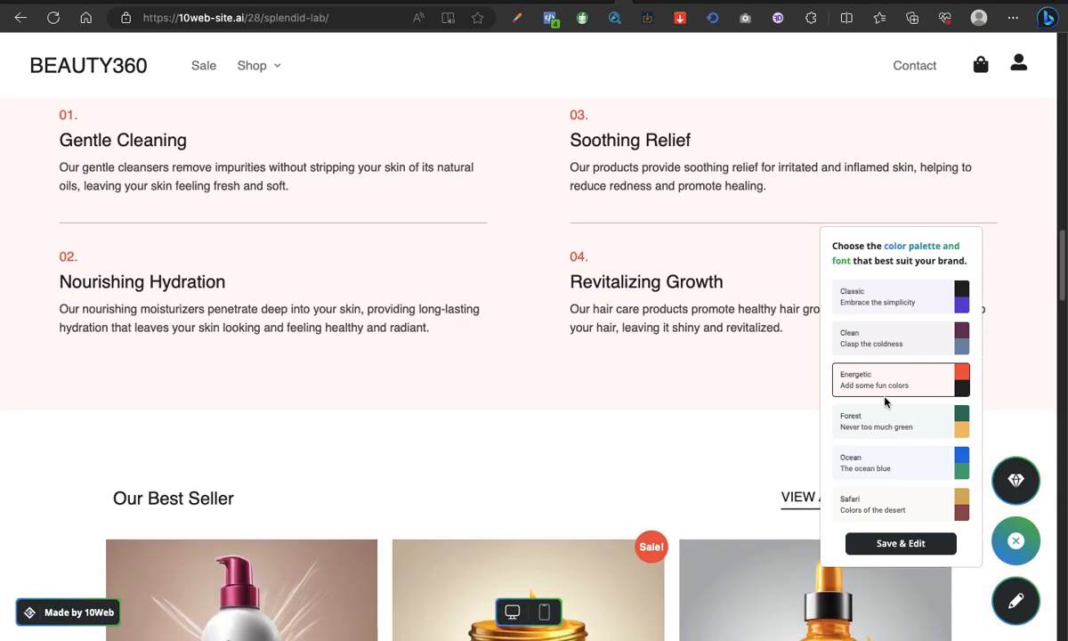
scroll("down", 3)
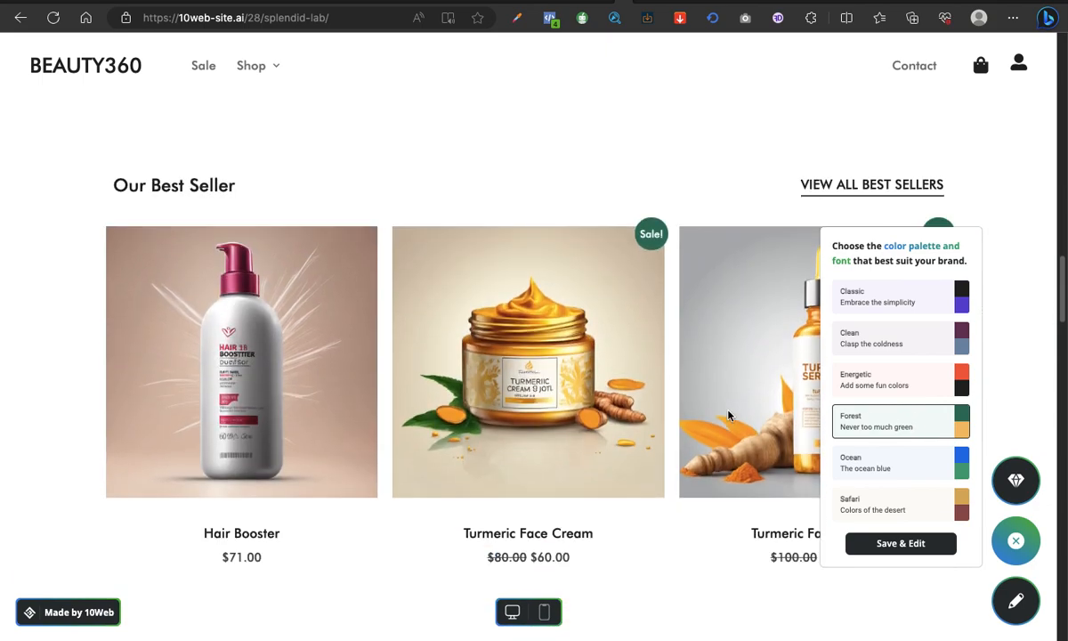
scroll("down", 3)
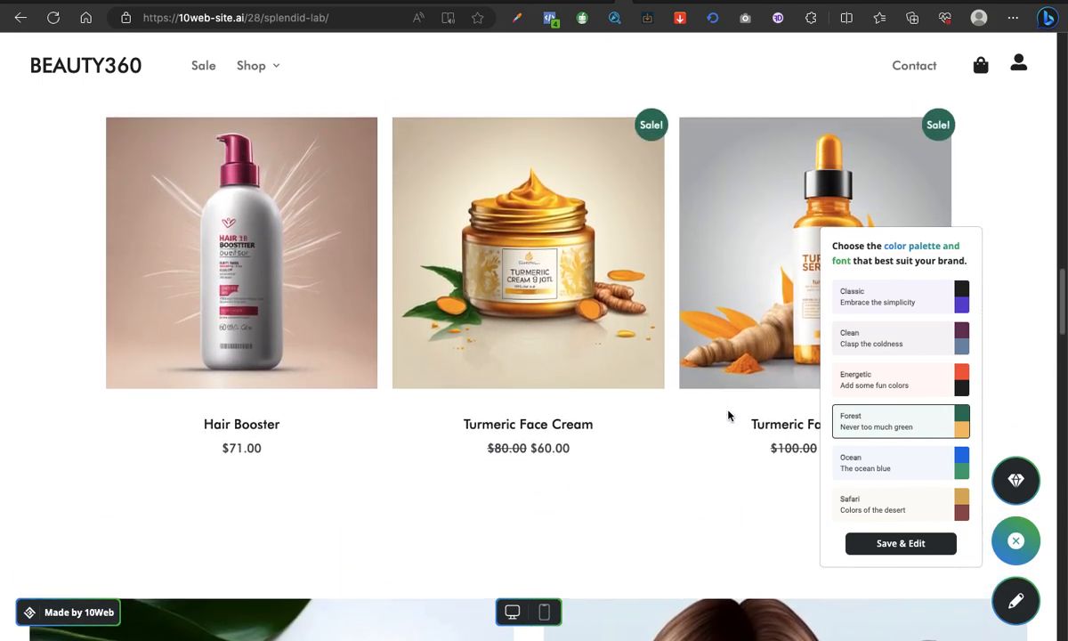
scroll("down", 3)
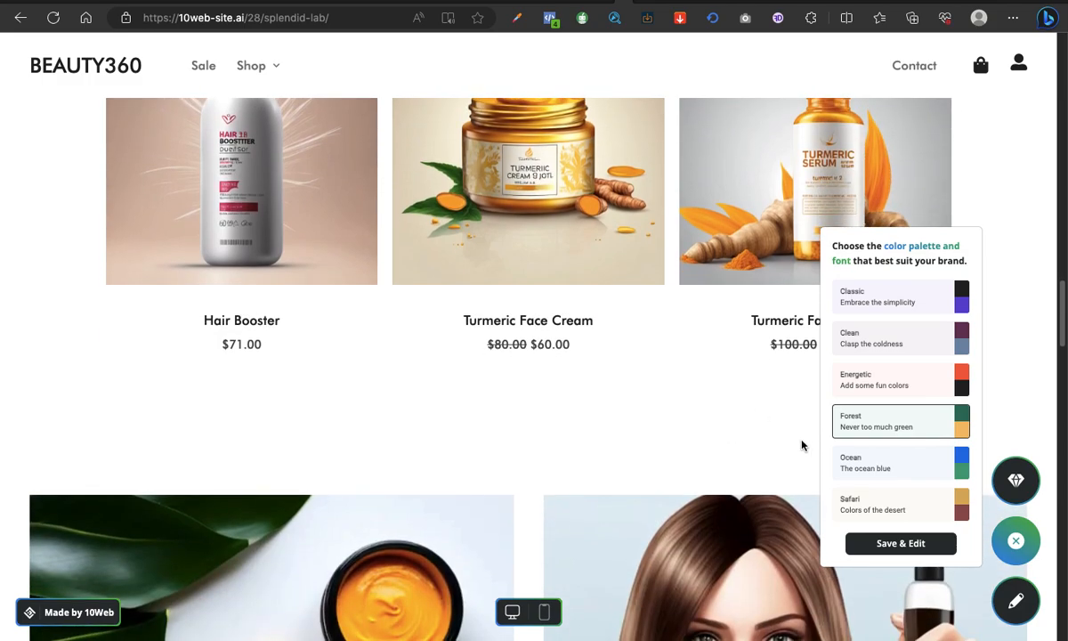
mouse_move(889, 463)
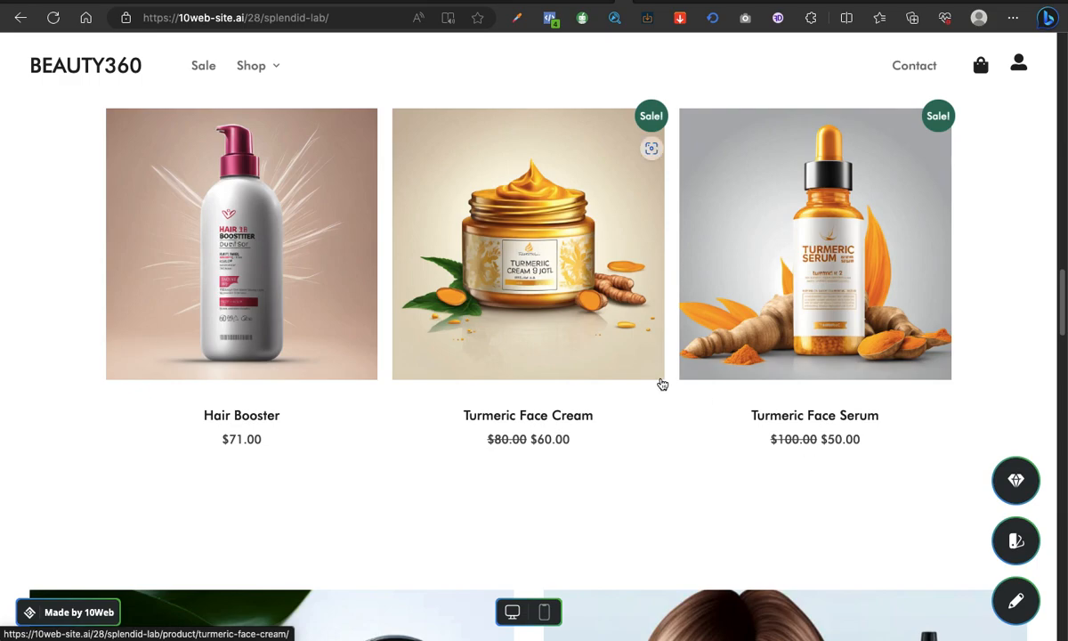
mouse_move(787, 266)
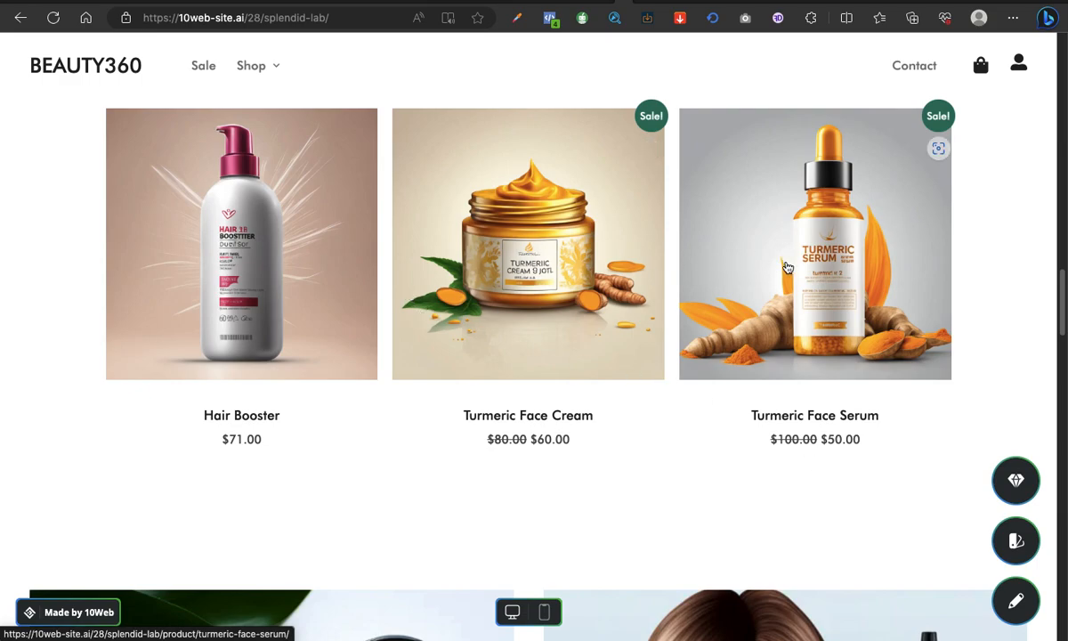
mouse_move(822, 294)
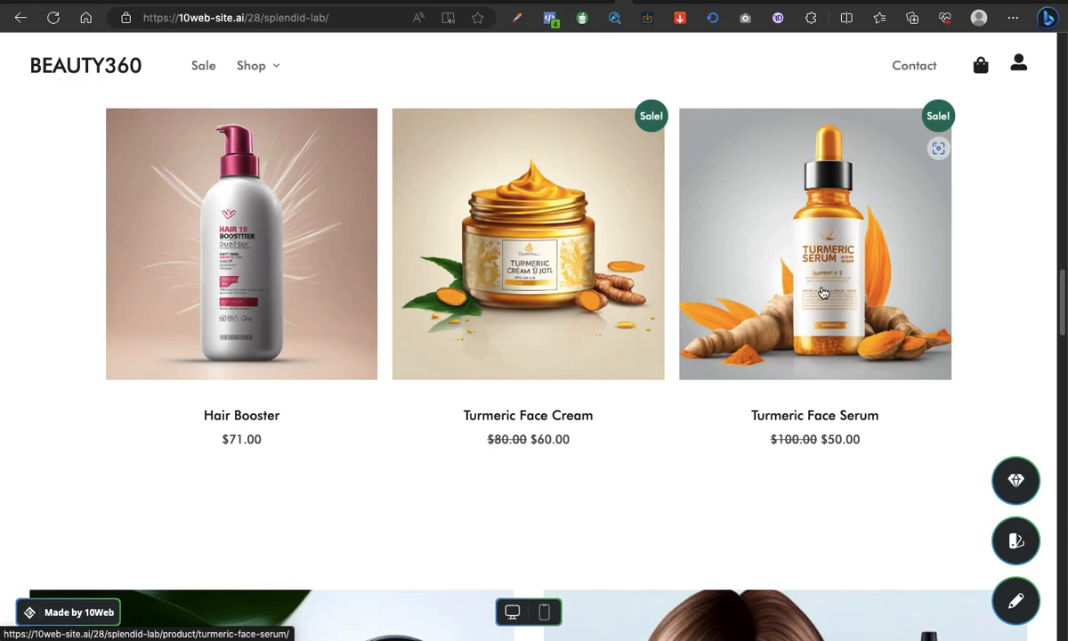
scroll("down", 3)
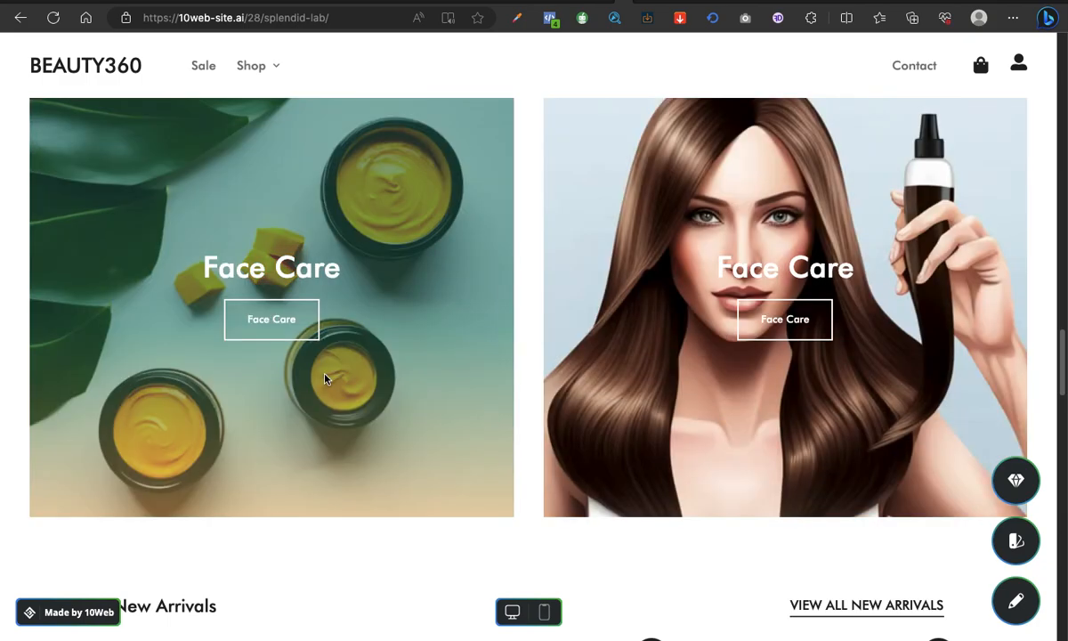
scroll("down", 3)
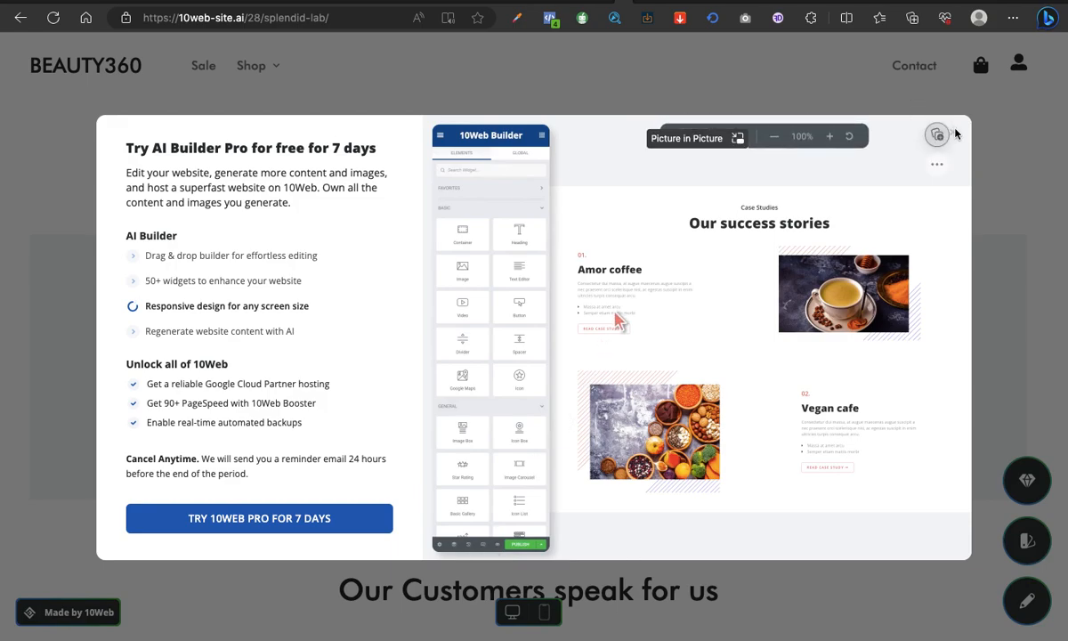
mouse_move(719, 153)
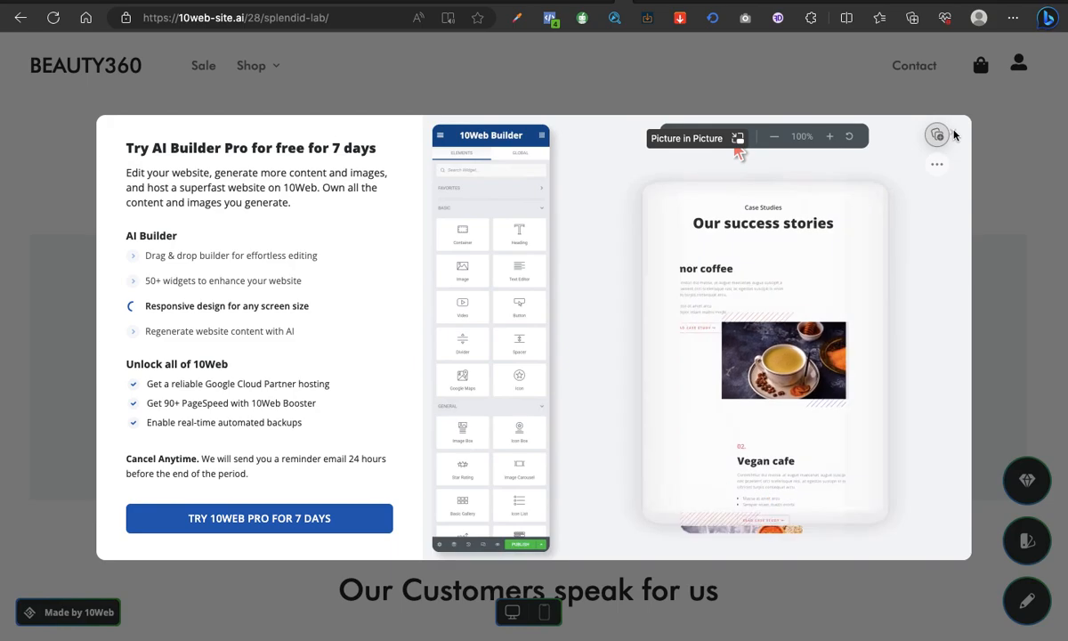
left_click(936, 135)
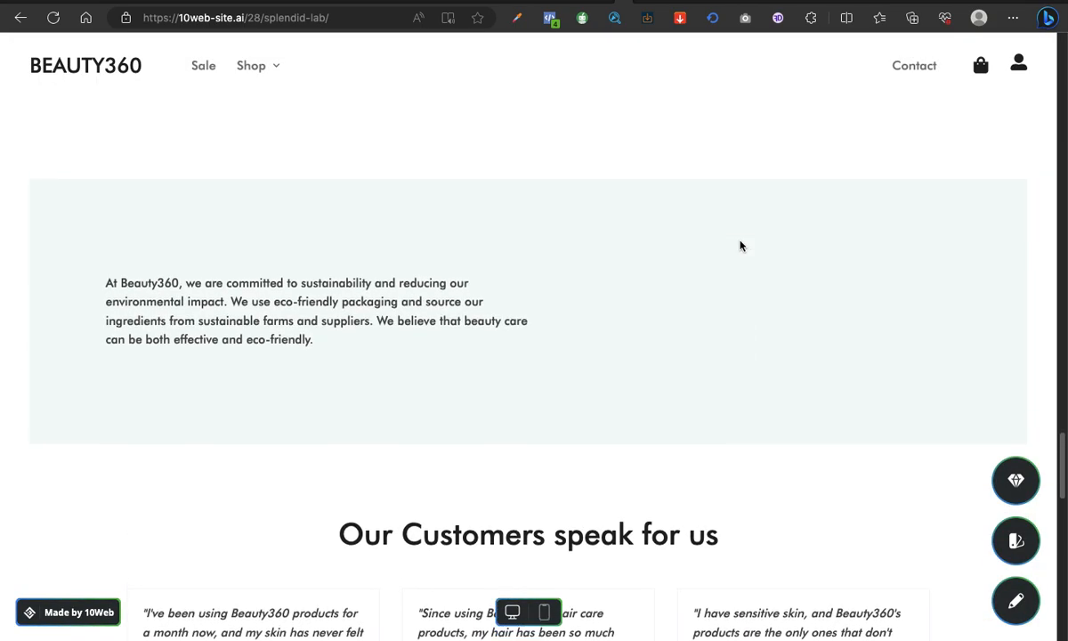
scroll("up", 3)
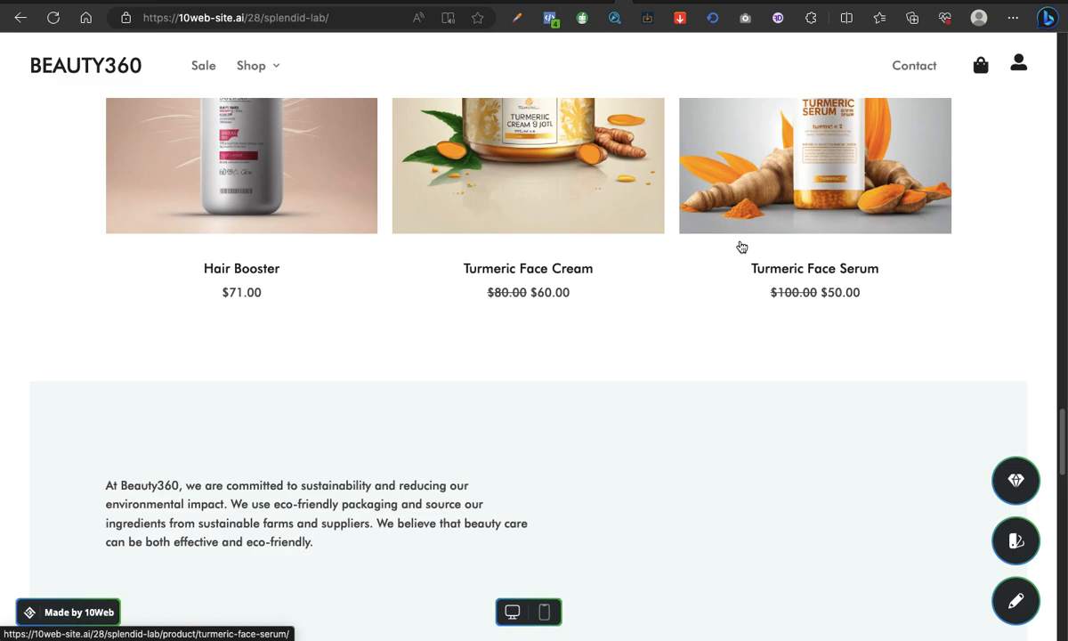
scroll("down", 3)
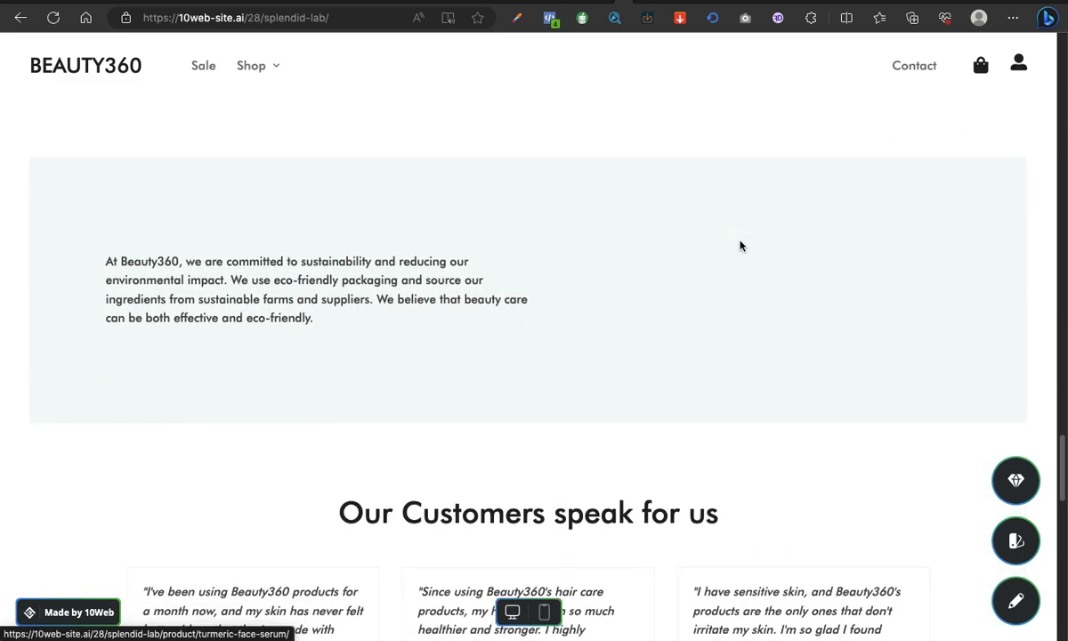
scroll("down", 3)
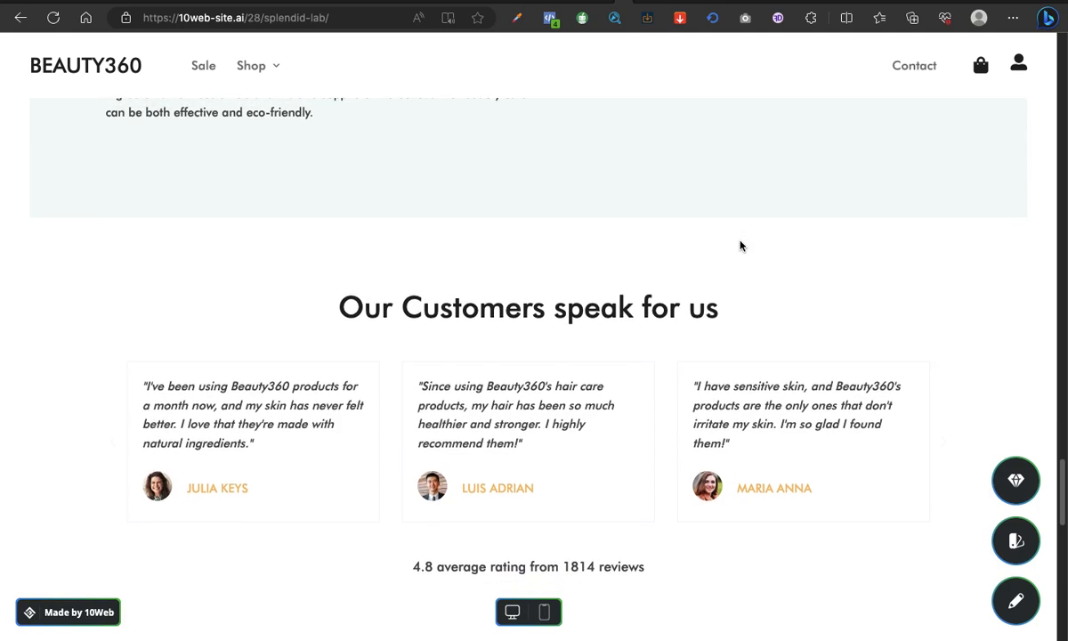
scroll("down", 3)
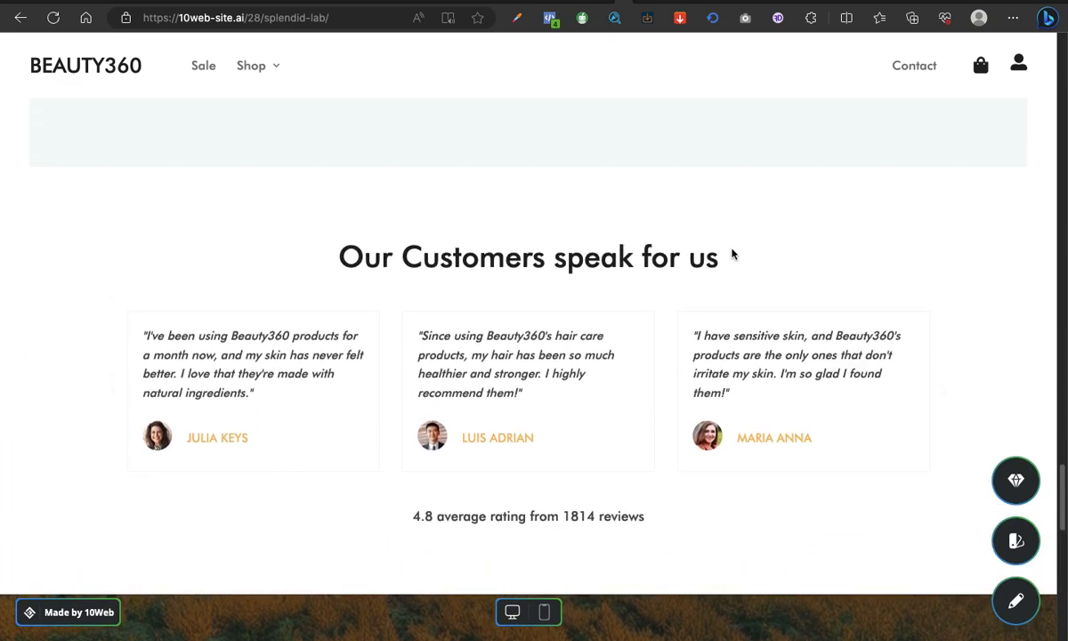
mouse_move(605, 372)
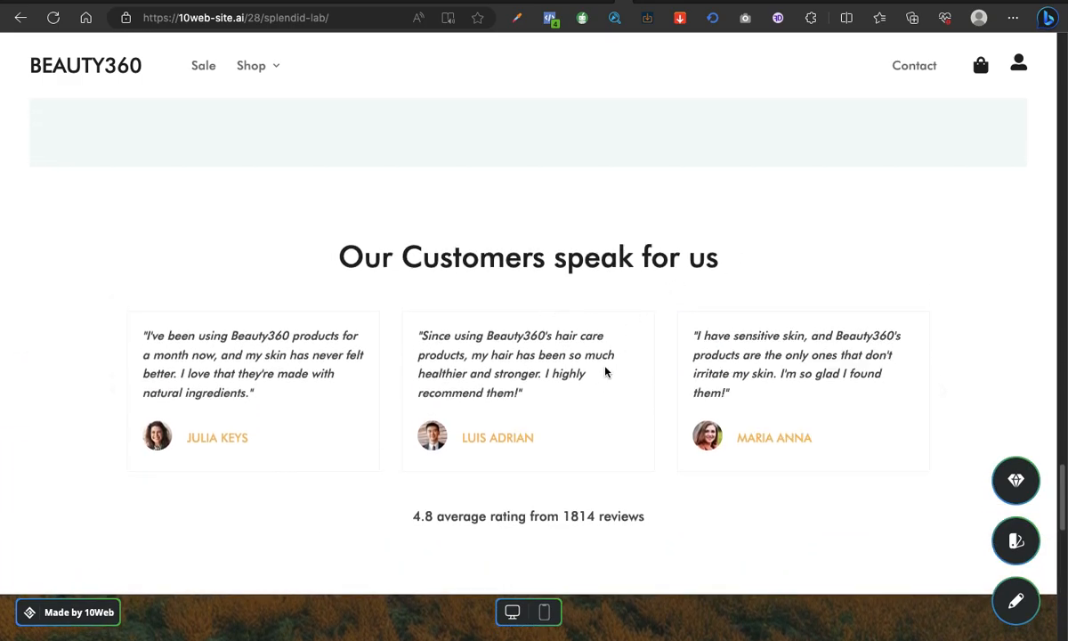
scroll("down", 3)
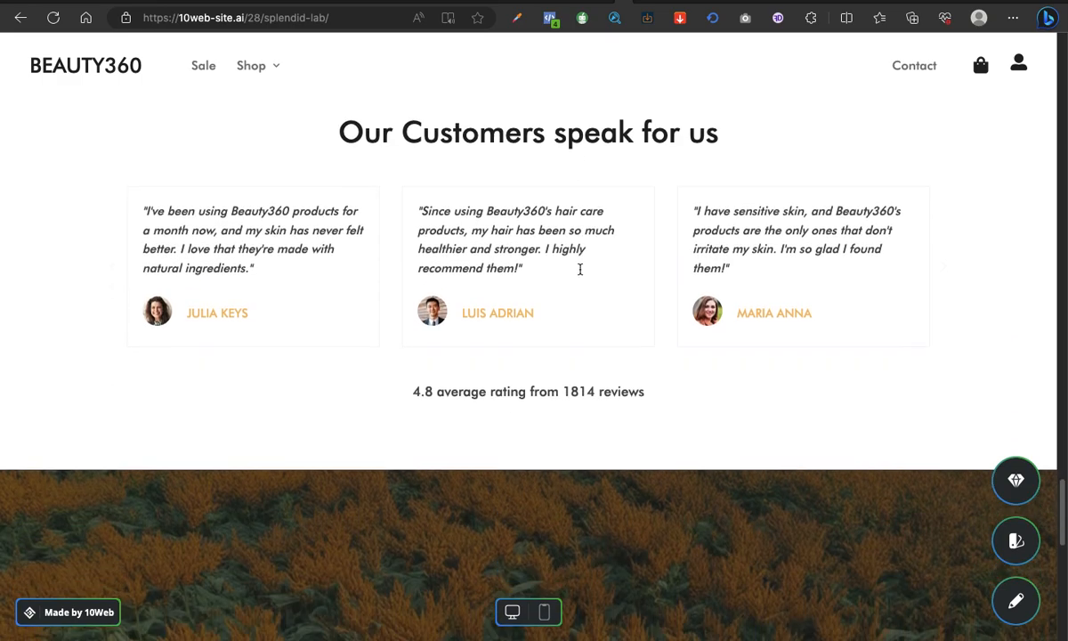
scroll("down", 3)
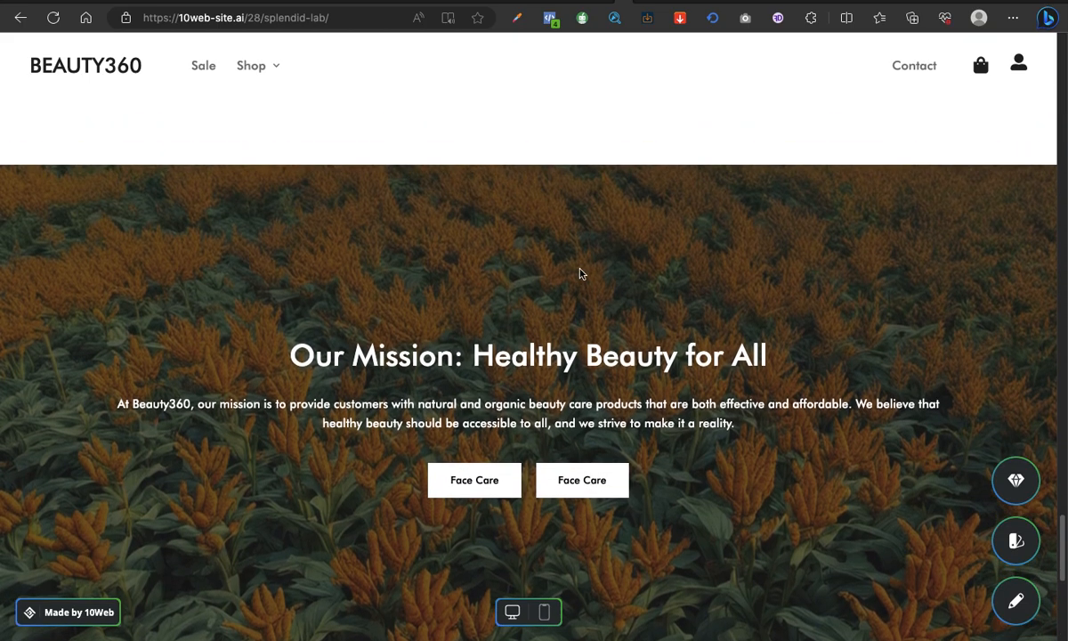
scroll("down", 3)
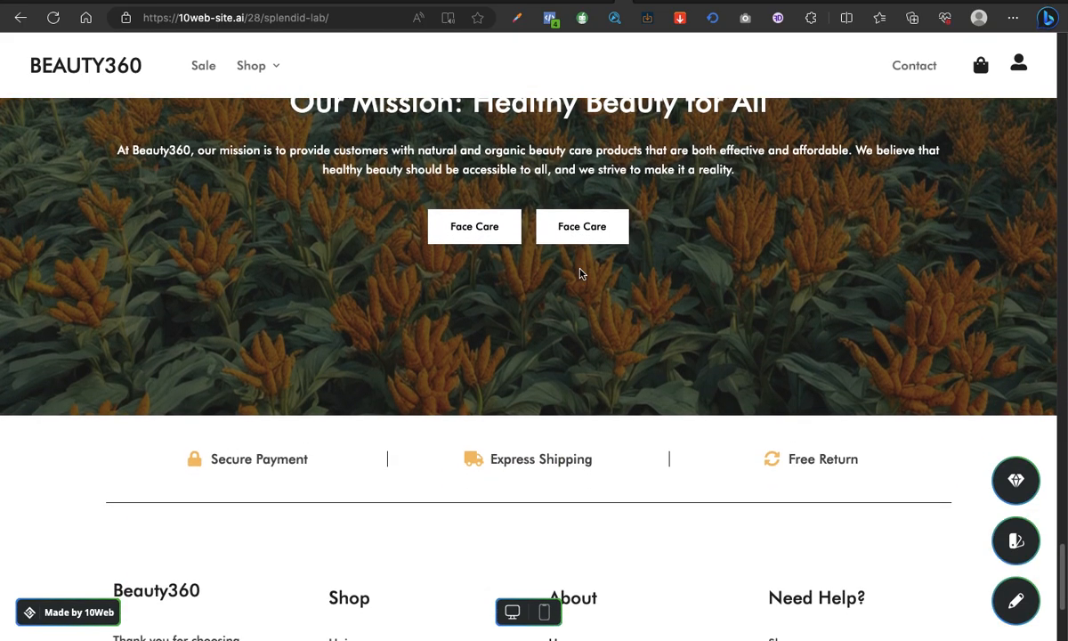
scroll("down", 3)
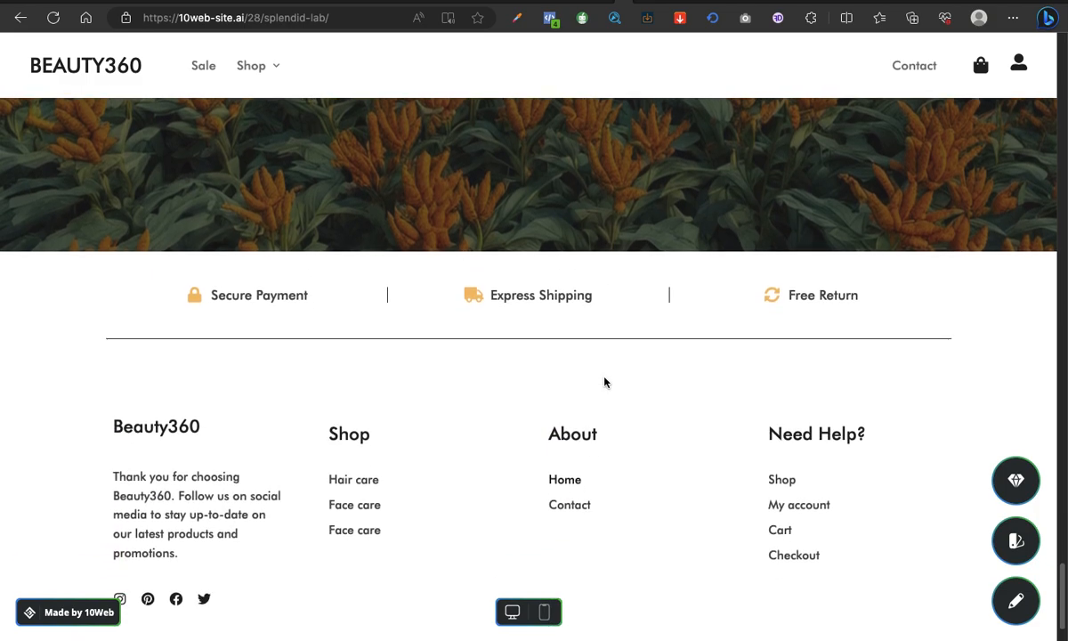
scroll("down", 3)
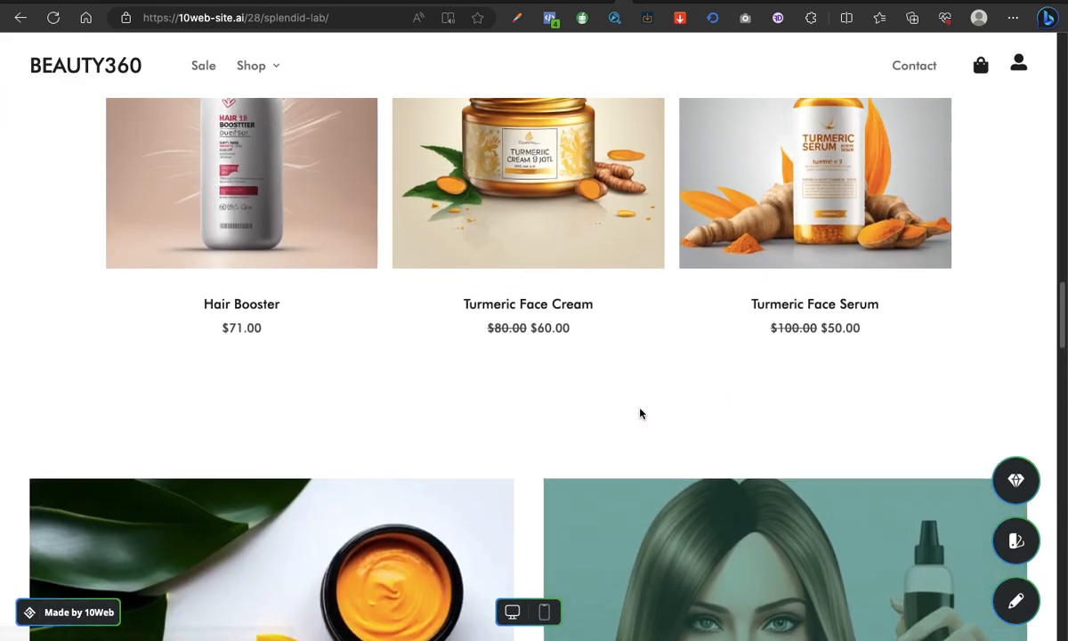
scroll("up", 3)
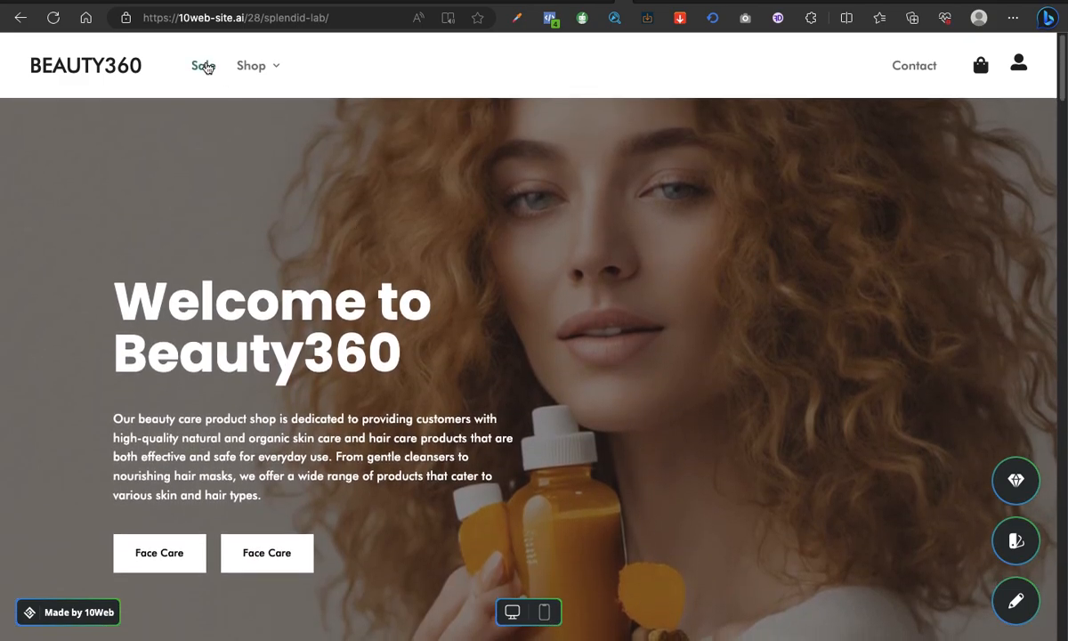
- Show the Shop categories menu, then go to the Sale page
left_click(251, 64)
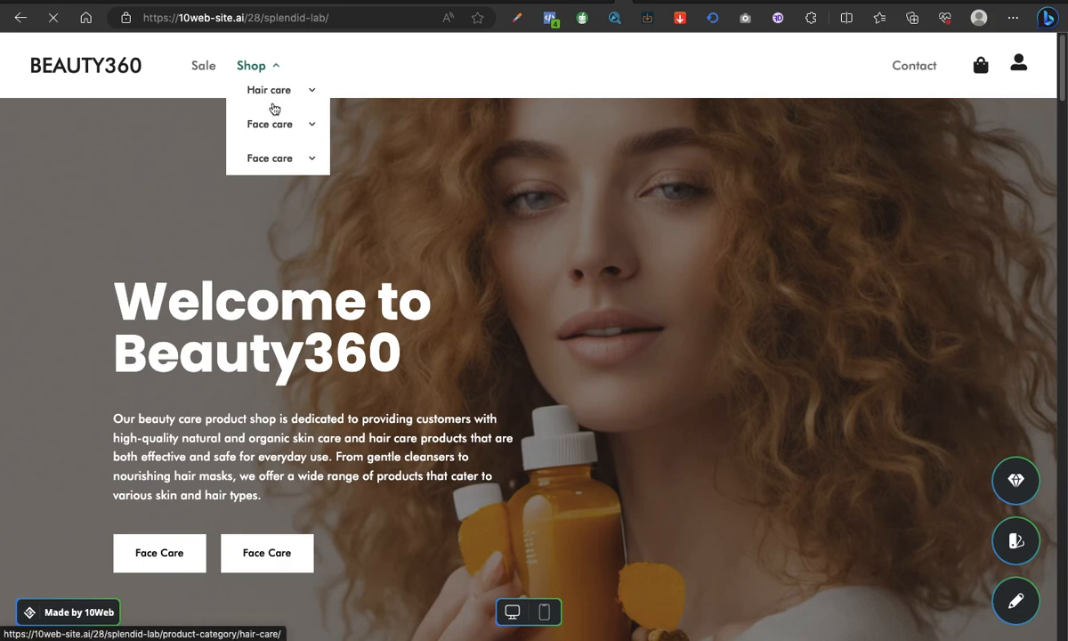
mouse_move(269, 125)
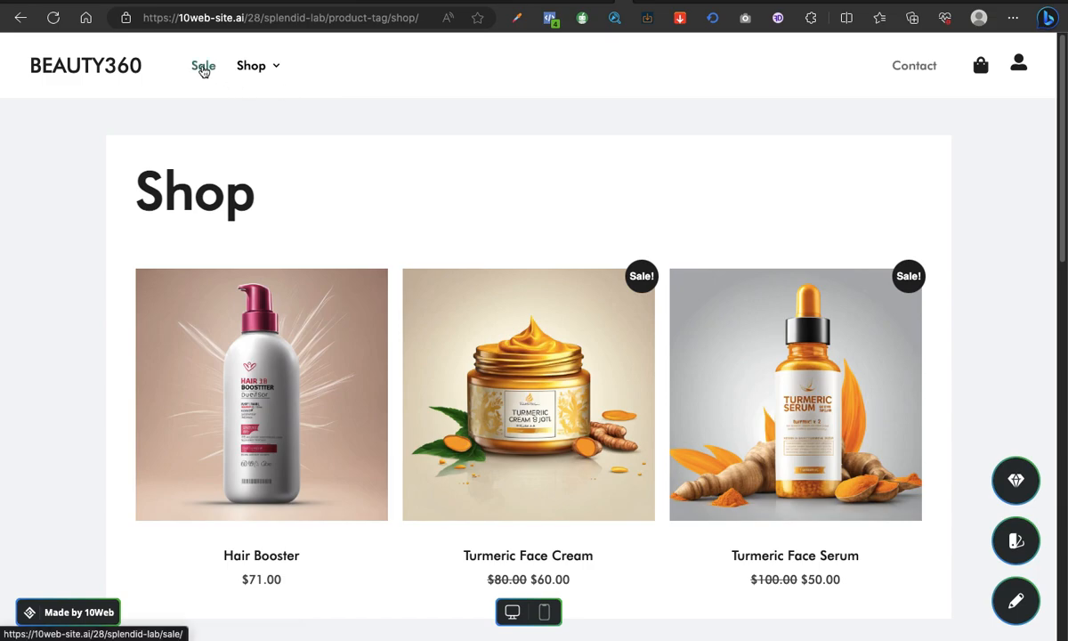
left_click(202, 64)
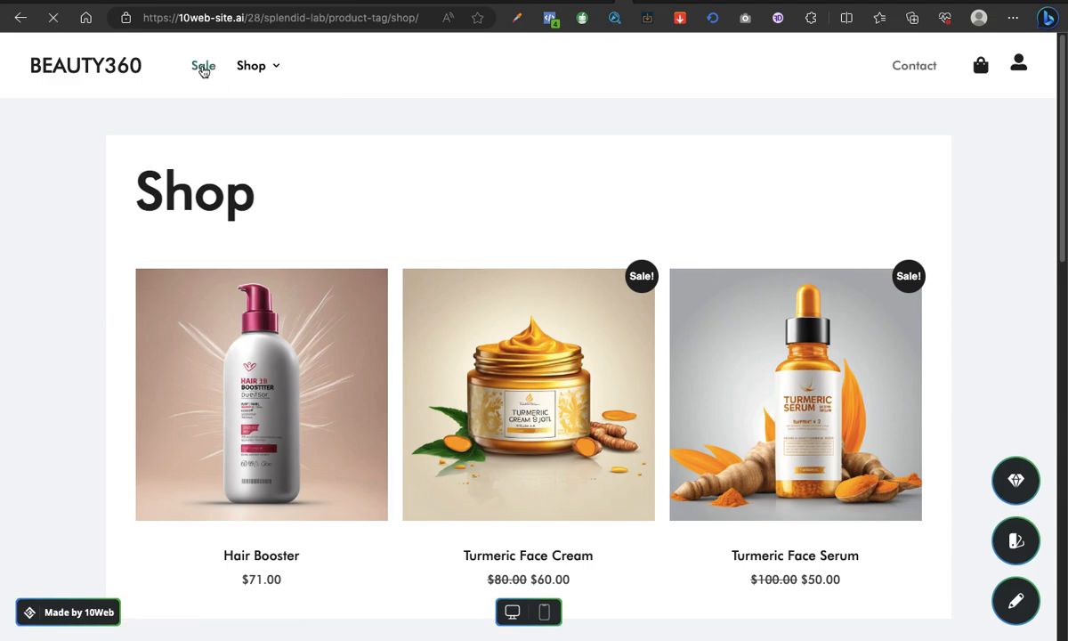
left_click(202, 64)
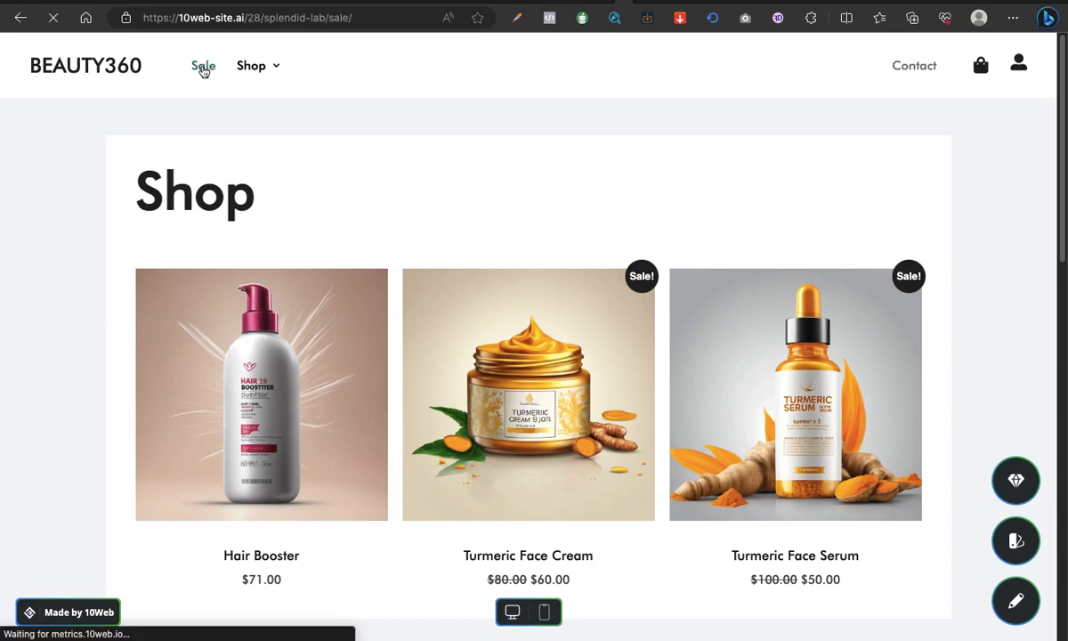
left_click(203, 64)
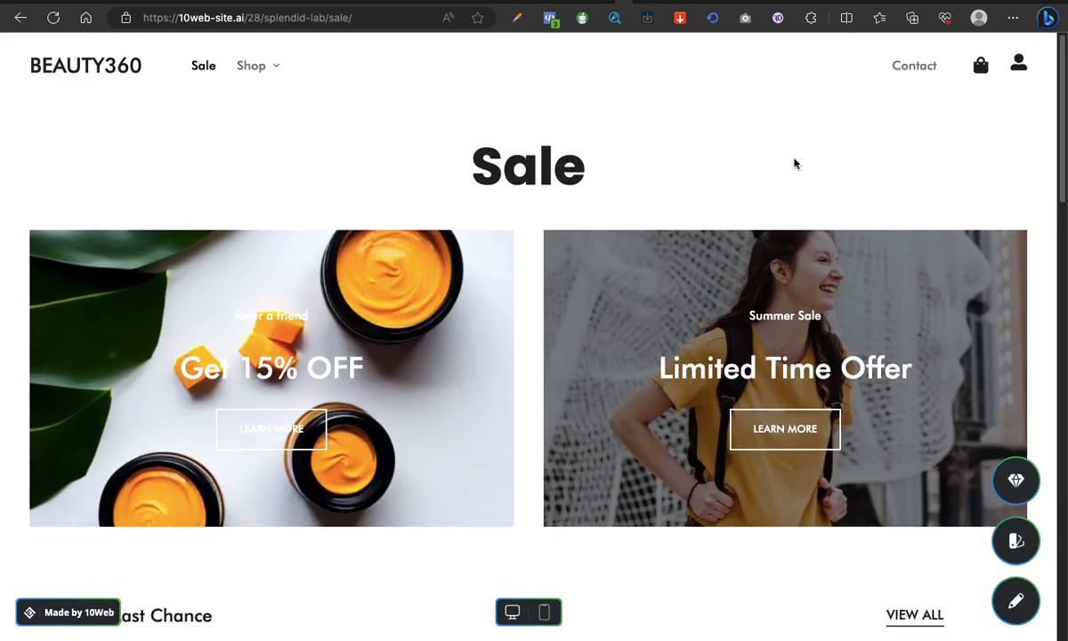
mouse_move(881, 131)
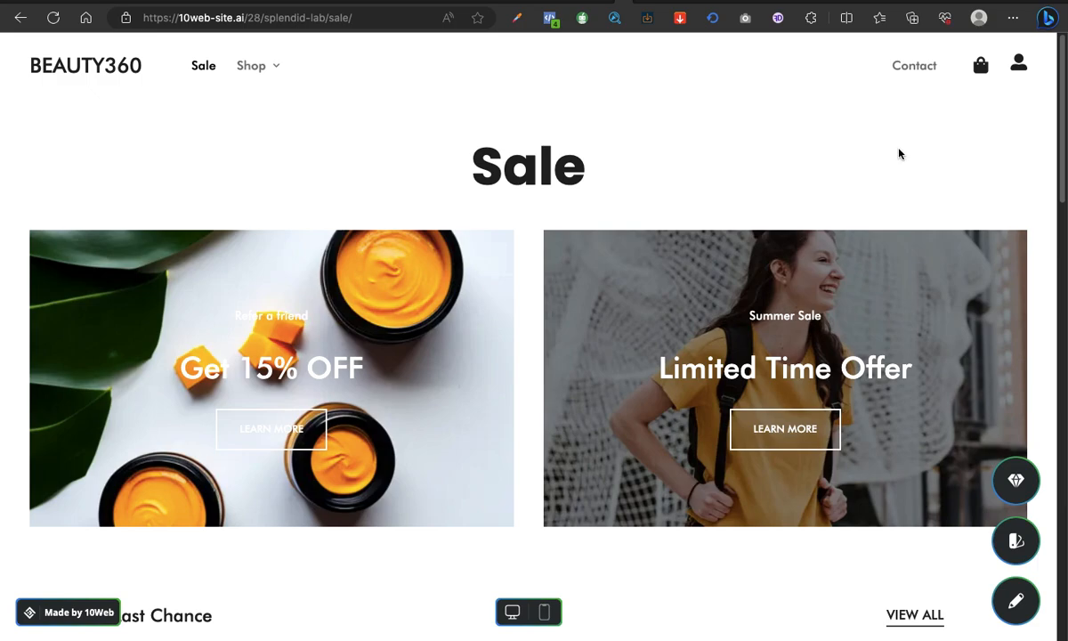
- Visit the Contact page, then the account Login/Register page, and dismiss the empty cart preview
left_click(912, 64)
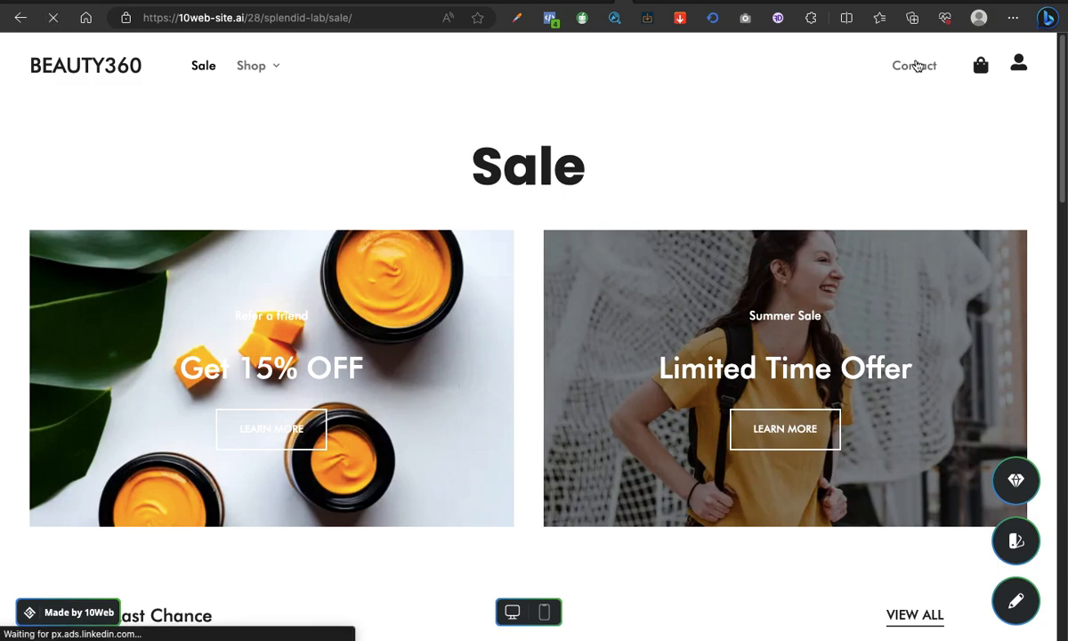
left_click(912, 64)
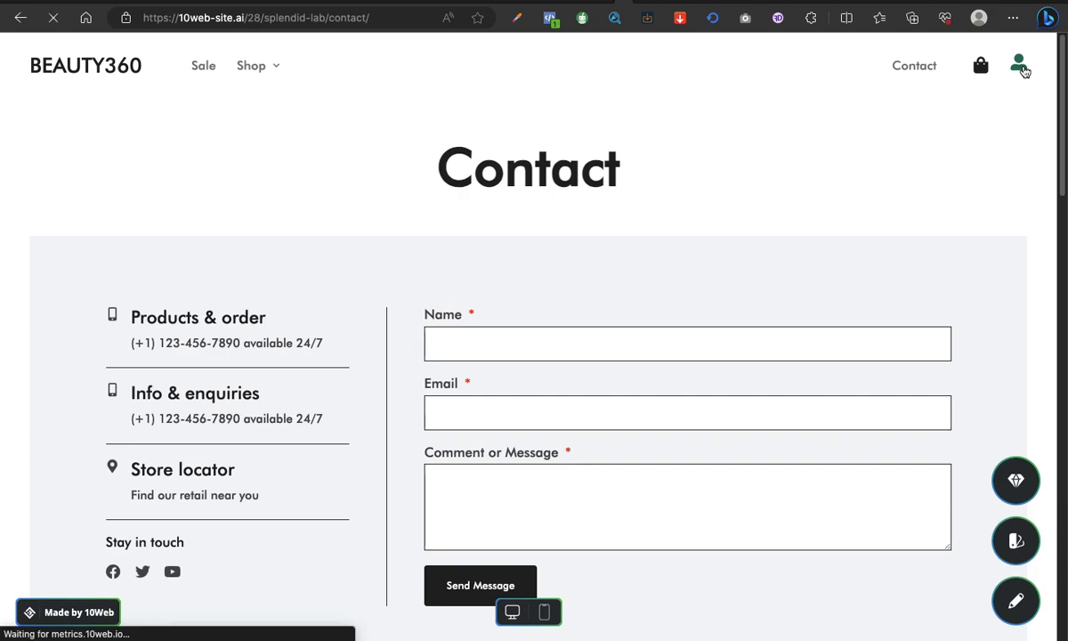
left_click(1018, 64)
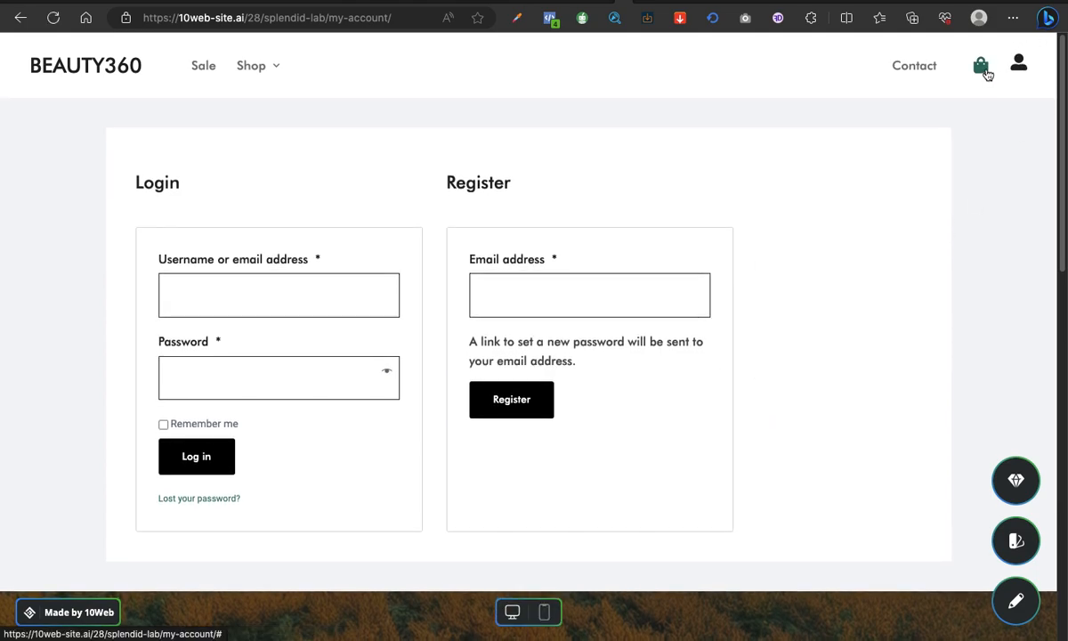
left_click(979, 64)
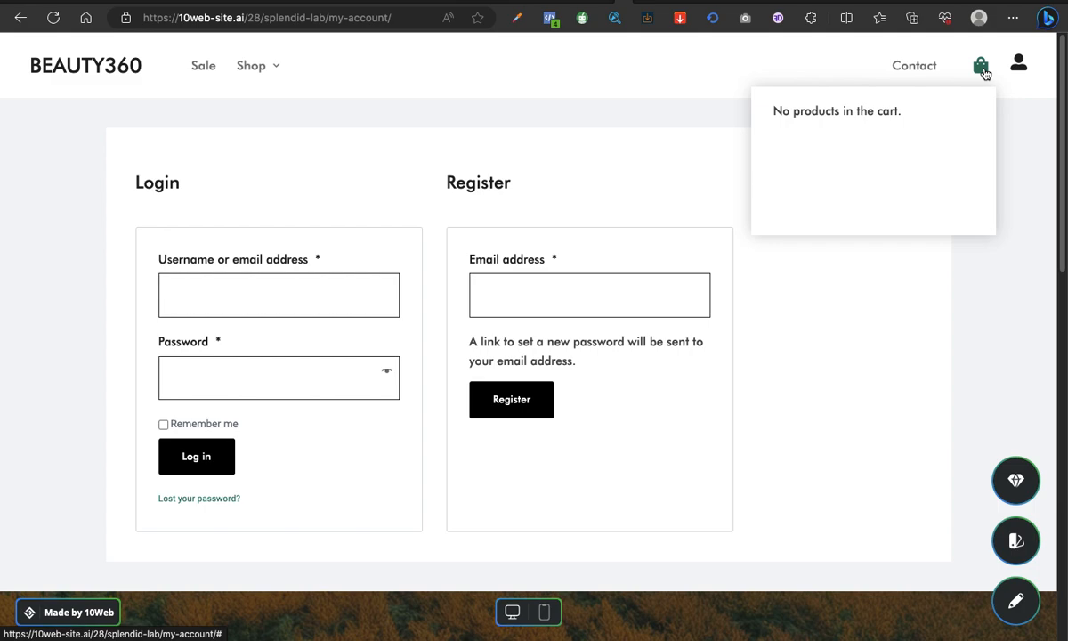
left_click(253, 64)
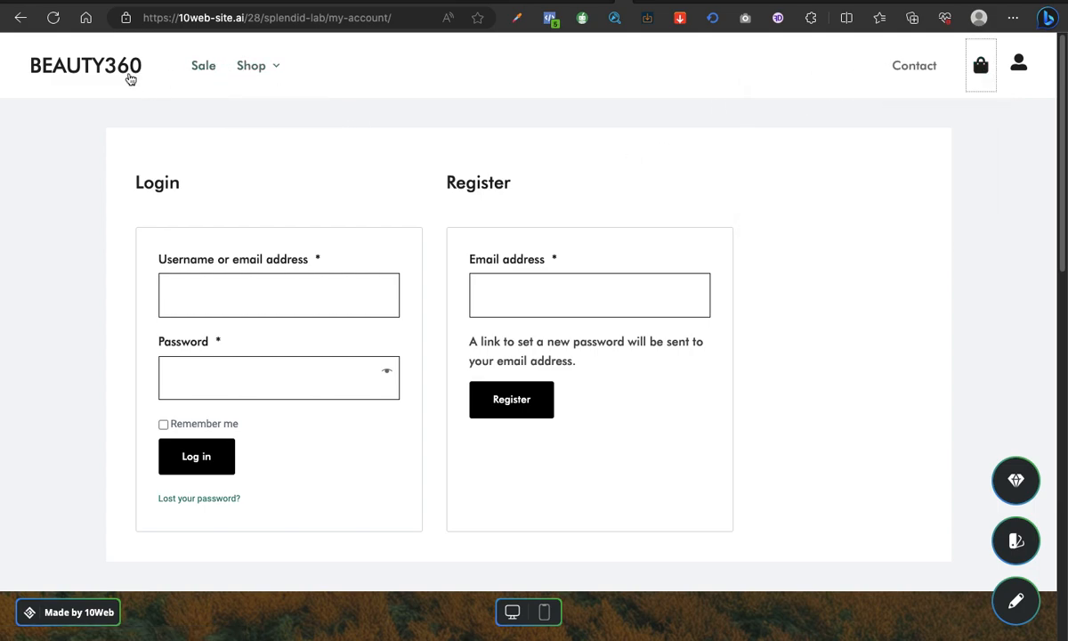
- Add one Turmeric Face Cream from Shop > Face care to the cart
left_click(251, 64)
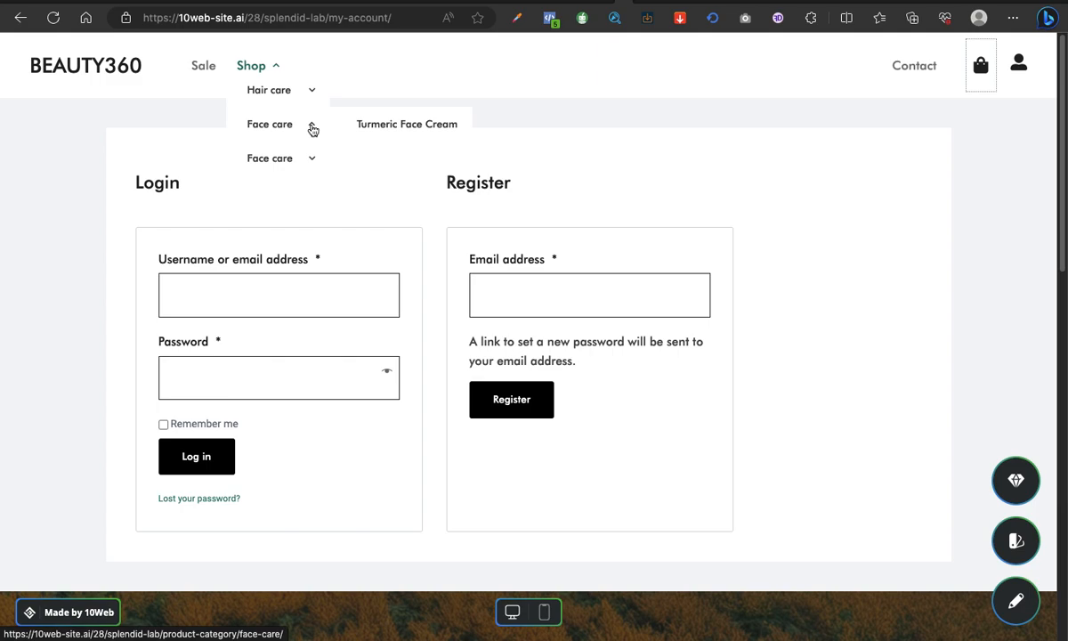
left_click(406, 124)
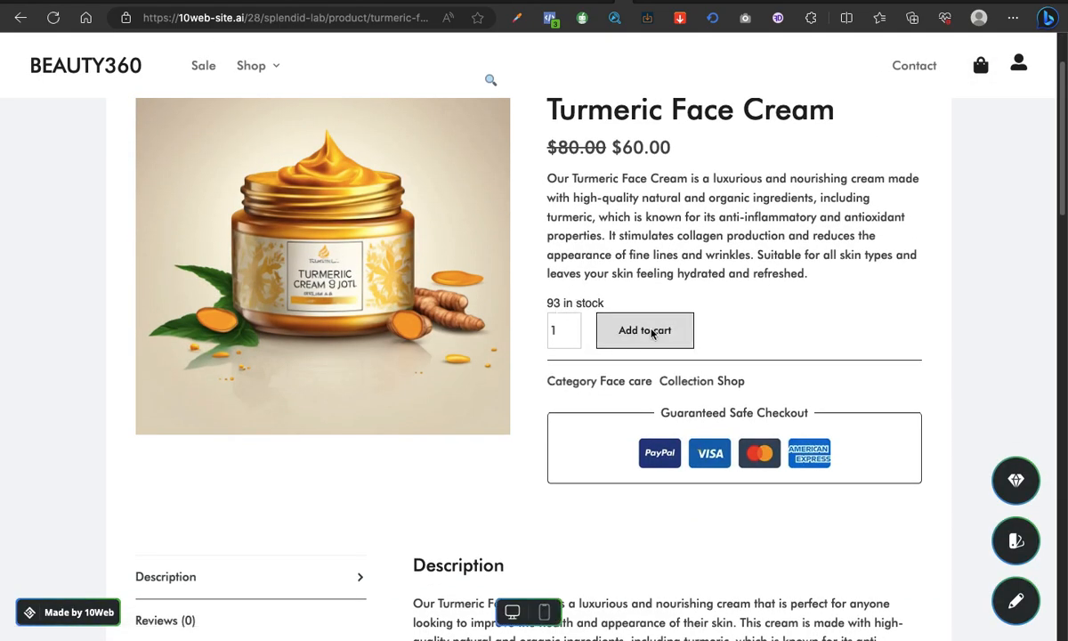
scroll("down", 3)
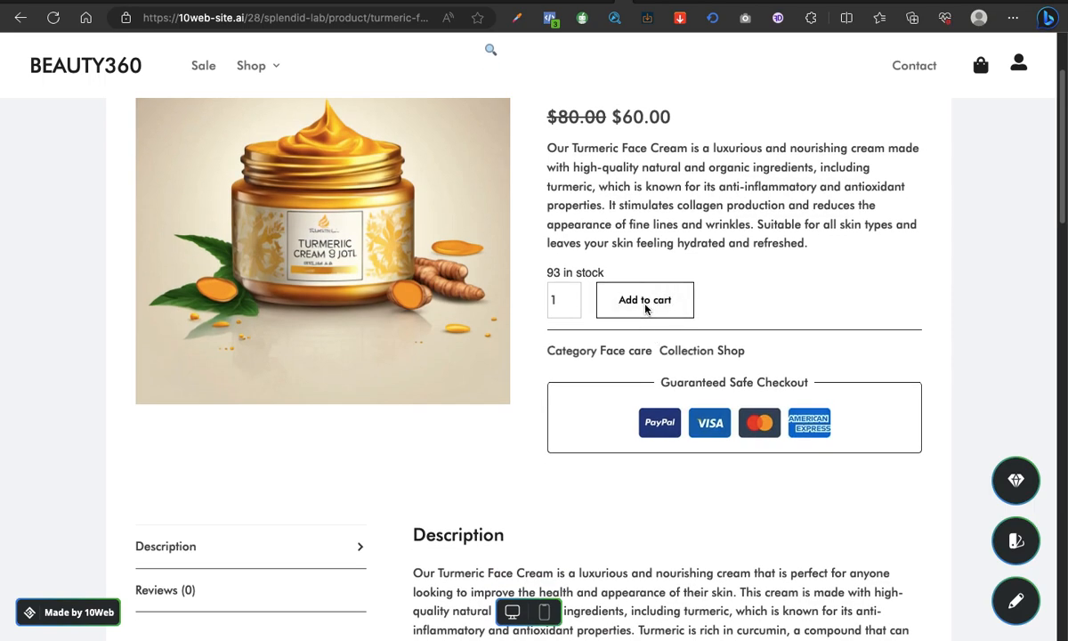
left_click(644, 299)
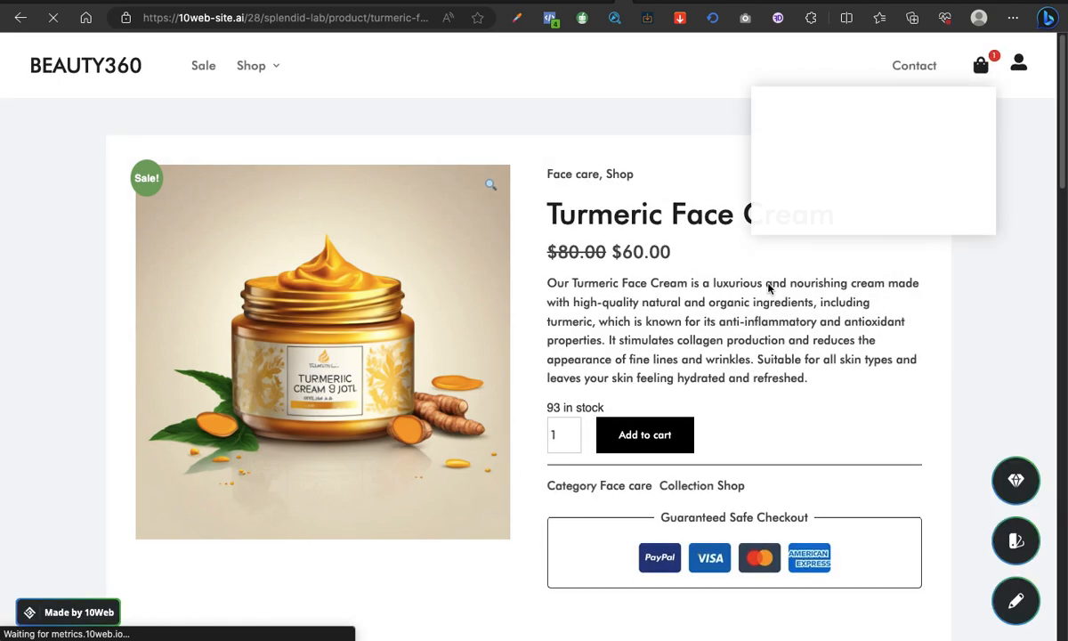
- Show the full Cart page listing Turmeric Face Cream at $60.00
left_click(981, 64)
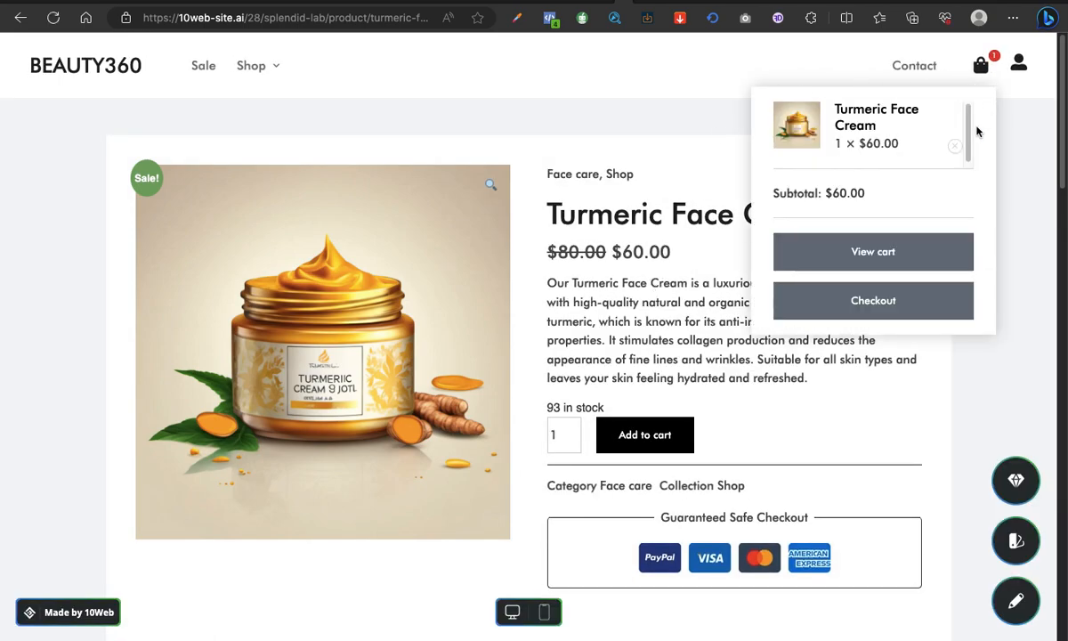
left_click(872, 253)
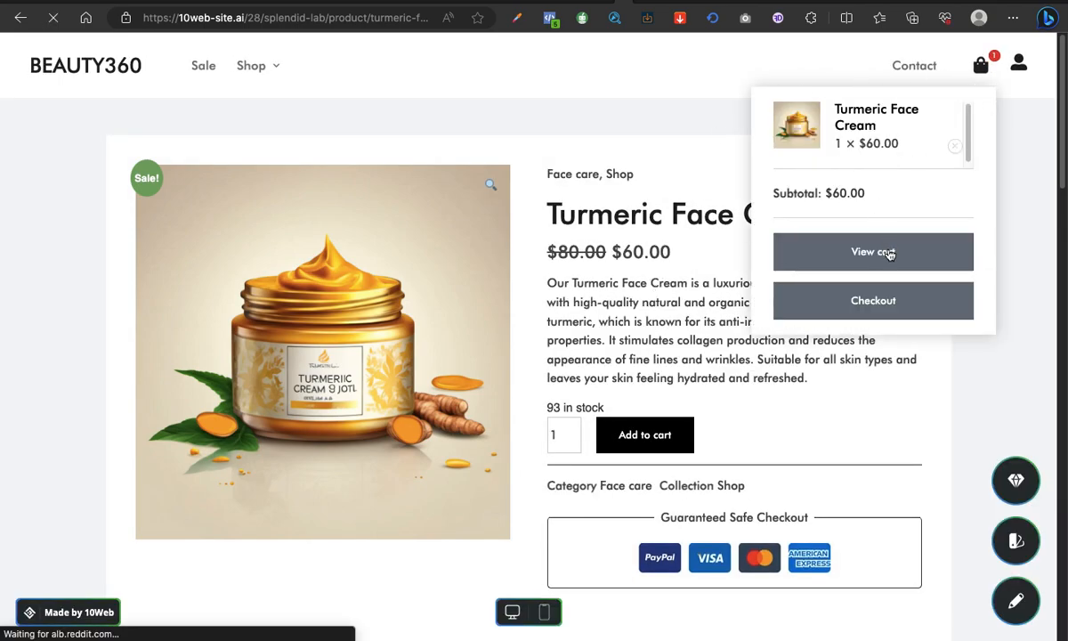
left_click(872, 251)
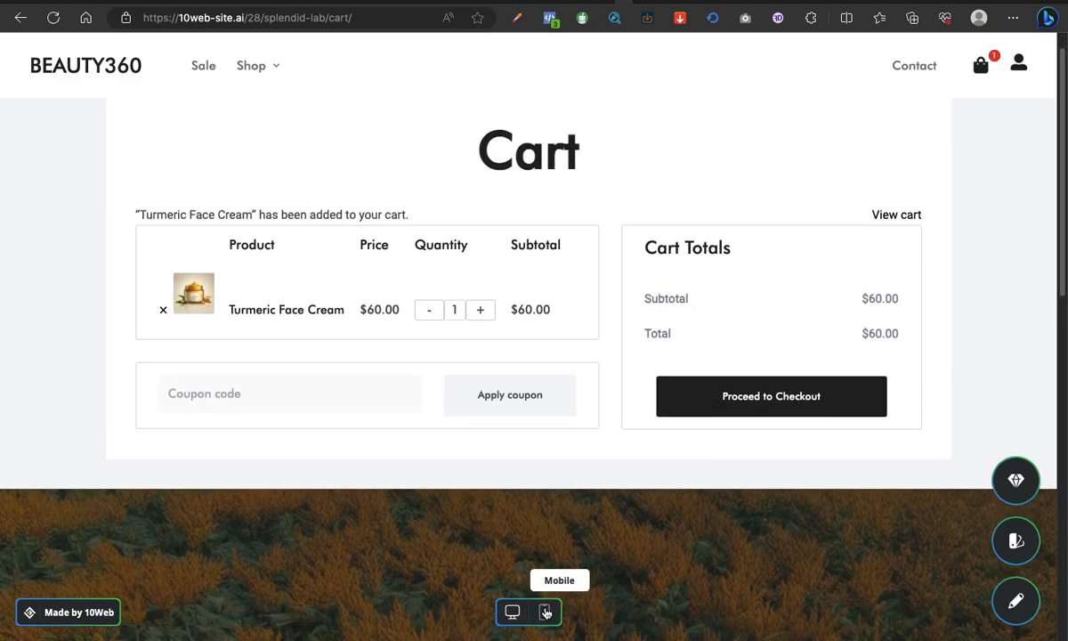
- Review the cart at desktop width and proceed to checkout
left_click(544, 612)
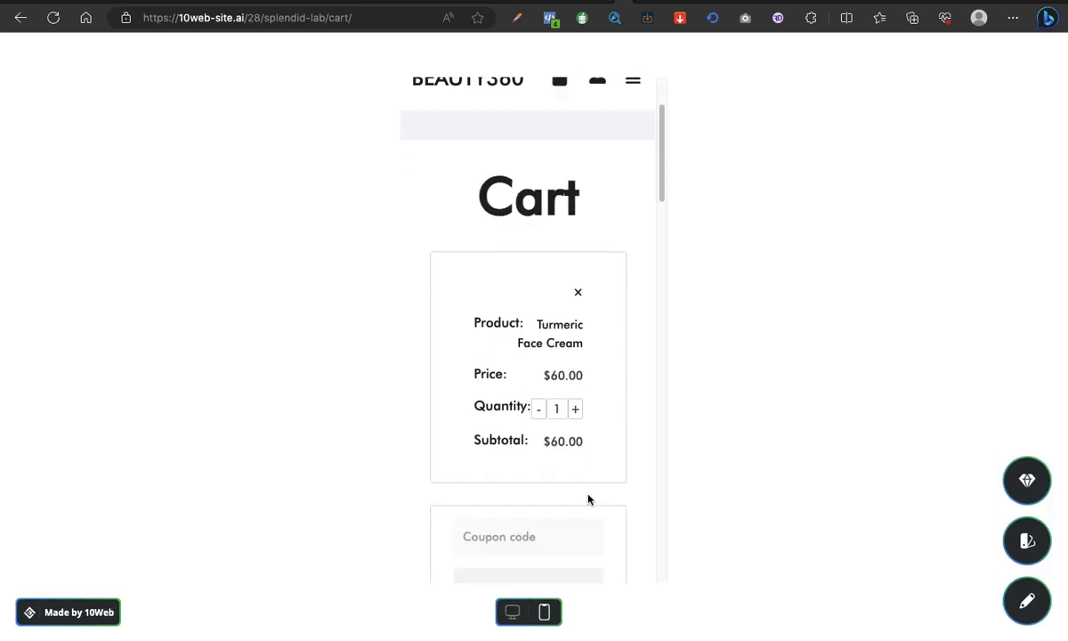
scroll("down", 3)
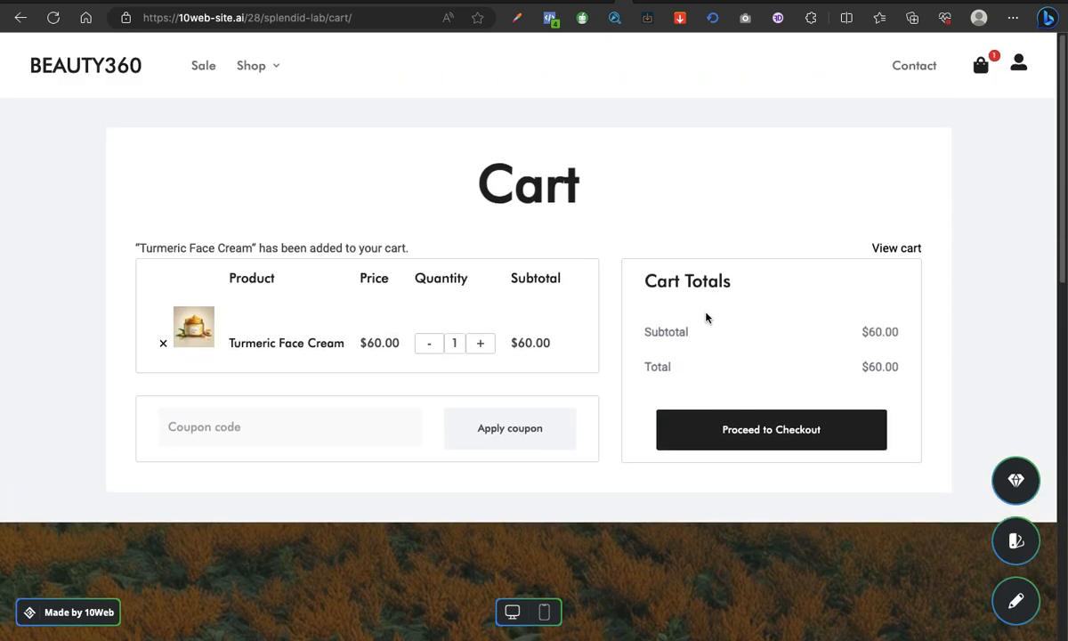
left_click(770, 429)
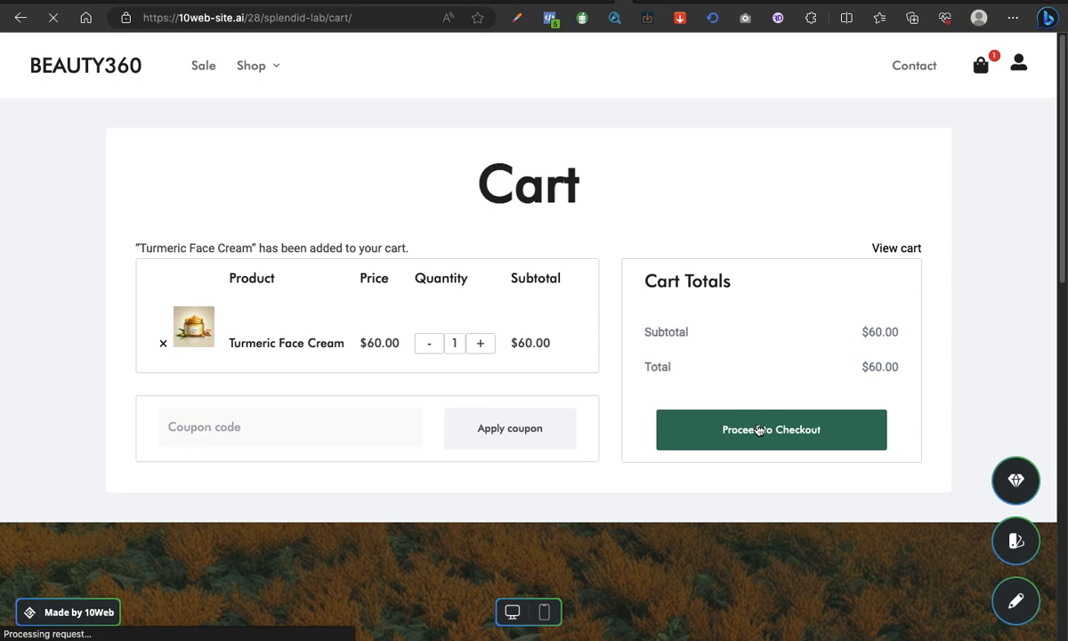
- Scroll through the checkout's billing details and $60.00 order summary with its no-payment-methods notice
left_click(770, 429)
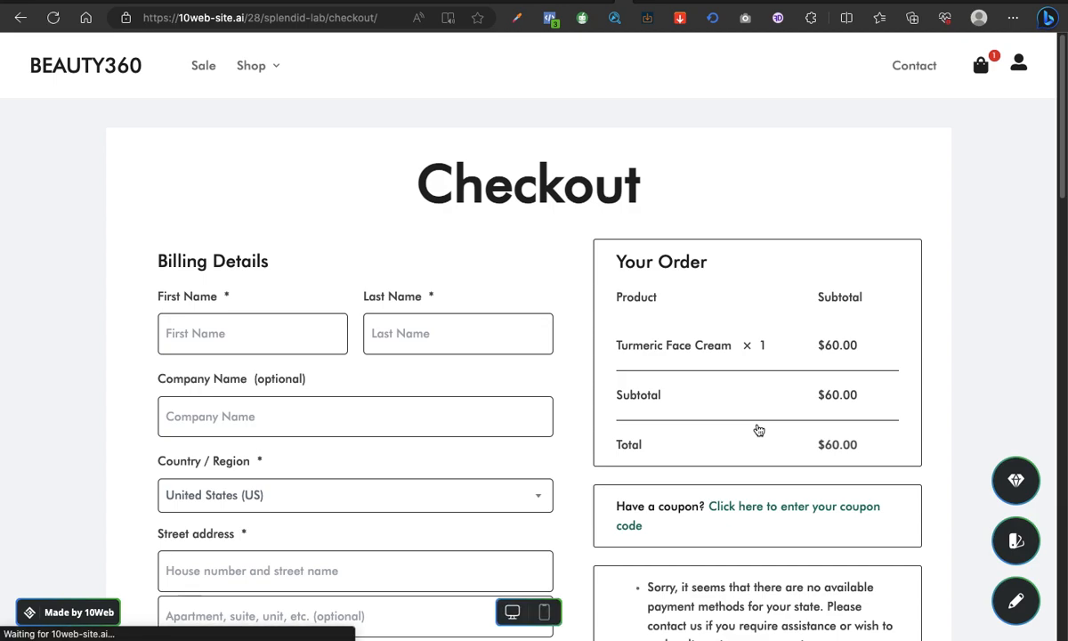
scroll("down", 3)
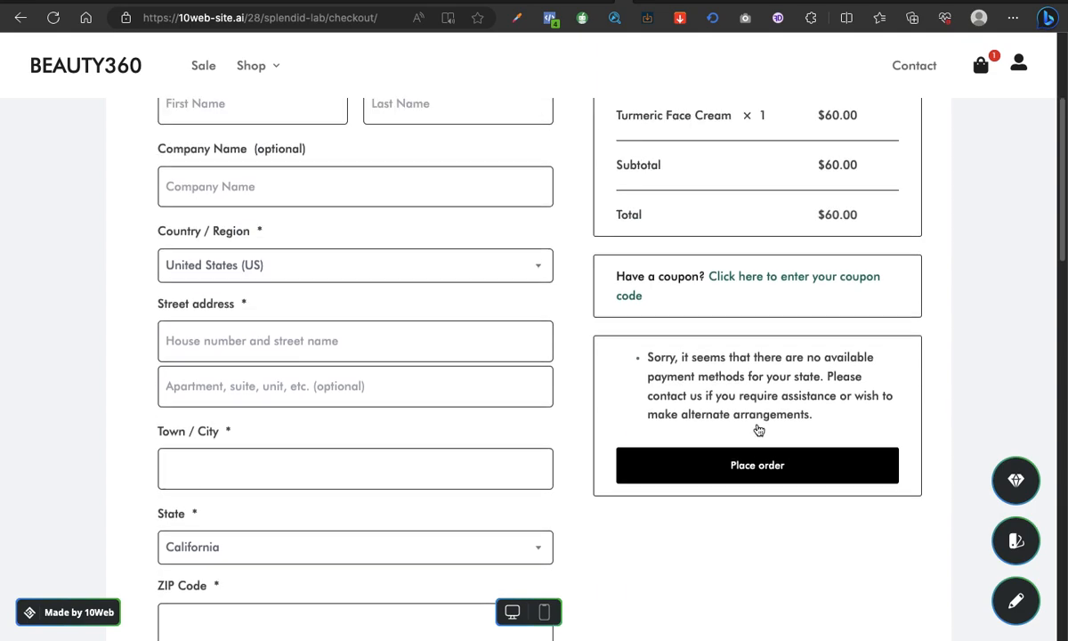
scroll("up", 3)
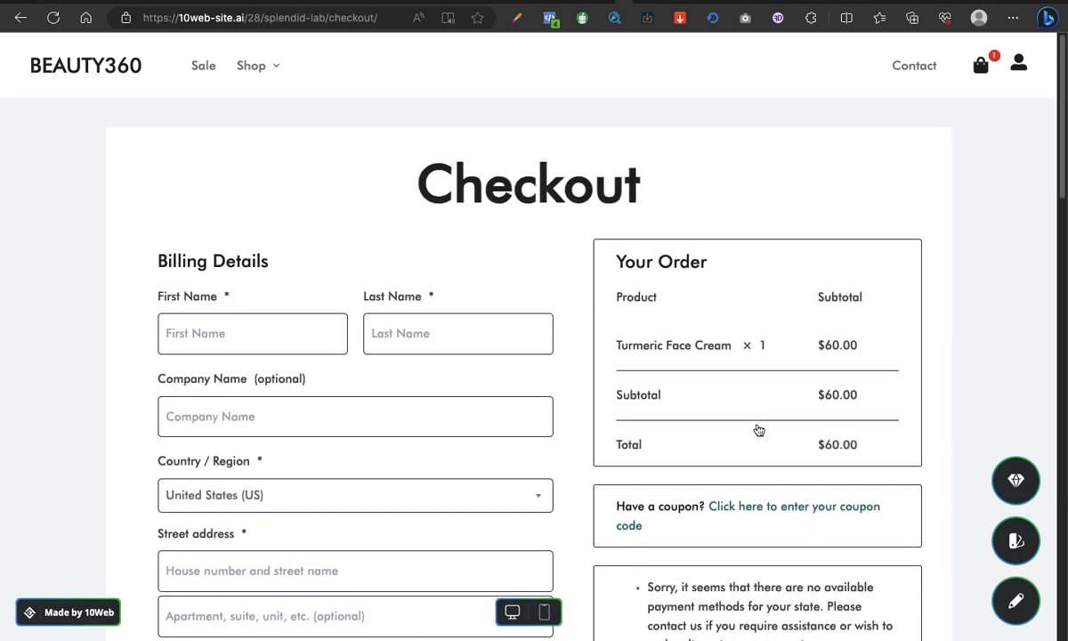
scroll("down", 3)
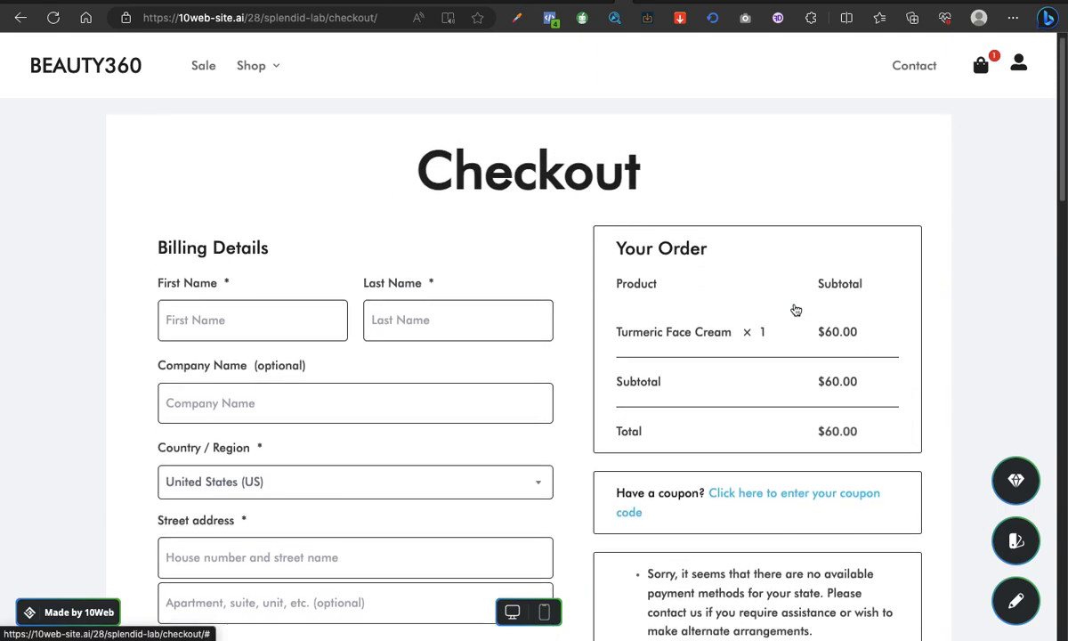
scroll("down", 3)
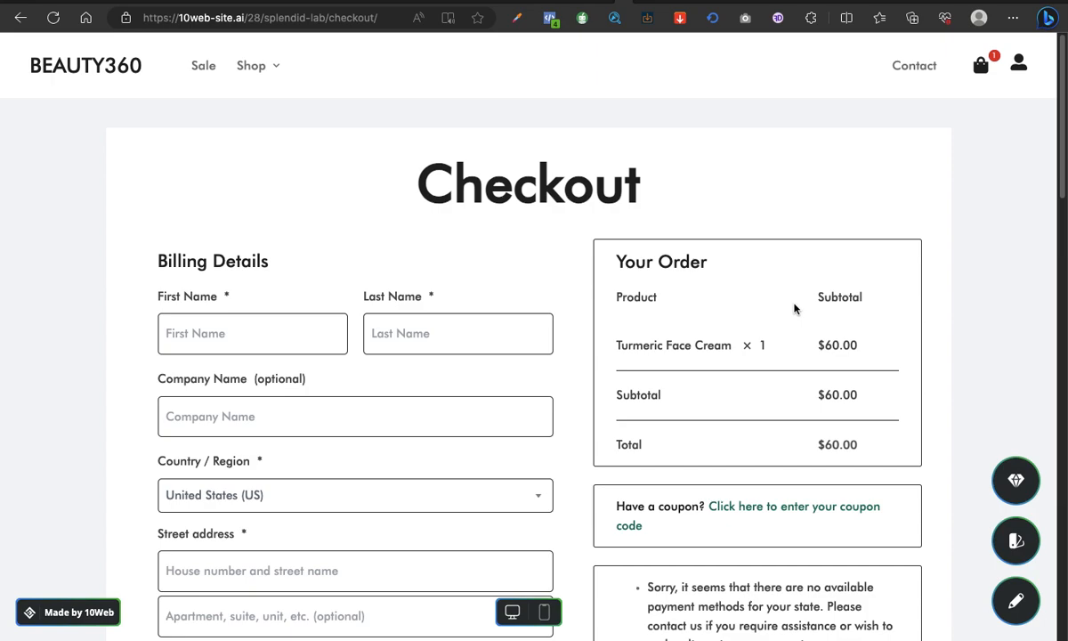
scroll("down", 3)
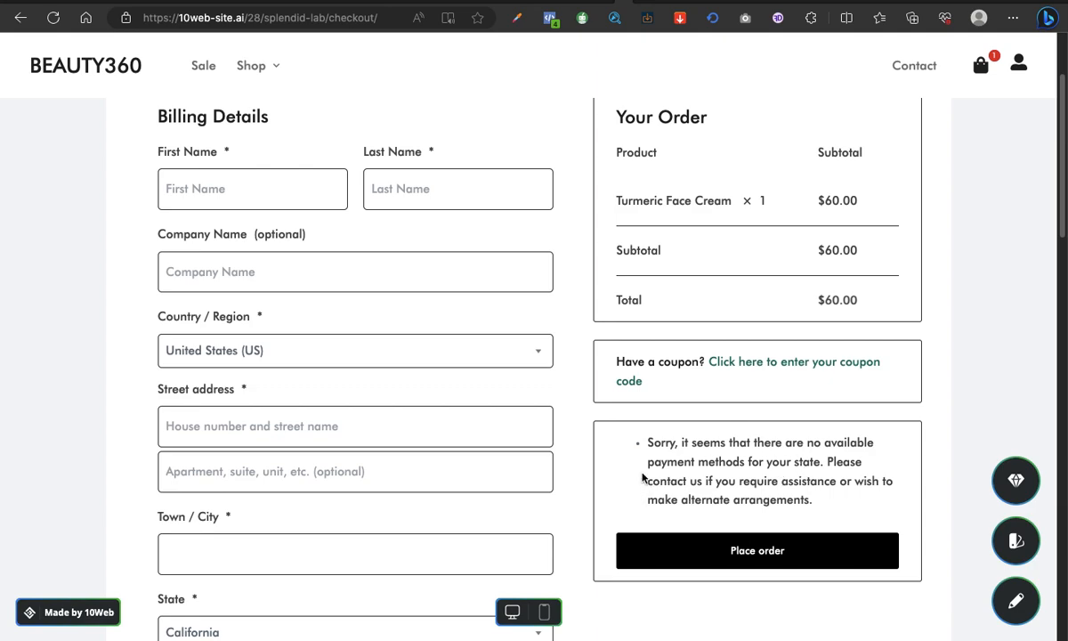
mouse_move(798, 499)
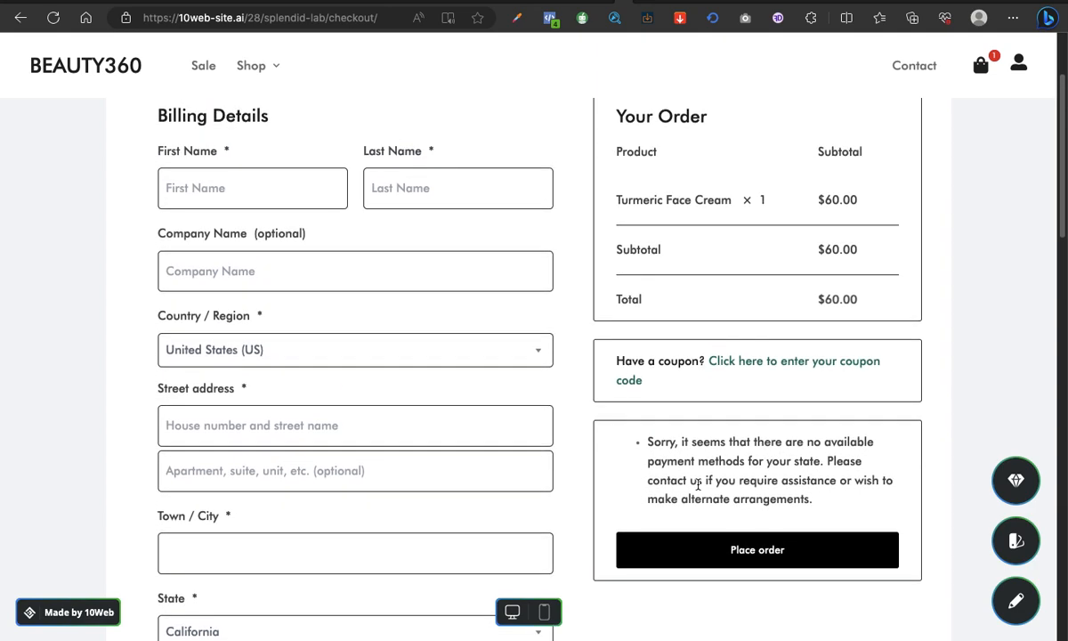
scroll("up", 3)
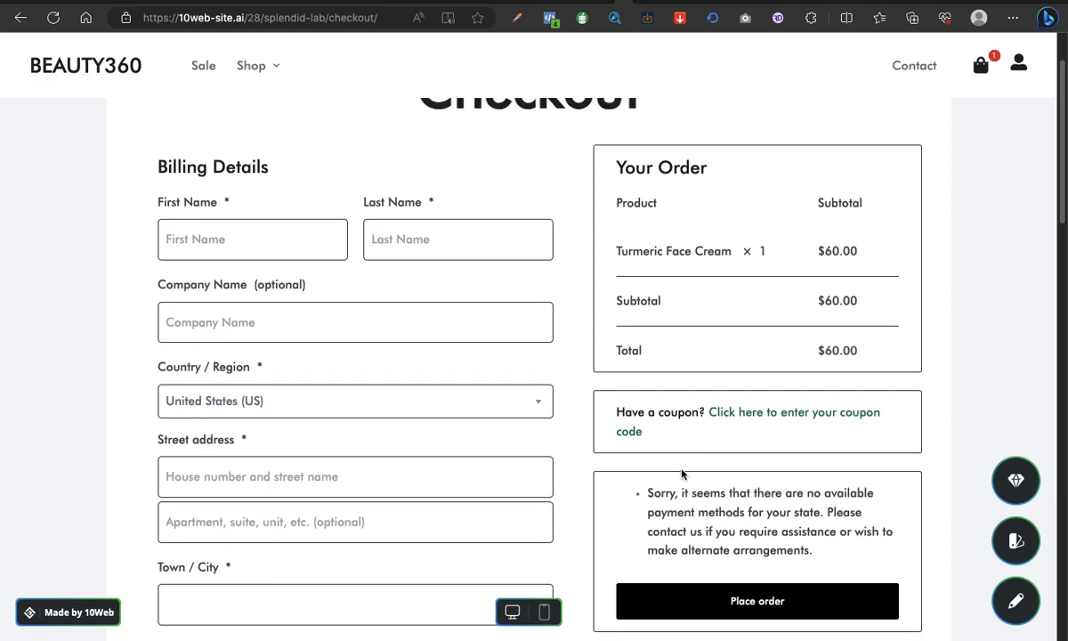
mouse_move(665, 507)
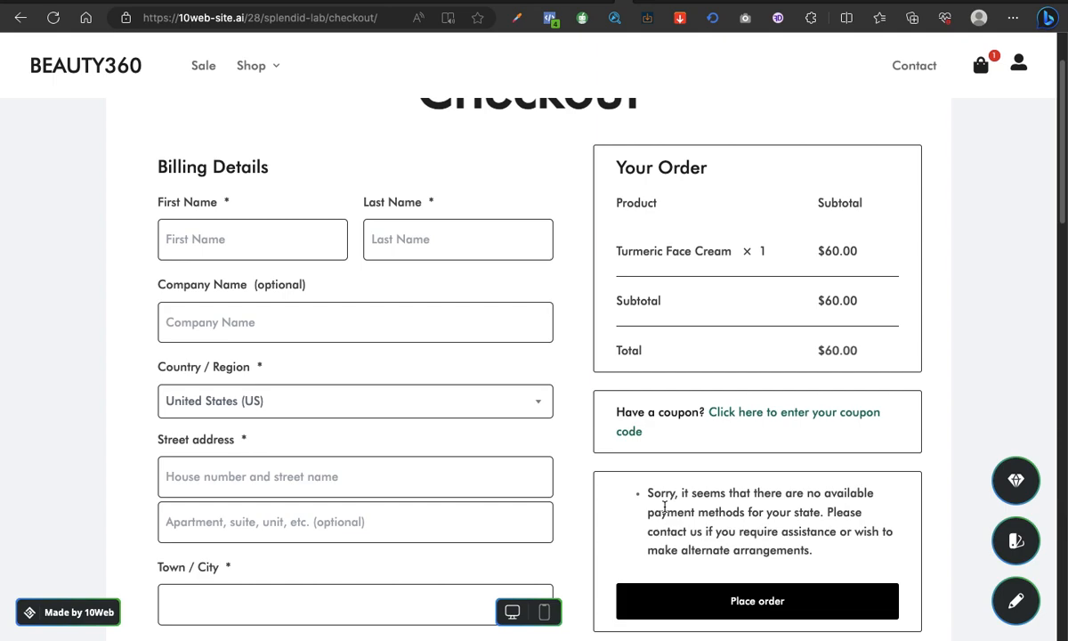
scroll("down", 3)
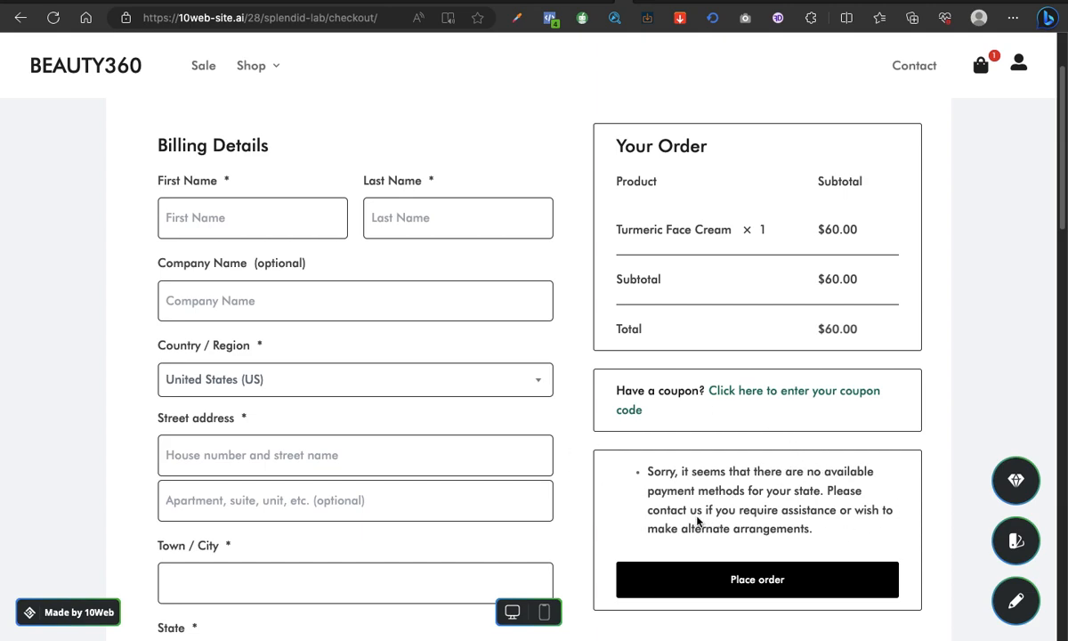
scroll("down", 3)
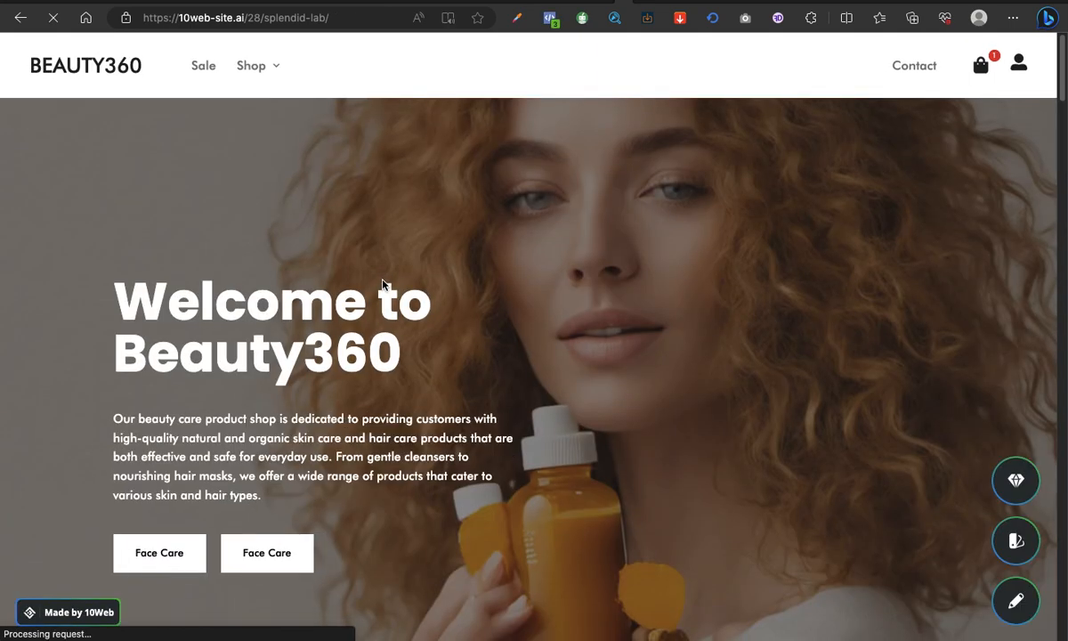
scroll("down", 3)
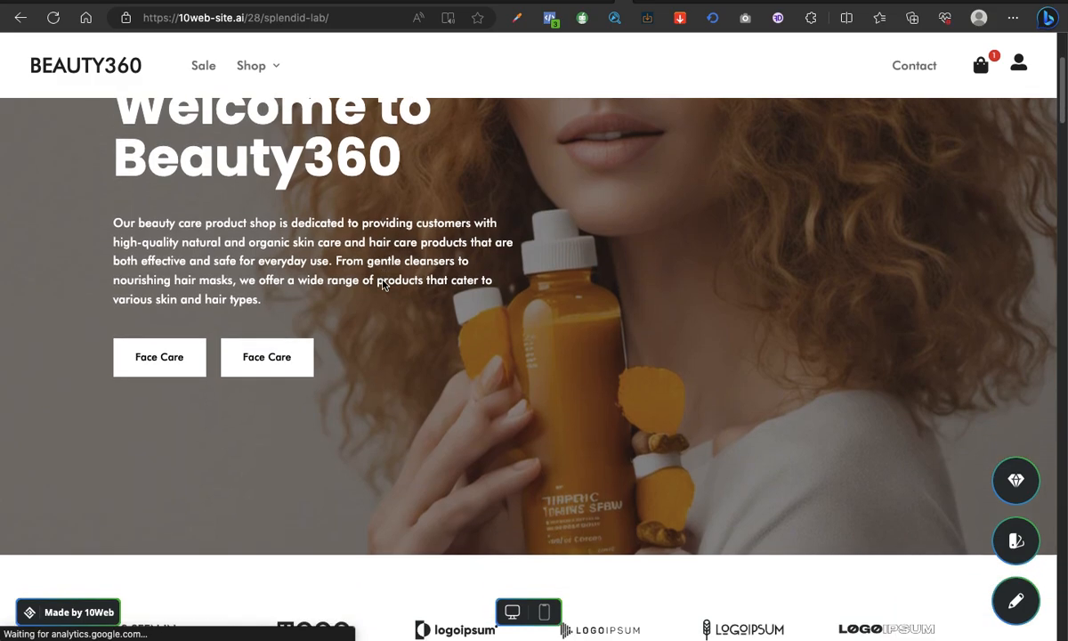
scroll("down", 3)
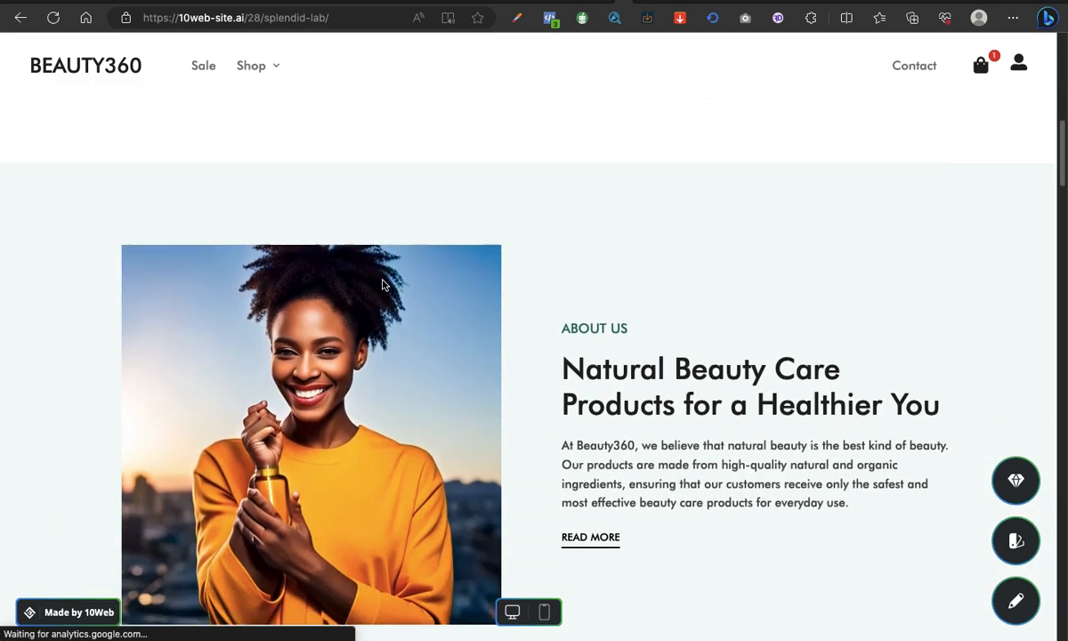
scroll("down", 3)
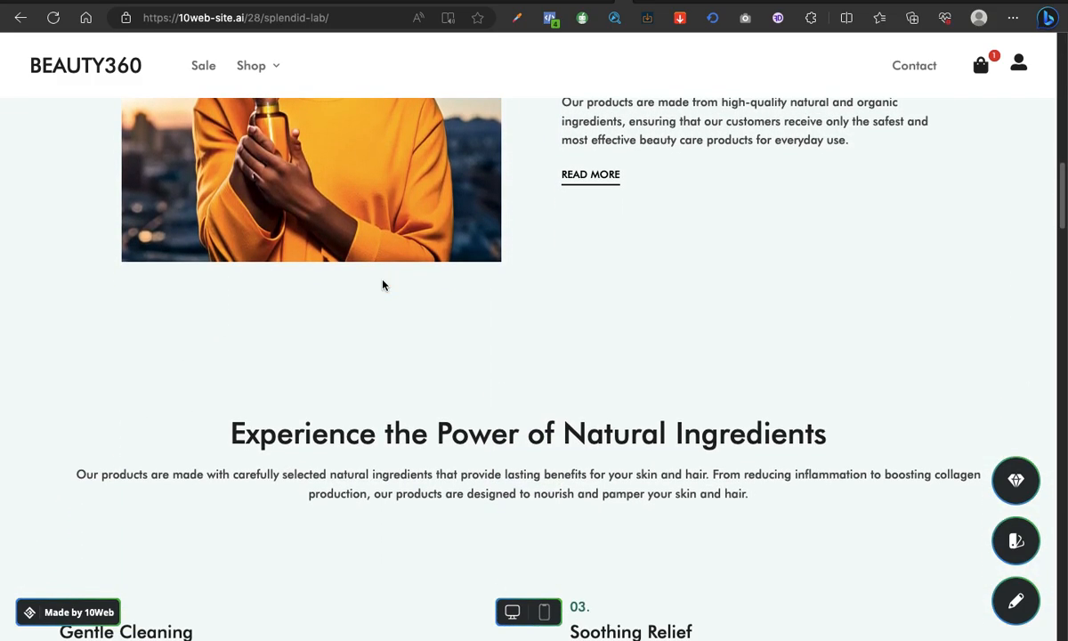
scroll("down", 3)
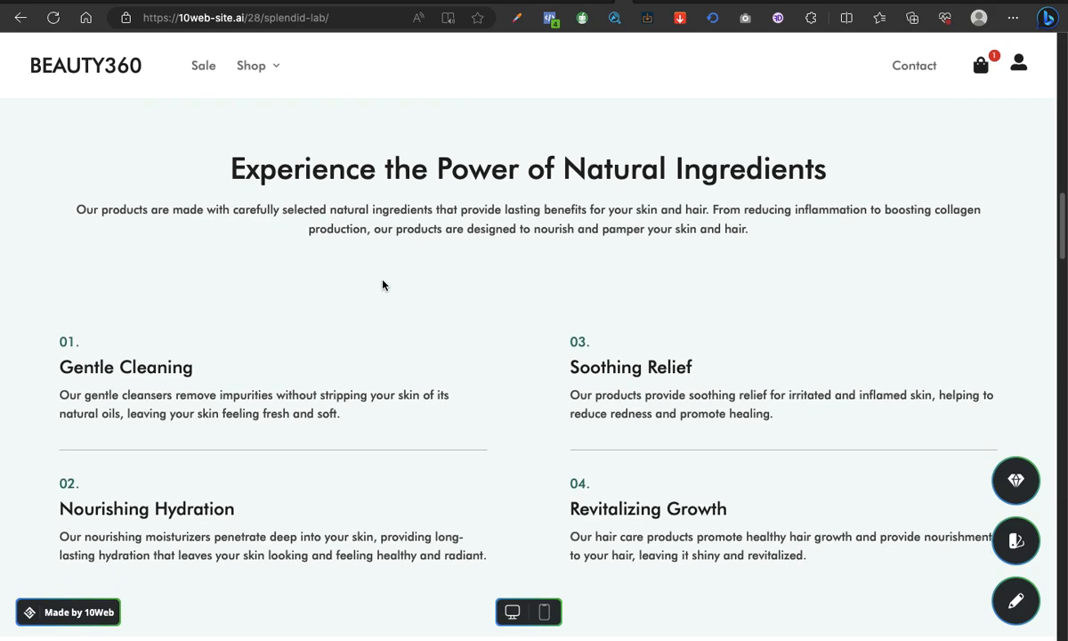
scroll("down", 3)
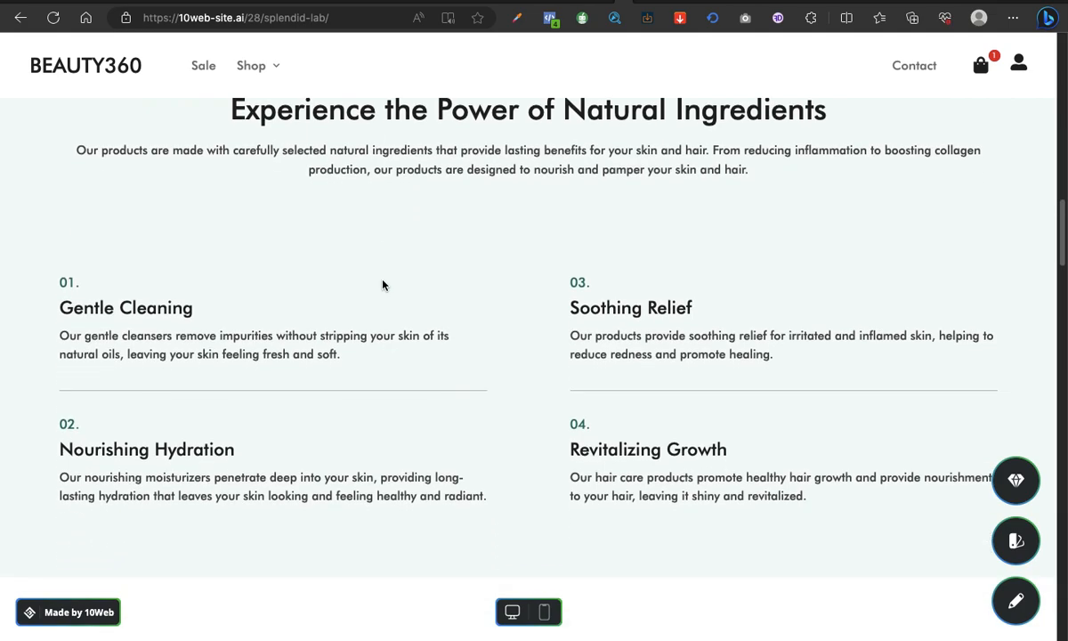
scroll("up", 3)
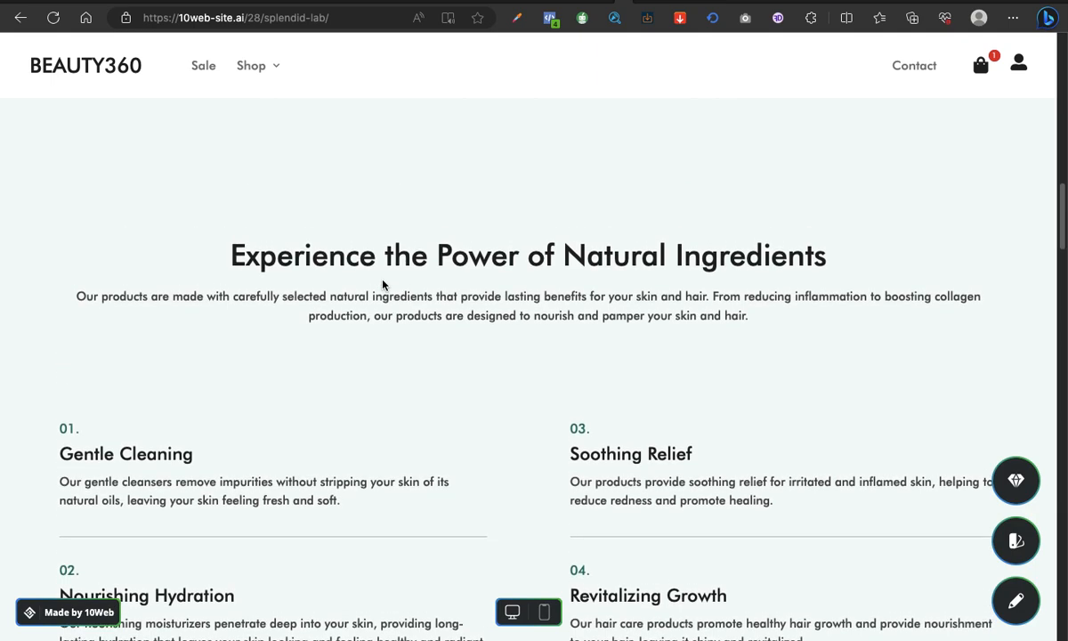
scroll("up", 3)
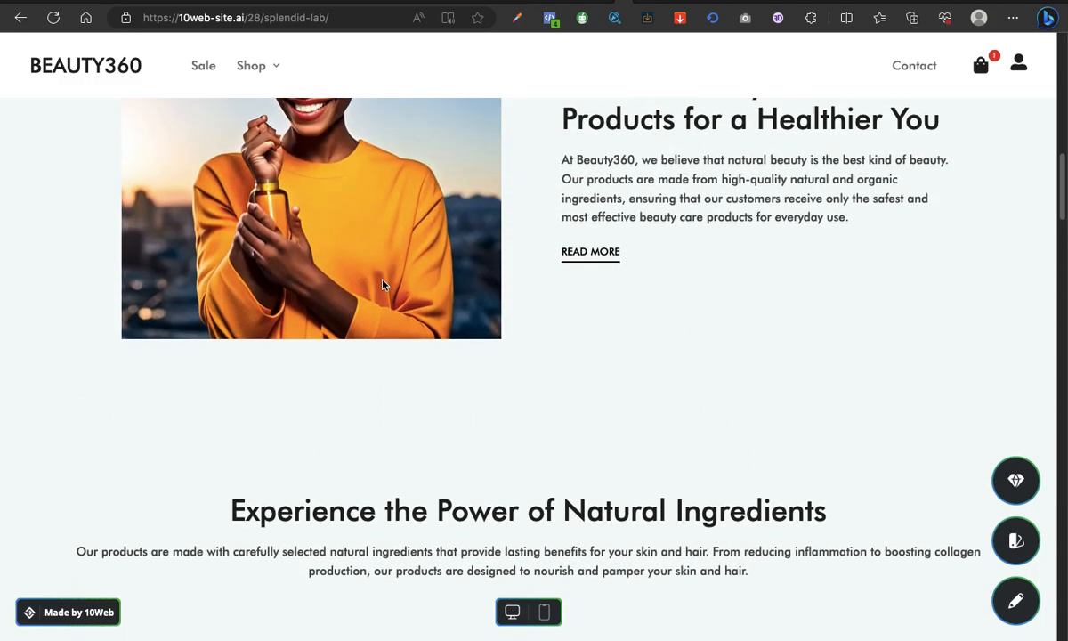
scroll("up", 3)
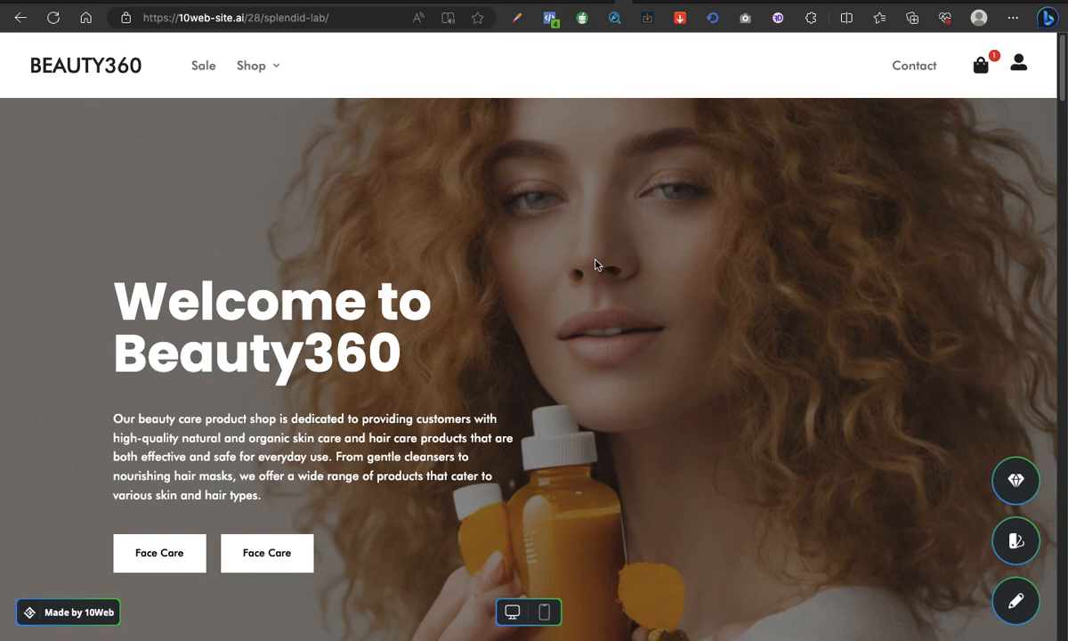
mouse_move(662, 399)
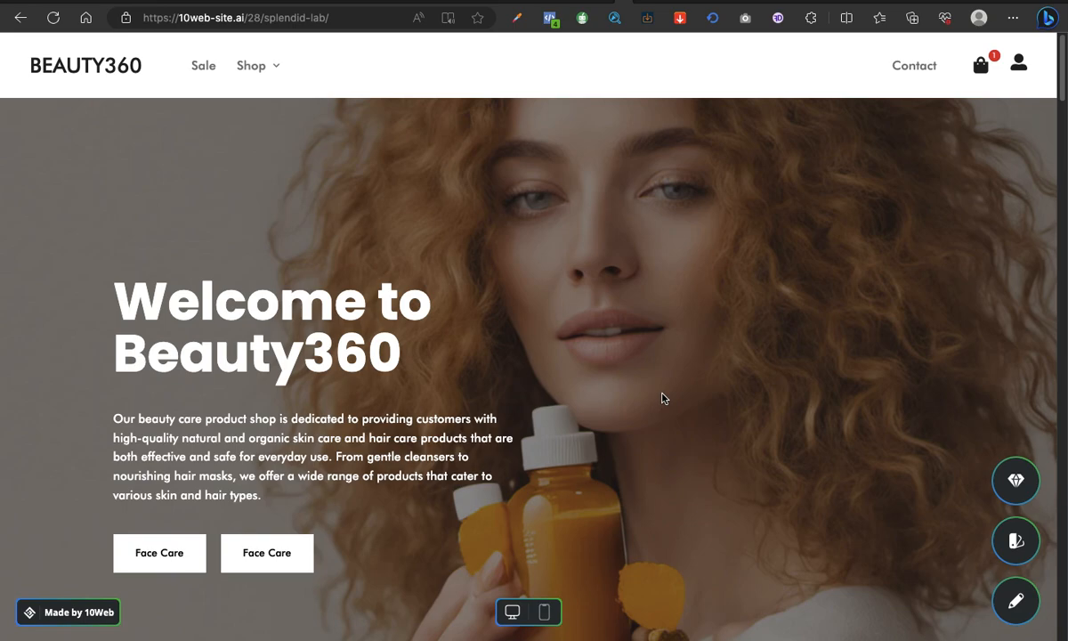
mouse_move(816, 379)
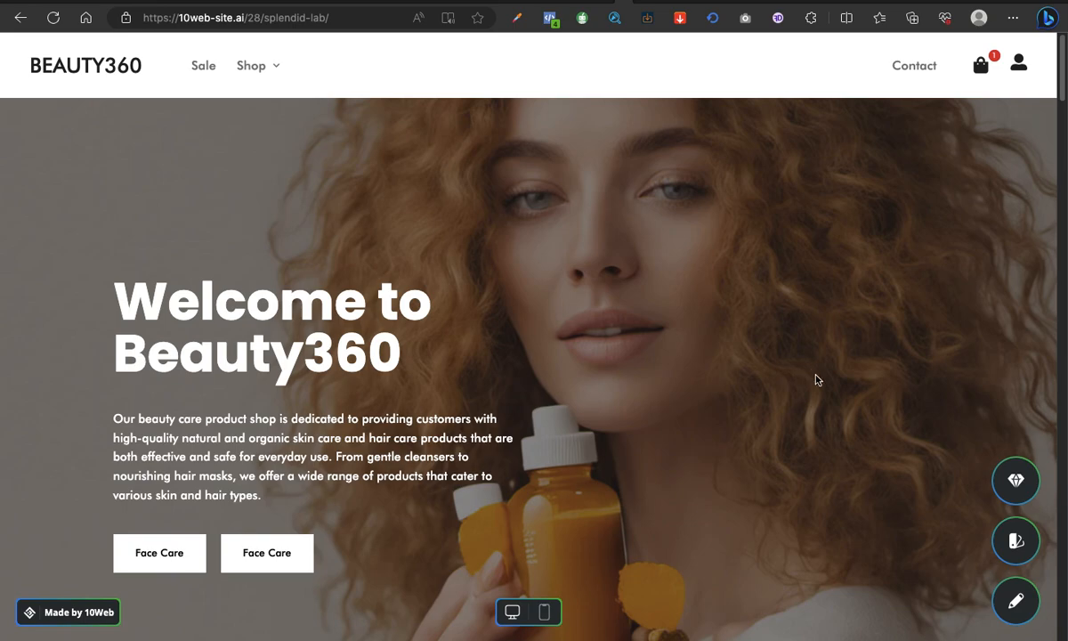
scroll("down", 3)
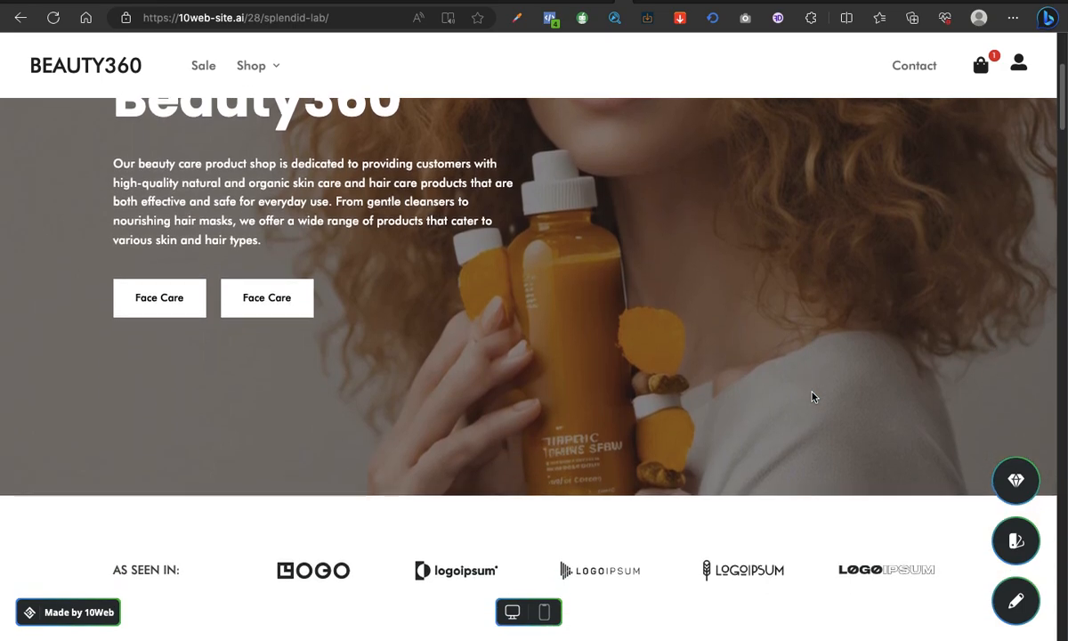